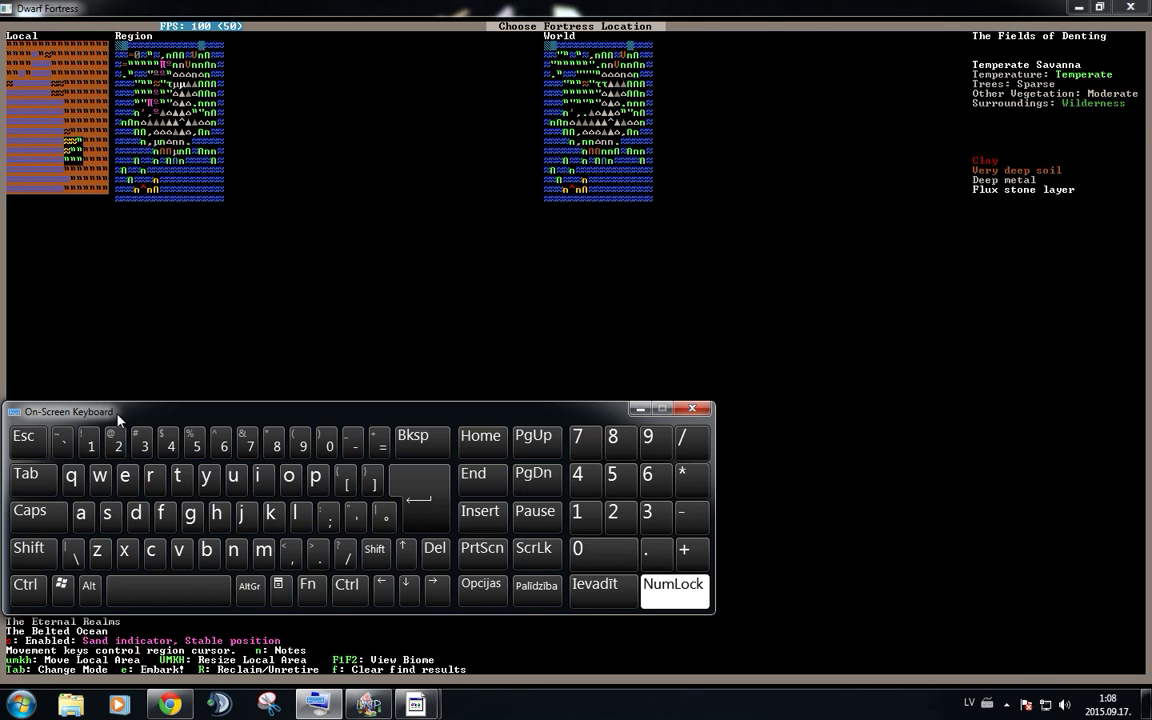
mouse_move(968, 104)
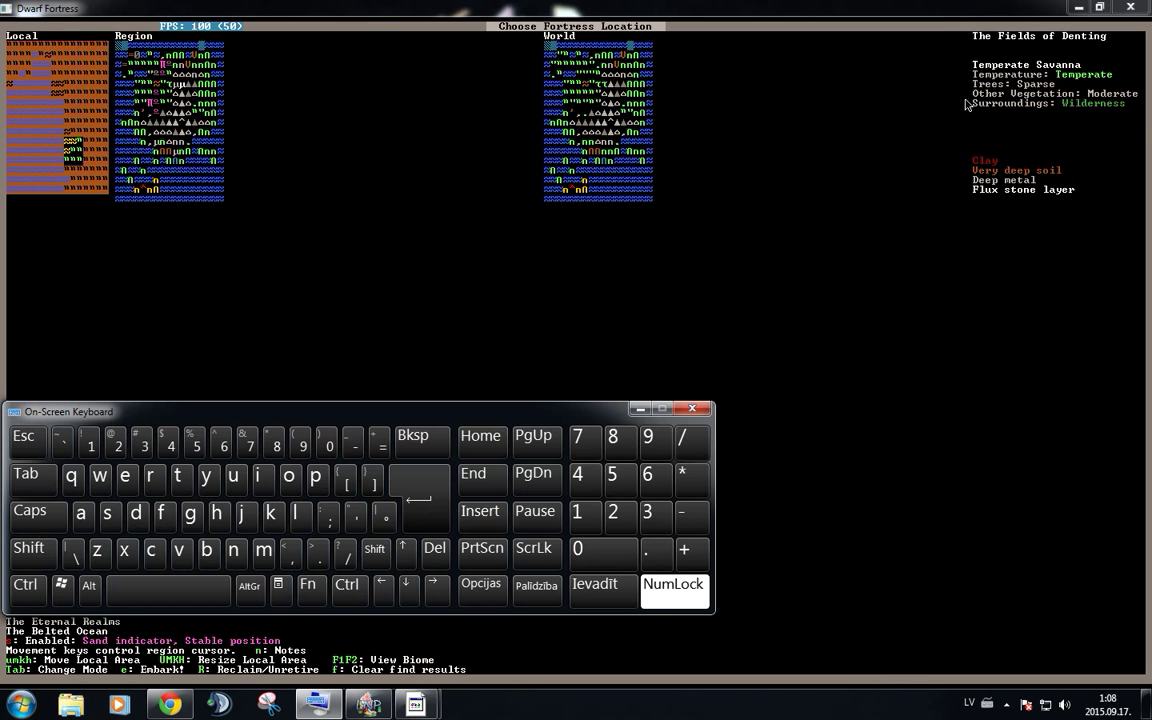
mouse_move(178, 676)
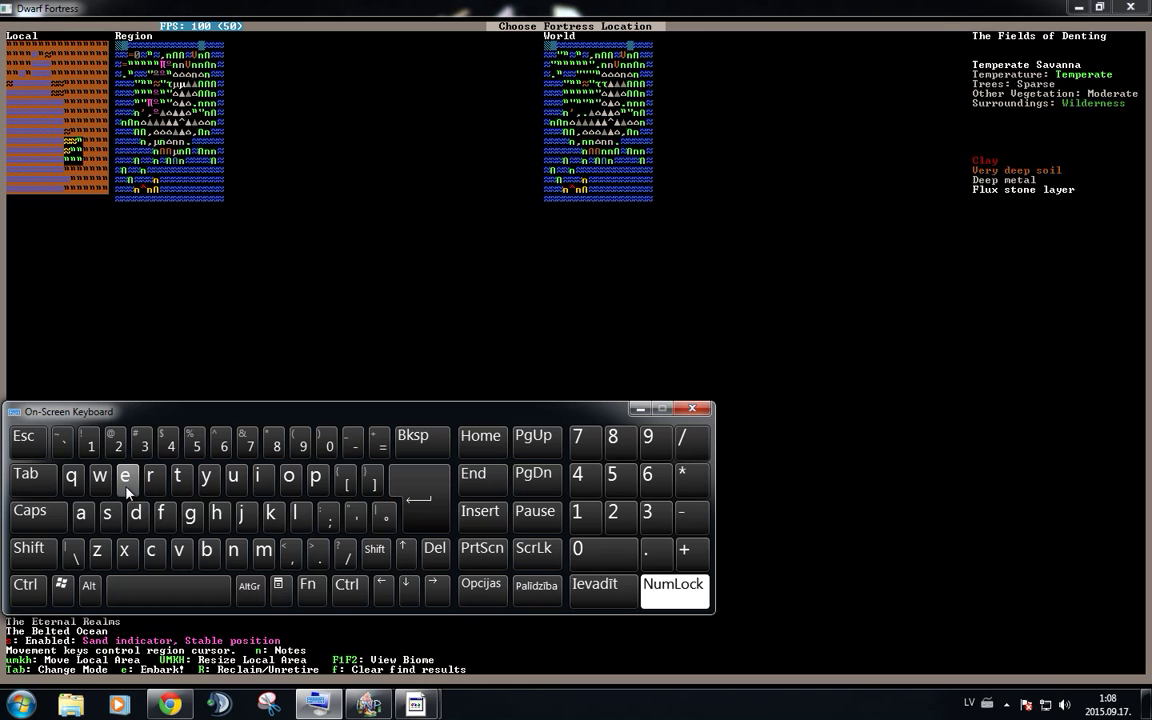
mouse_move(128, 480)
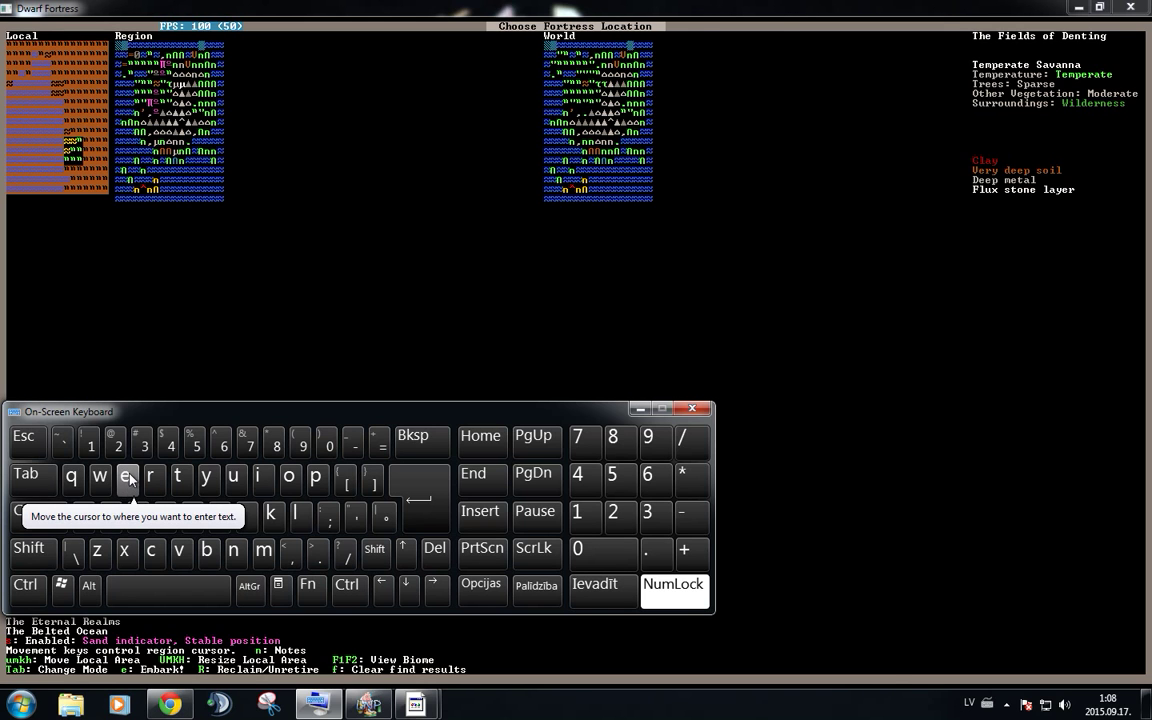
mouse_move(184, 272)
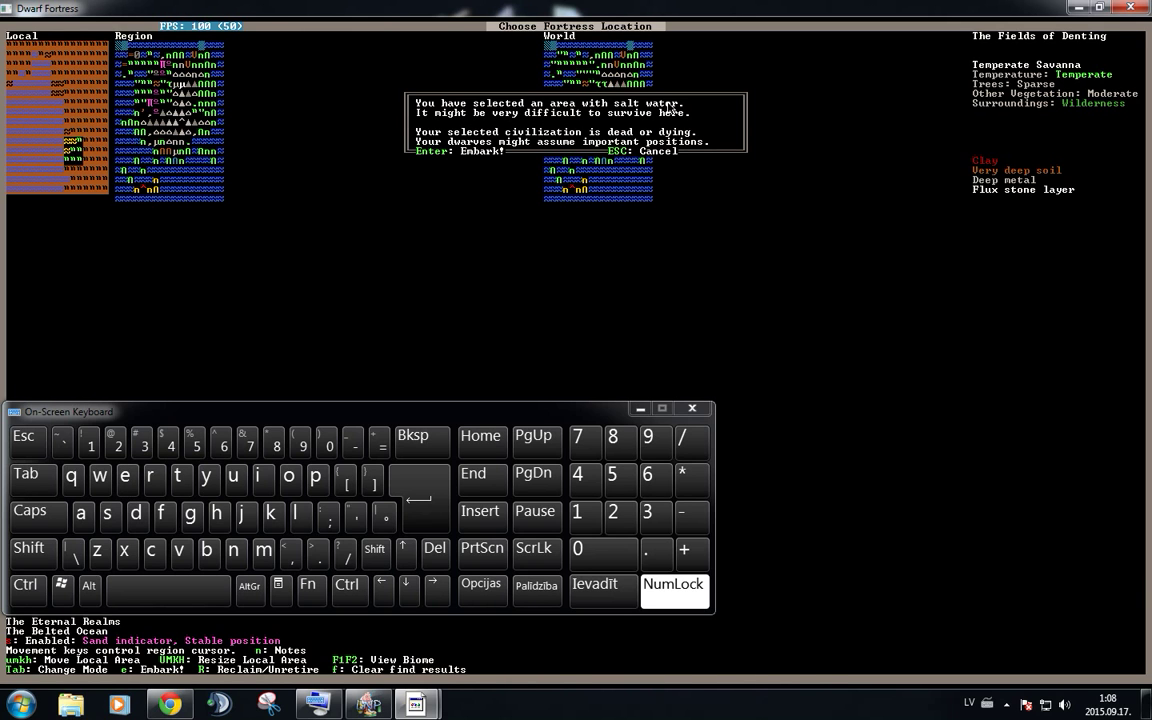
mouse_move(496, 80)
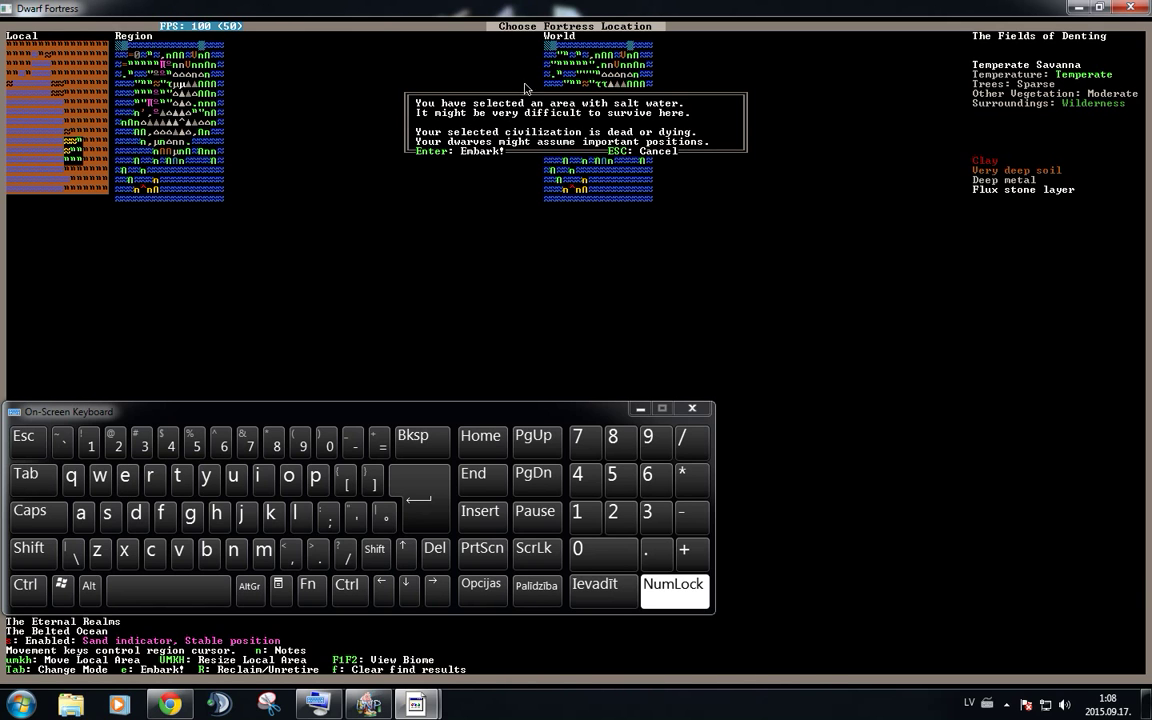
mouse_move(444, 156)
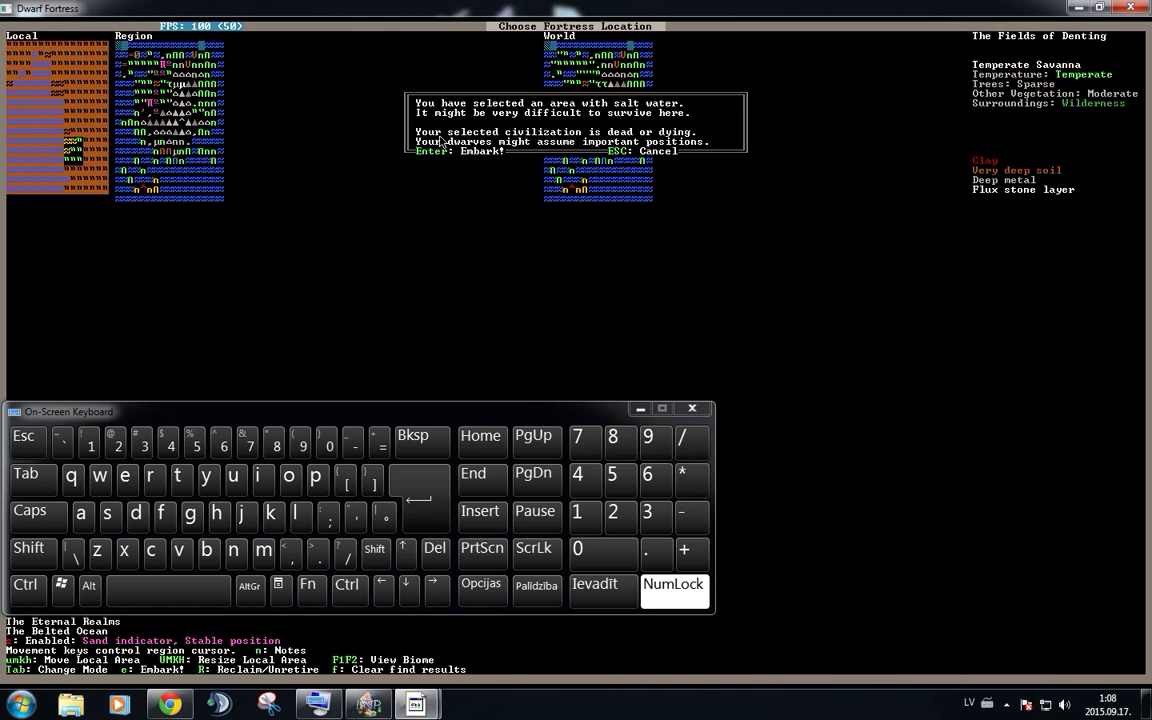
mouse_move(624, 140)
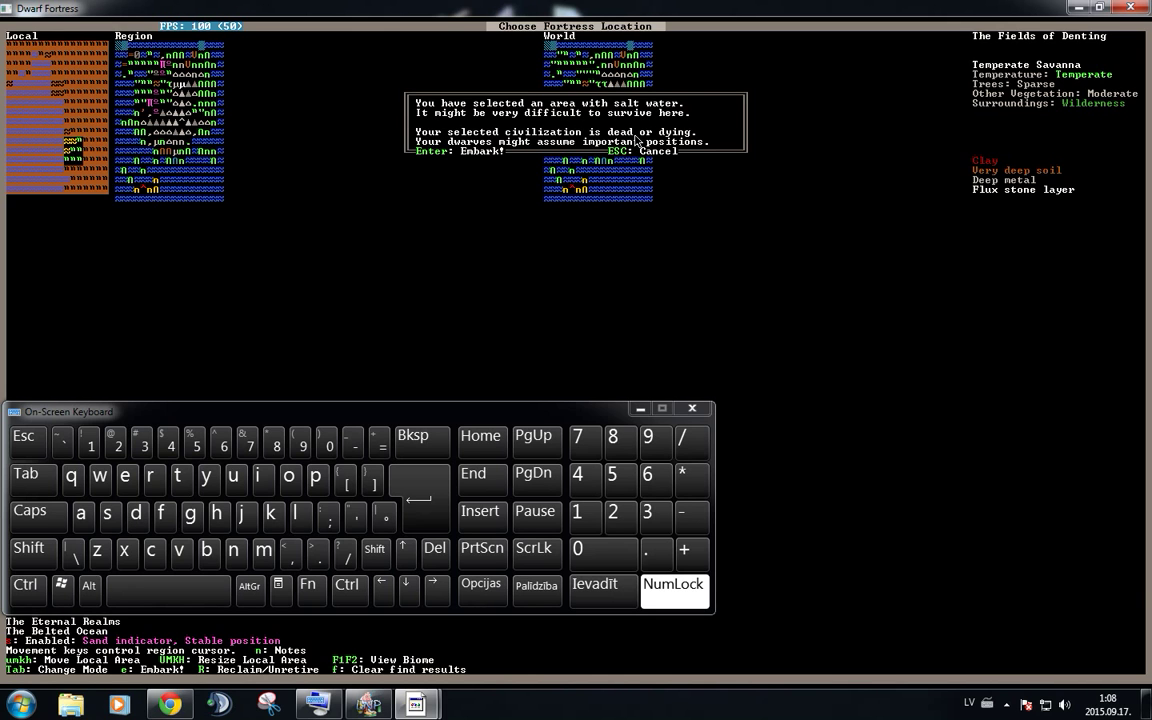
mouse_move(520, 152)
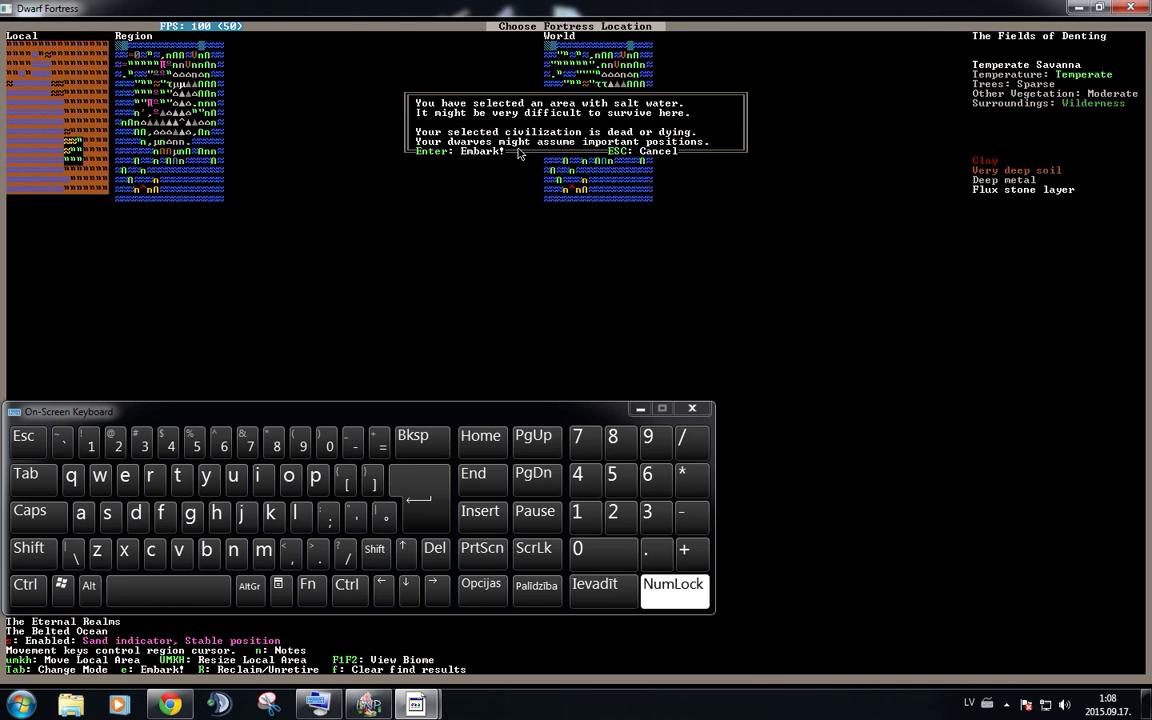
mouse_move(760, 152)
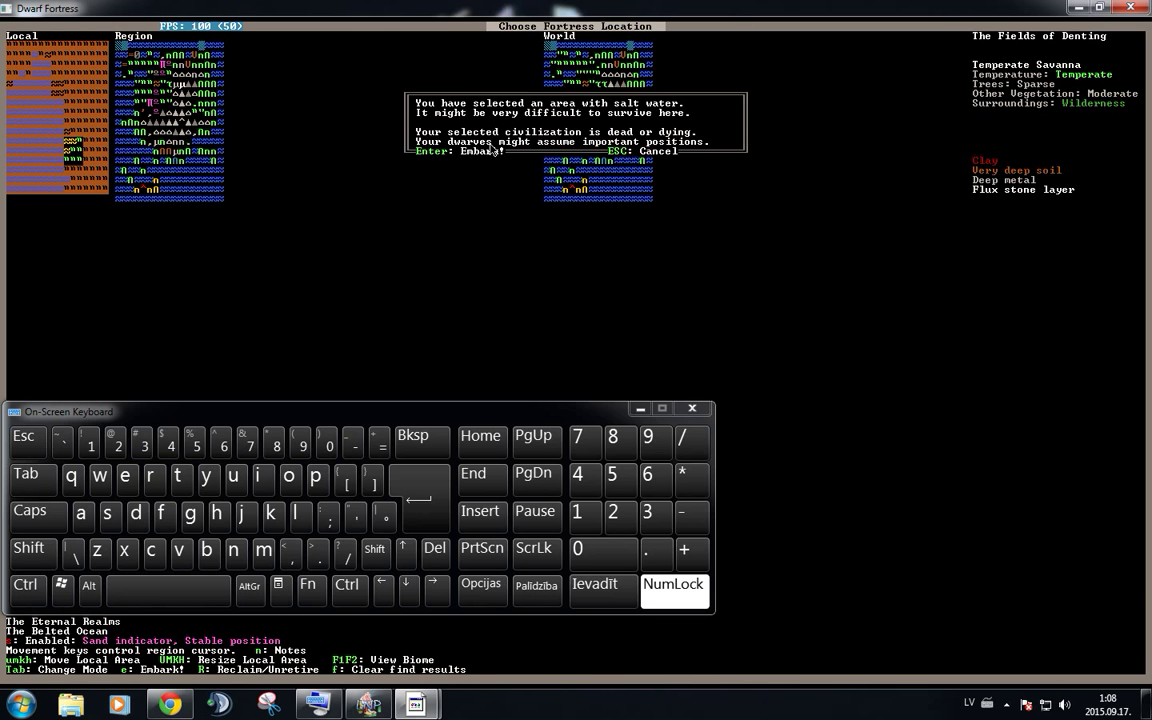
mouse_move(588, 160)
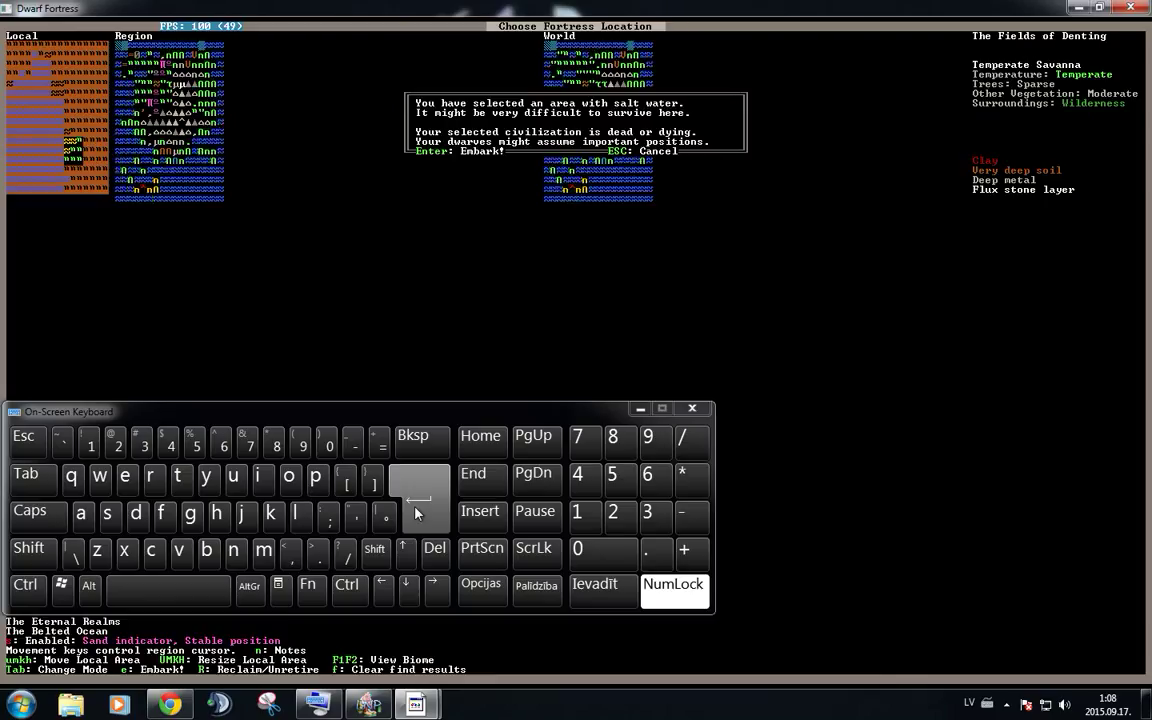
- Confirm Embark at the chosen site to reach the Prepare for the Journey menu
key(Enter)
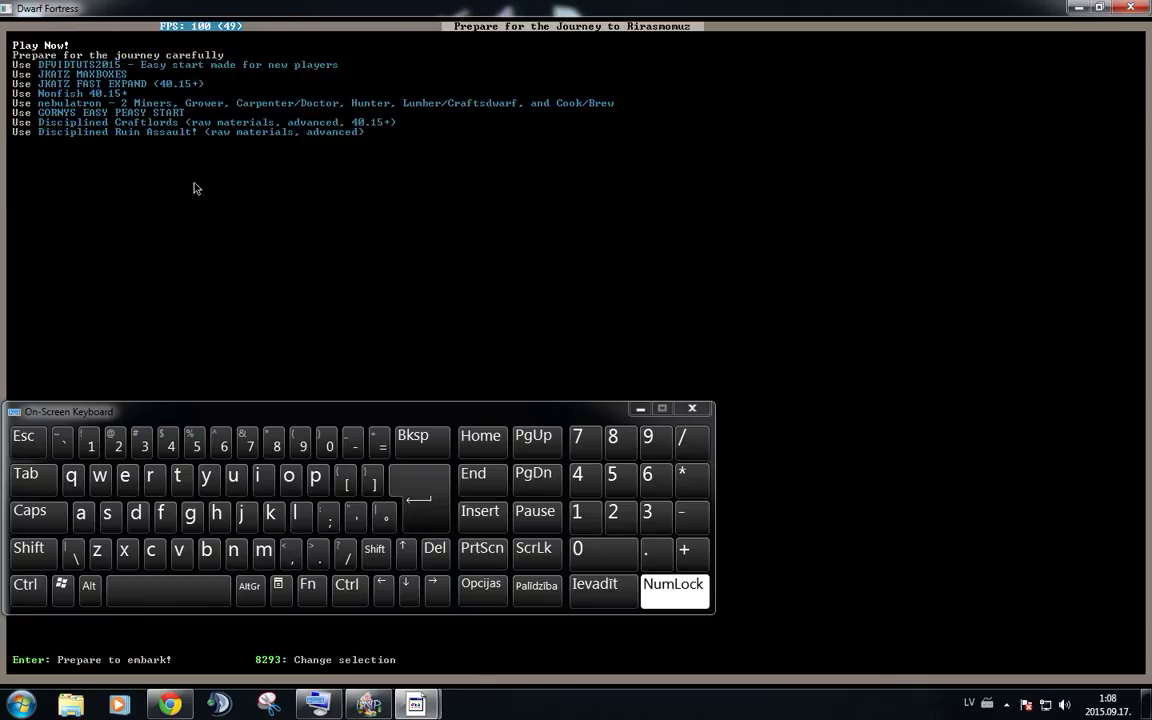
mouse_move(136, 188)
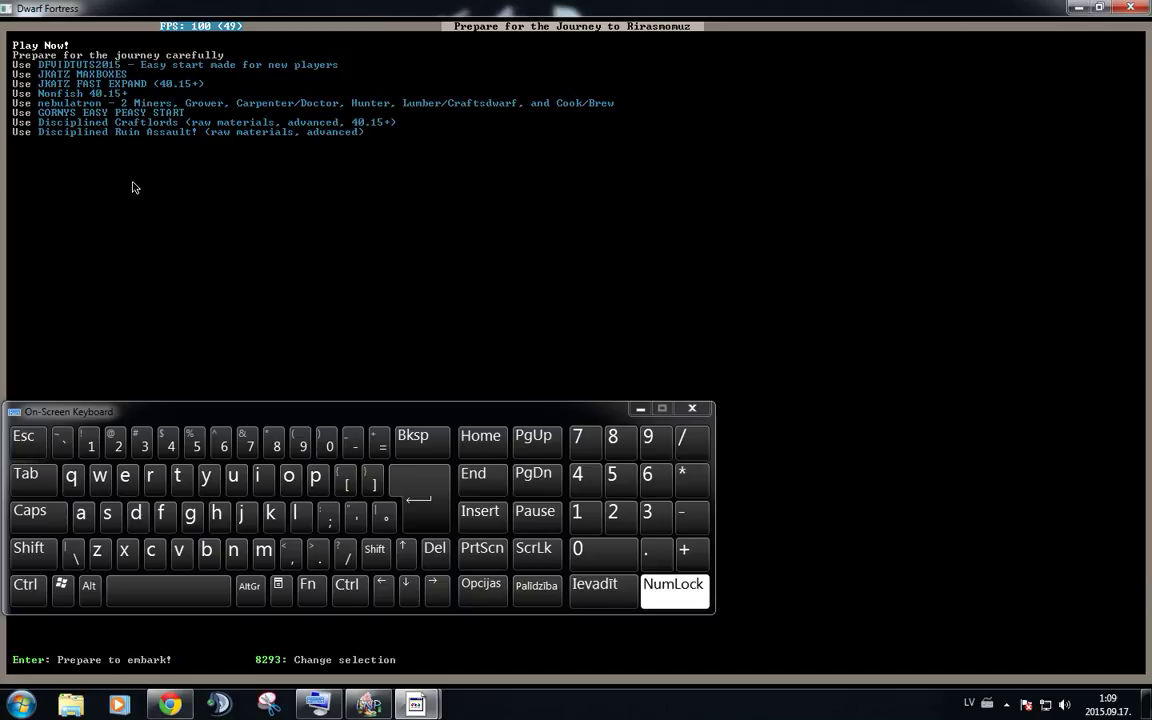
mouse_move(80, 108)
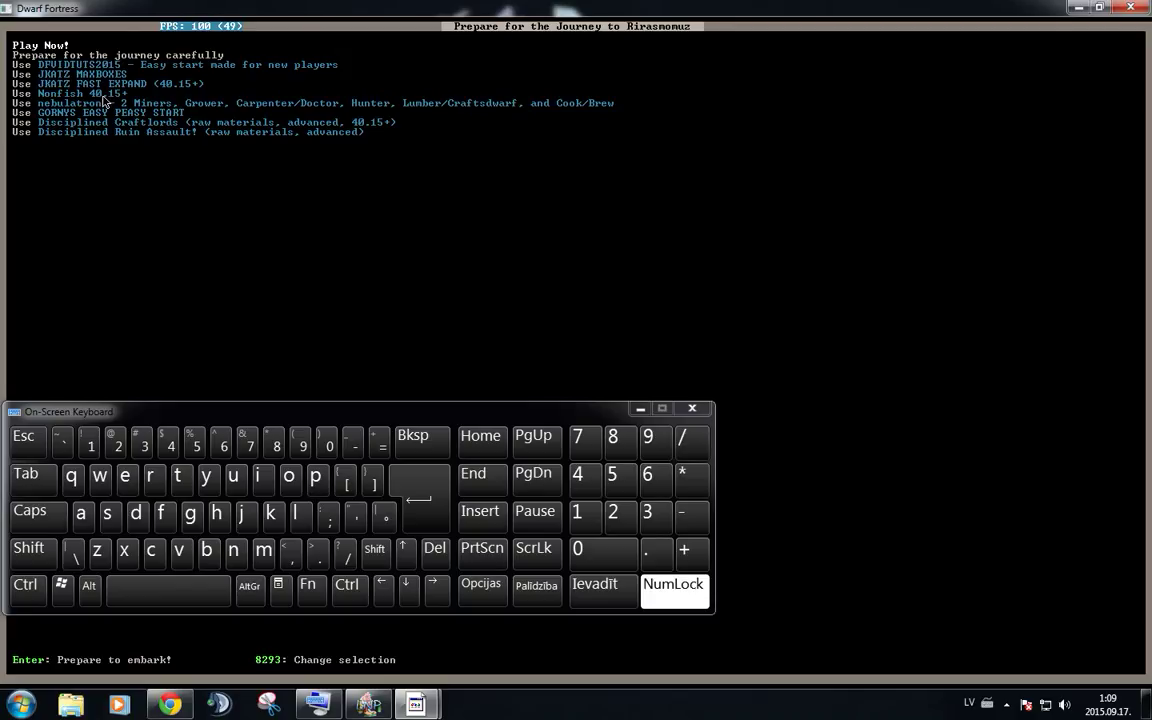
mouse_move(690, 440)
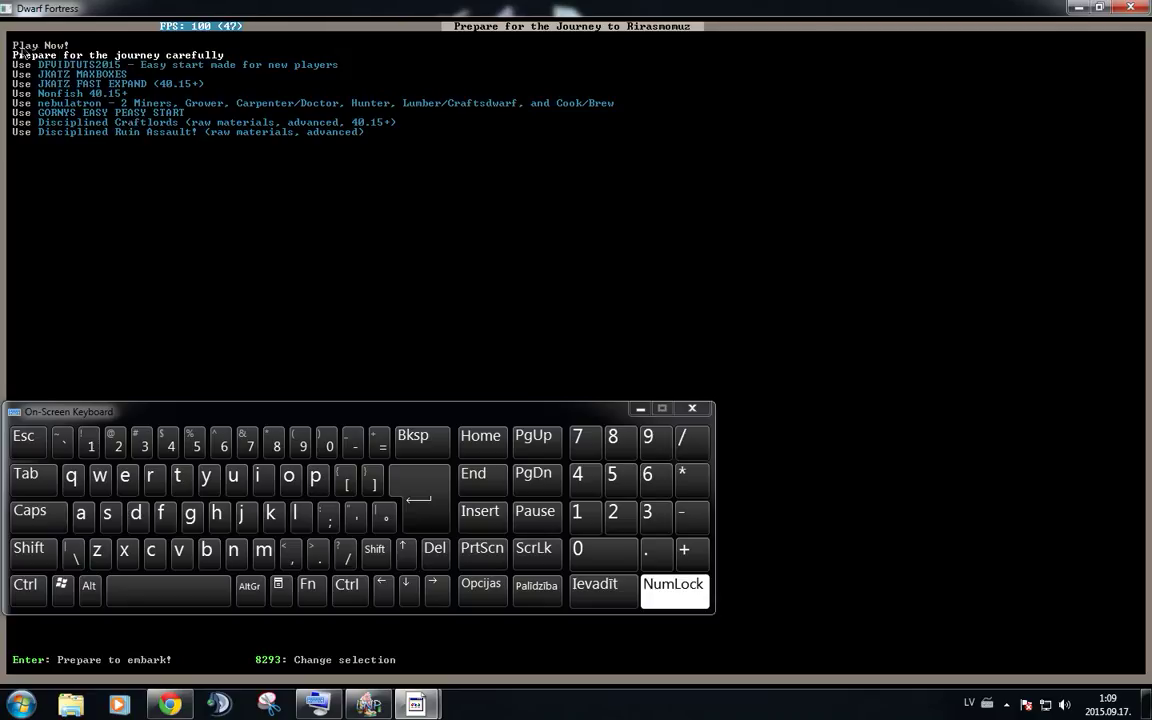
mouse_move(88, 48)
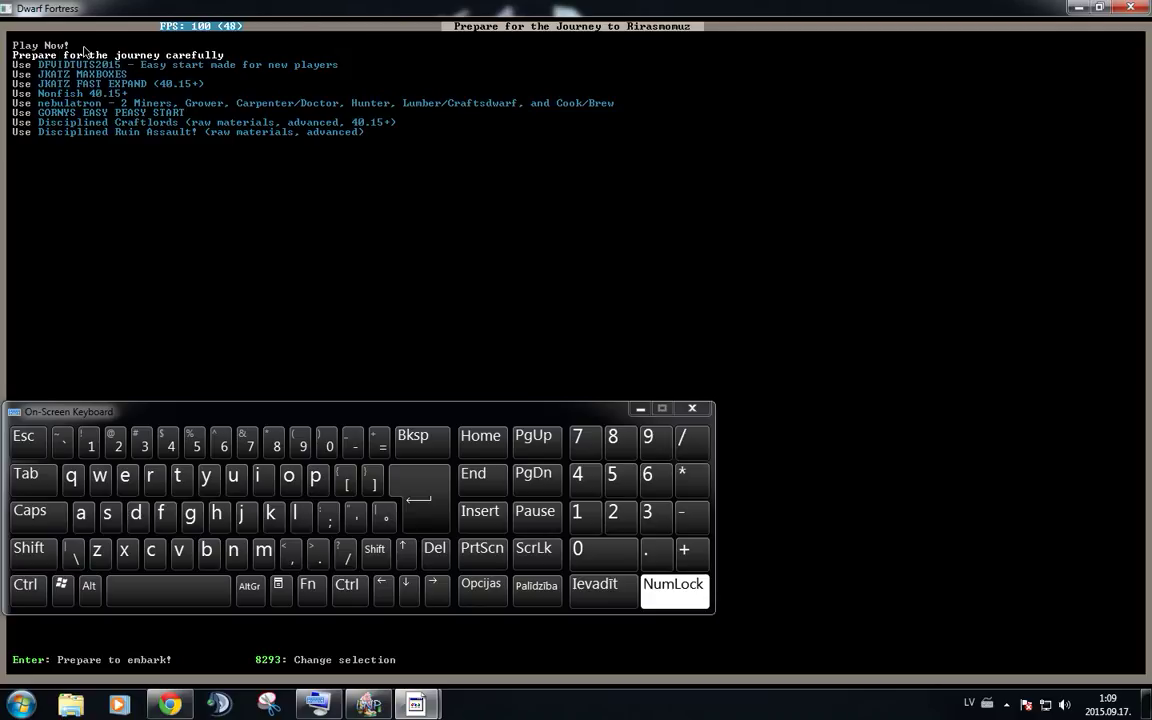
mouse_move(96, 52)
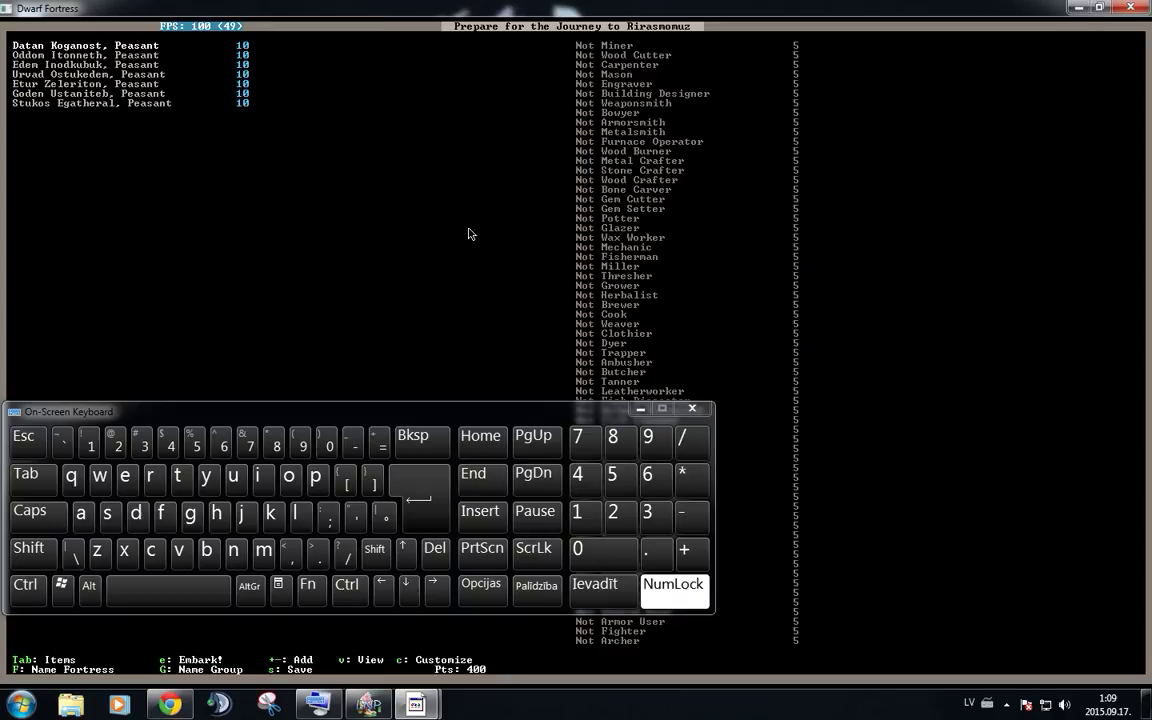
mouse_move(96, 128)
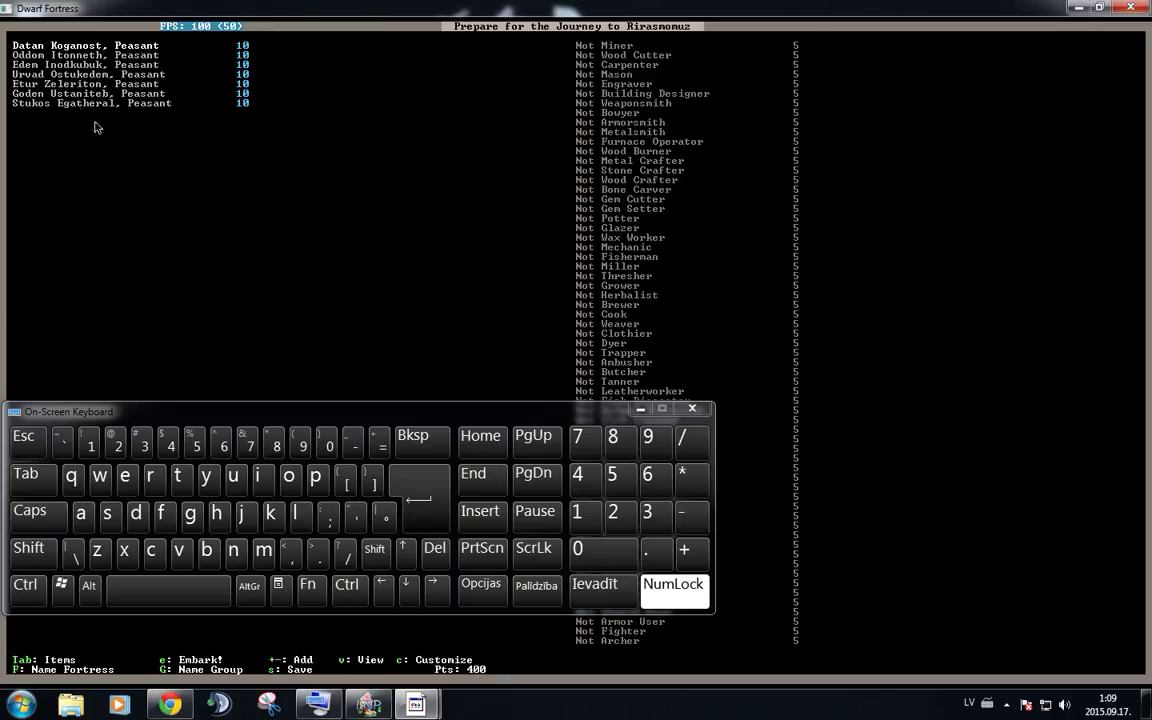
mouse_move(112, 50)
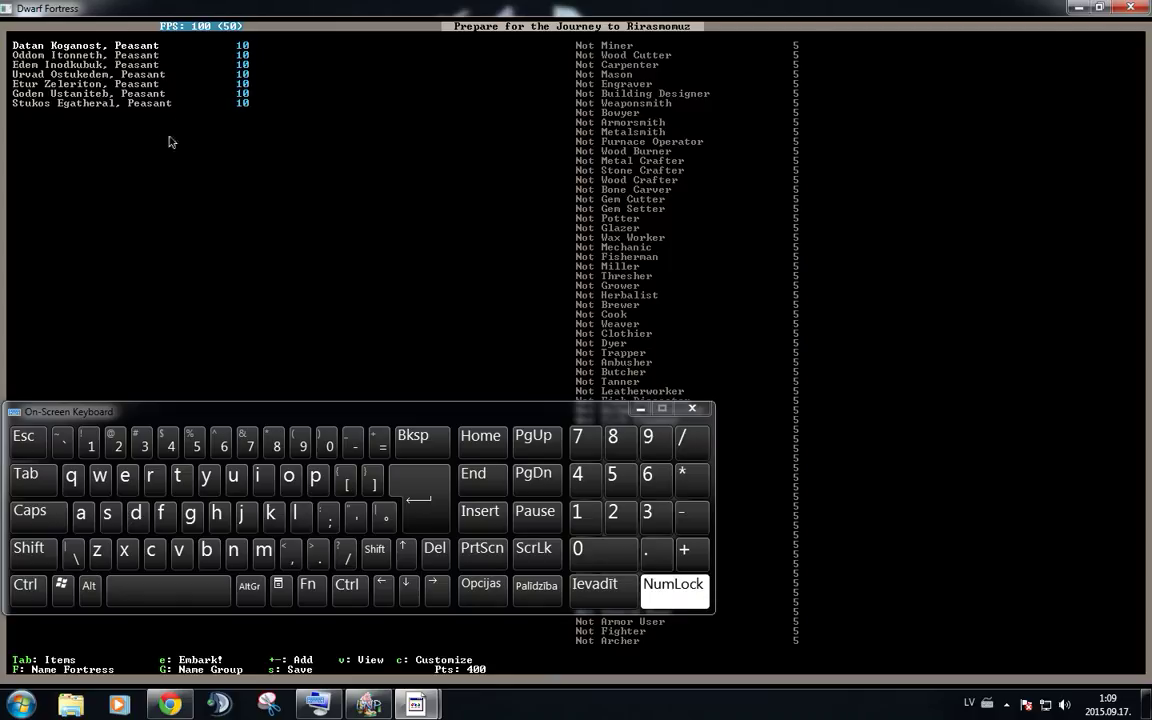
mouse_move(170, 104)
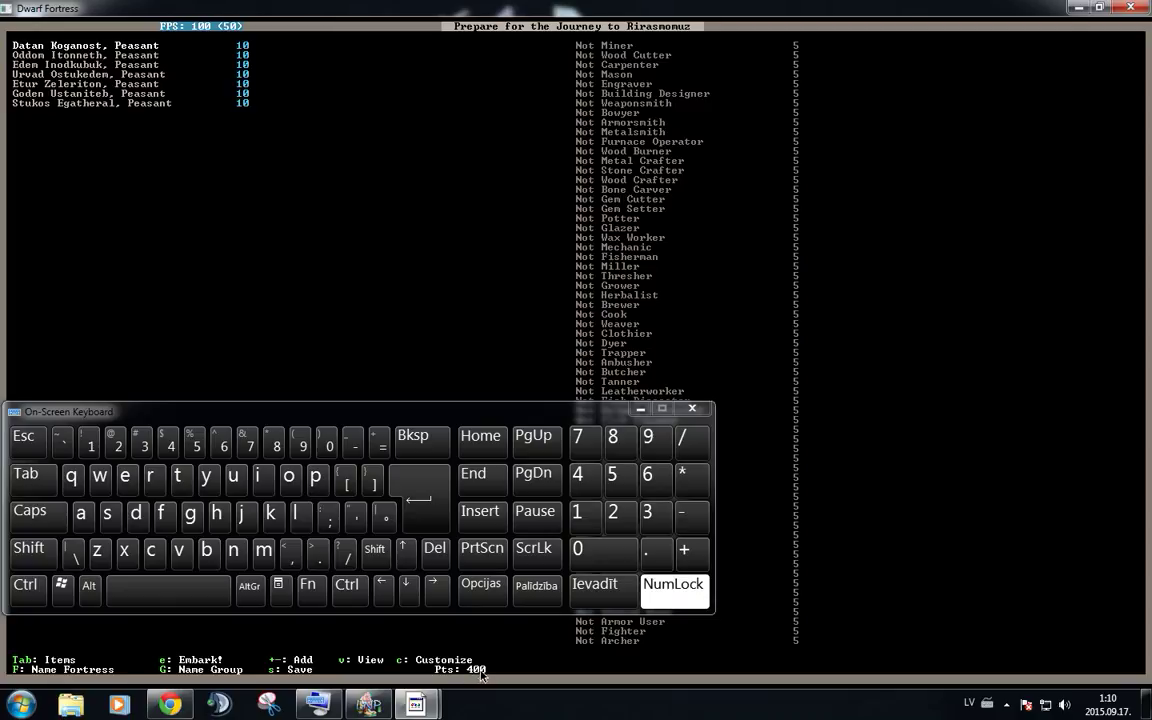
mouse_move(516, 672)
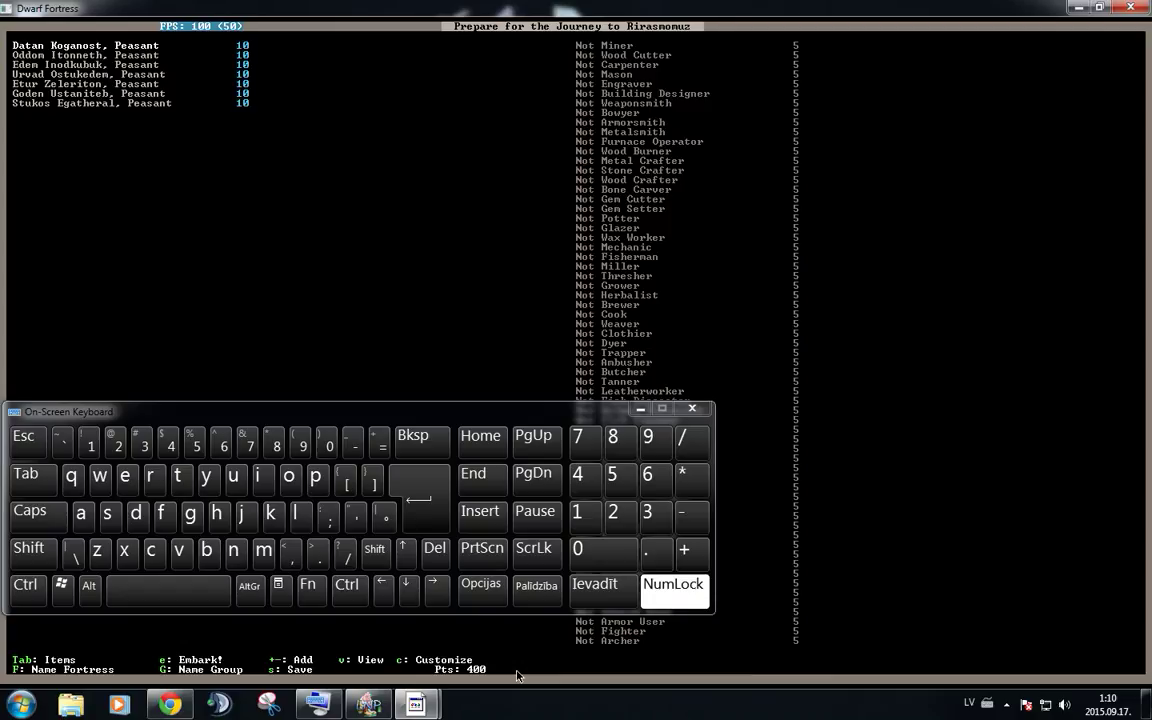
mouse_move(280, 74)
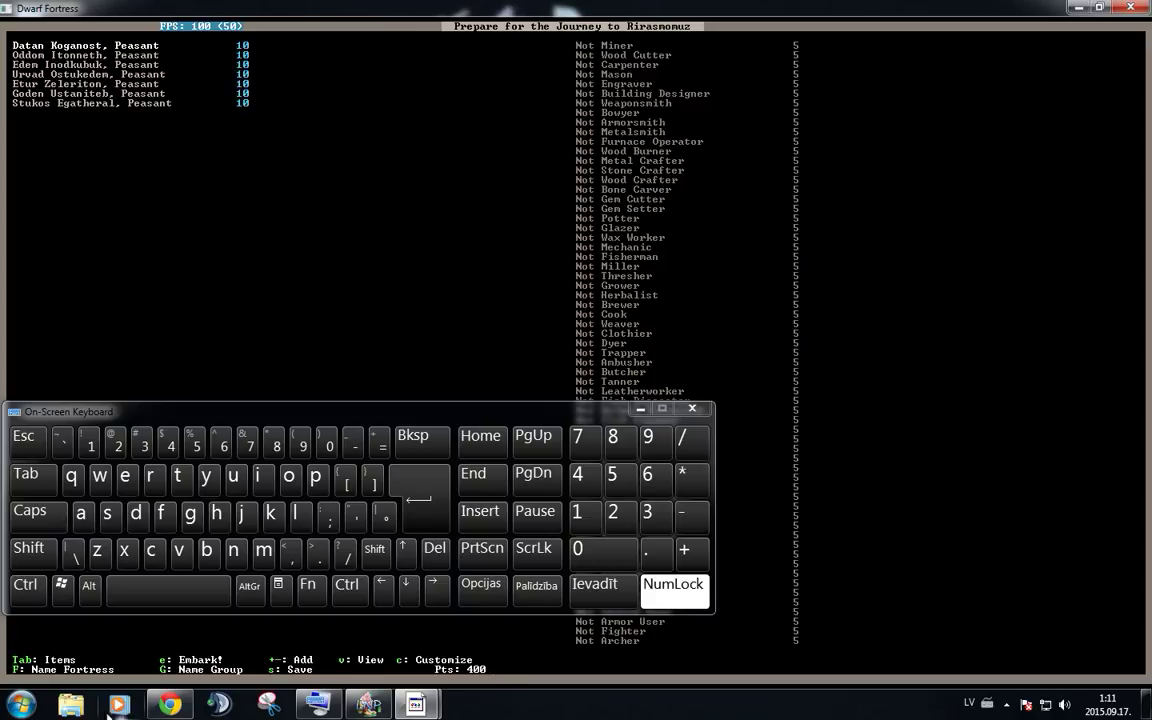
key(Tab)
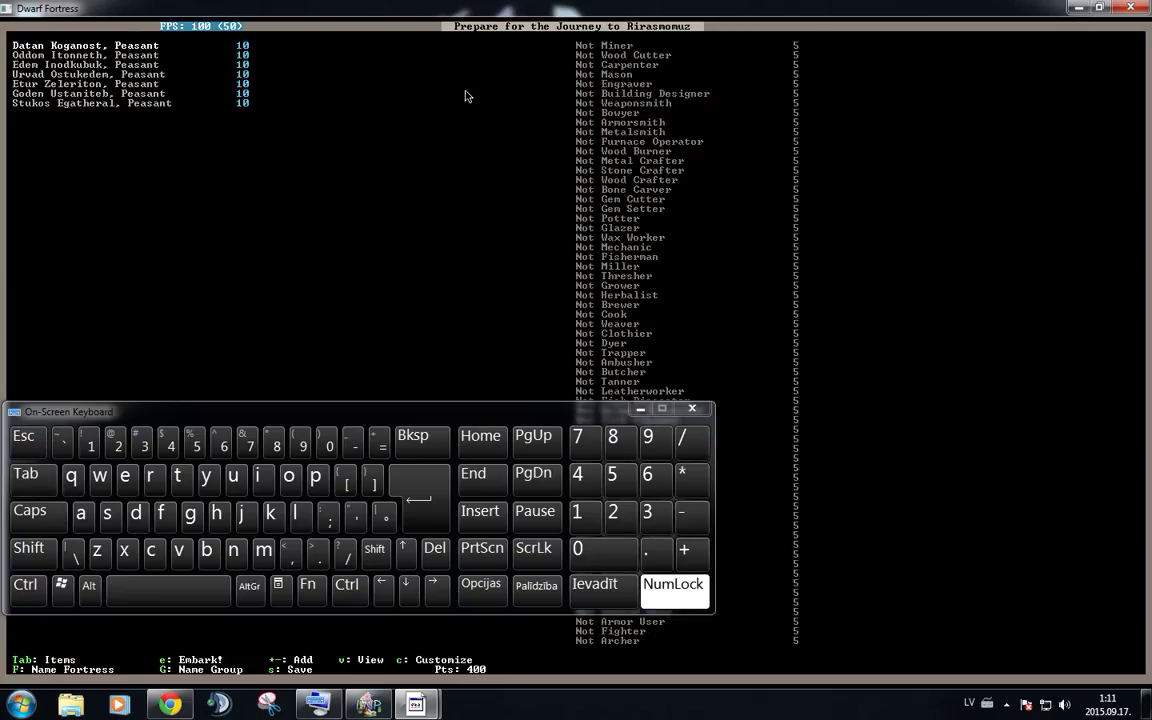
mouse_move(480, 88)
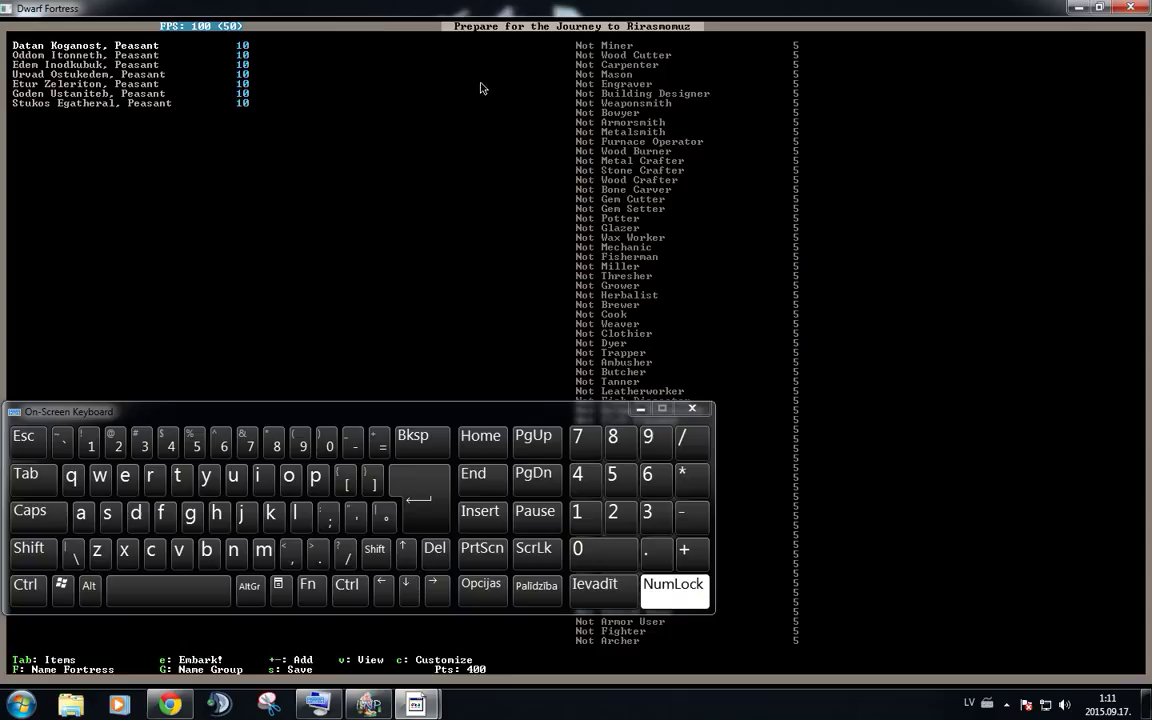
mouse_move(268, 64)
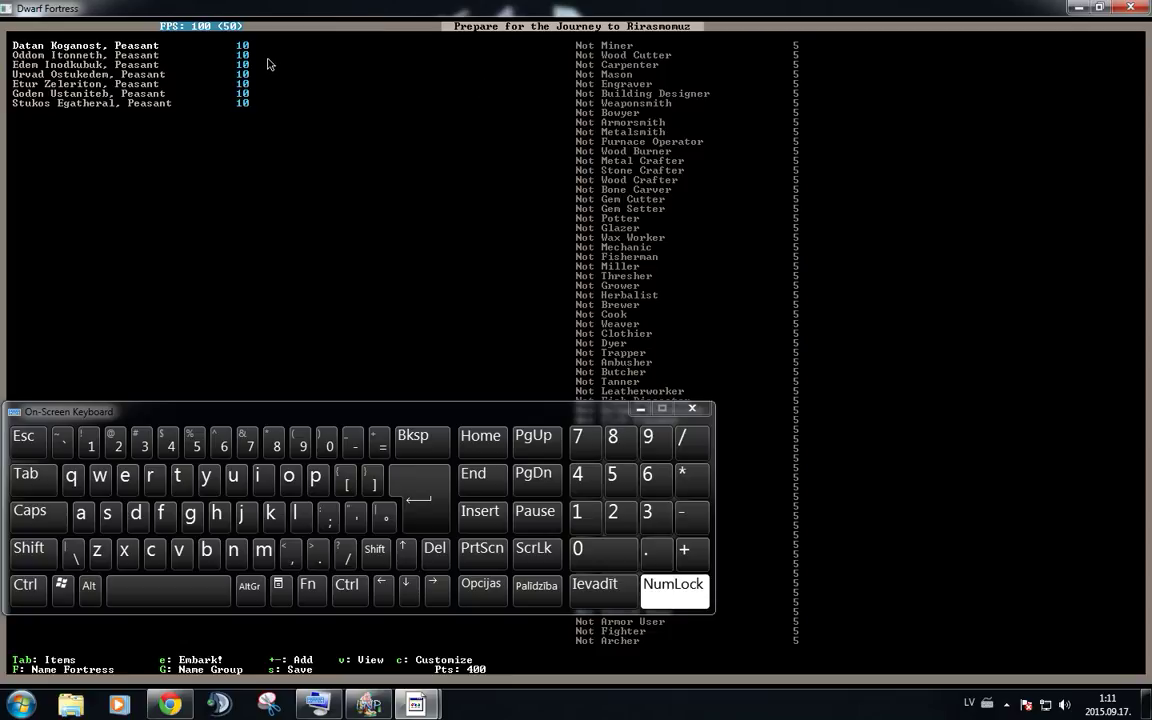
mouse_move(170, 76)
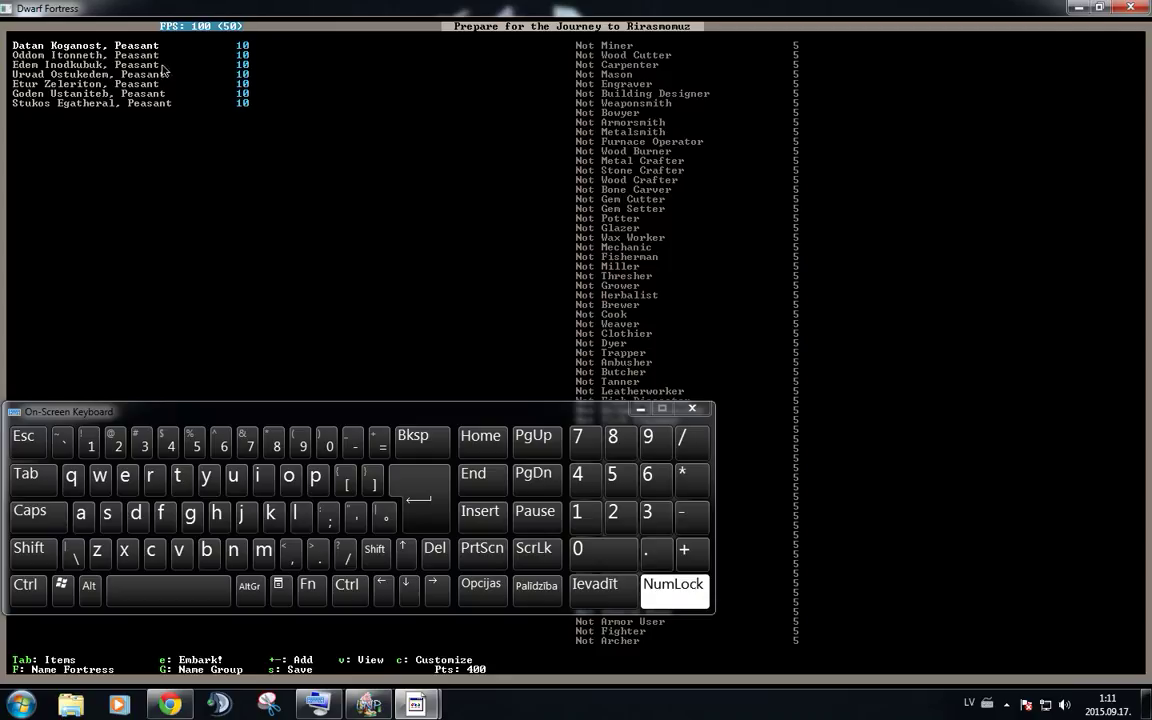
mouse_move(228, 56)
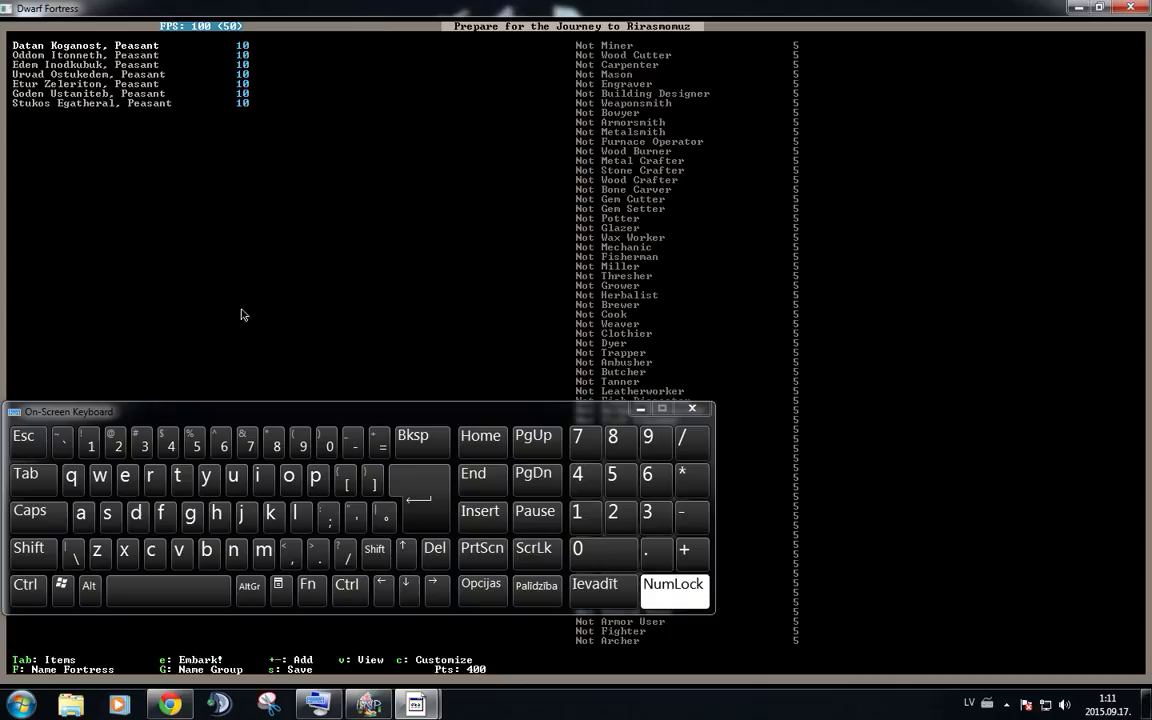
mouse_move(448, 634)
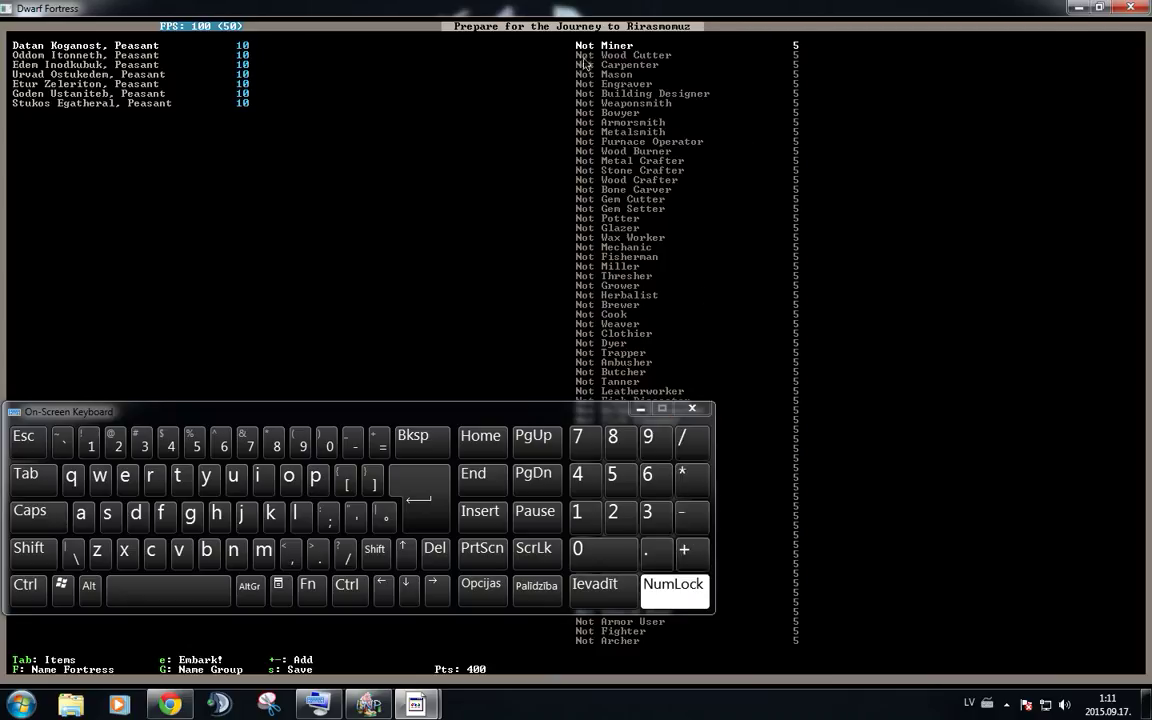
mouse_move(736, 216)
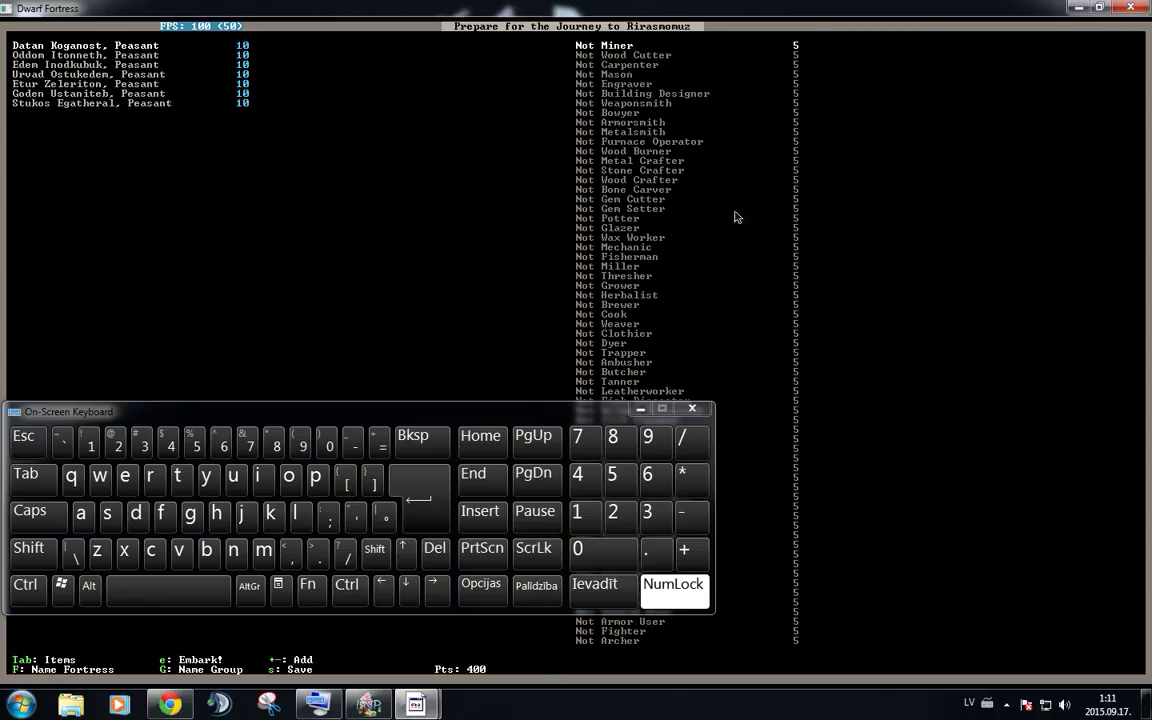
mouse_move(688, 552)
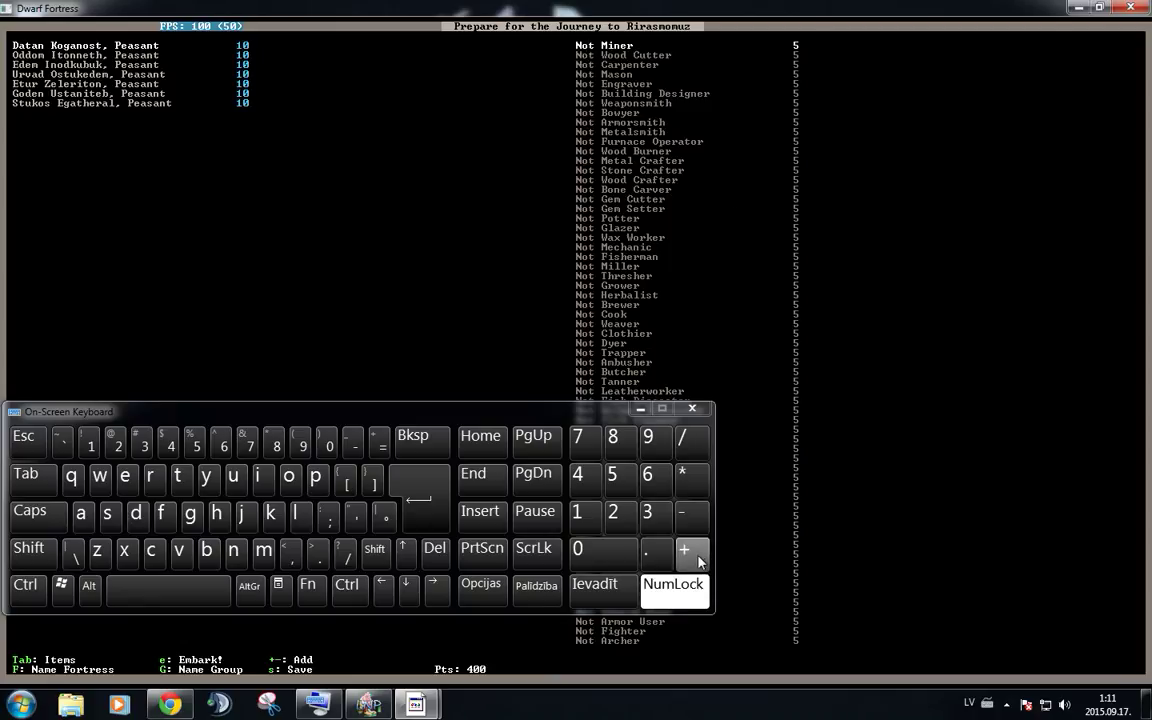
- Raise the first dwarf's Miner skill to Proficient, leaving 365 embark points
click(692, 556)
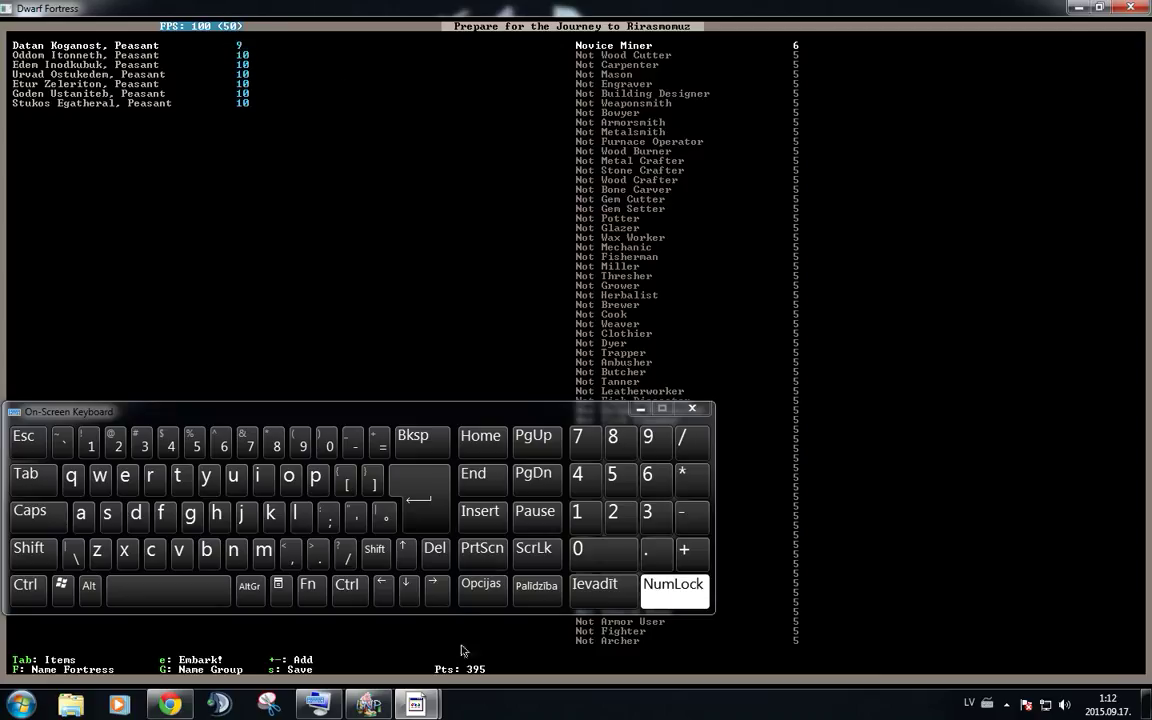
mouse_move(482, 676)
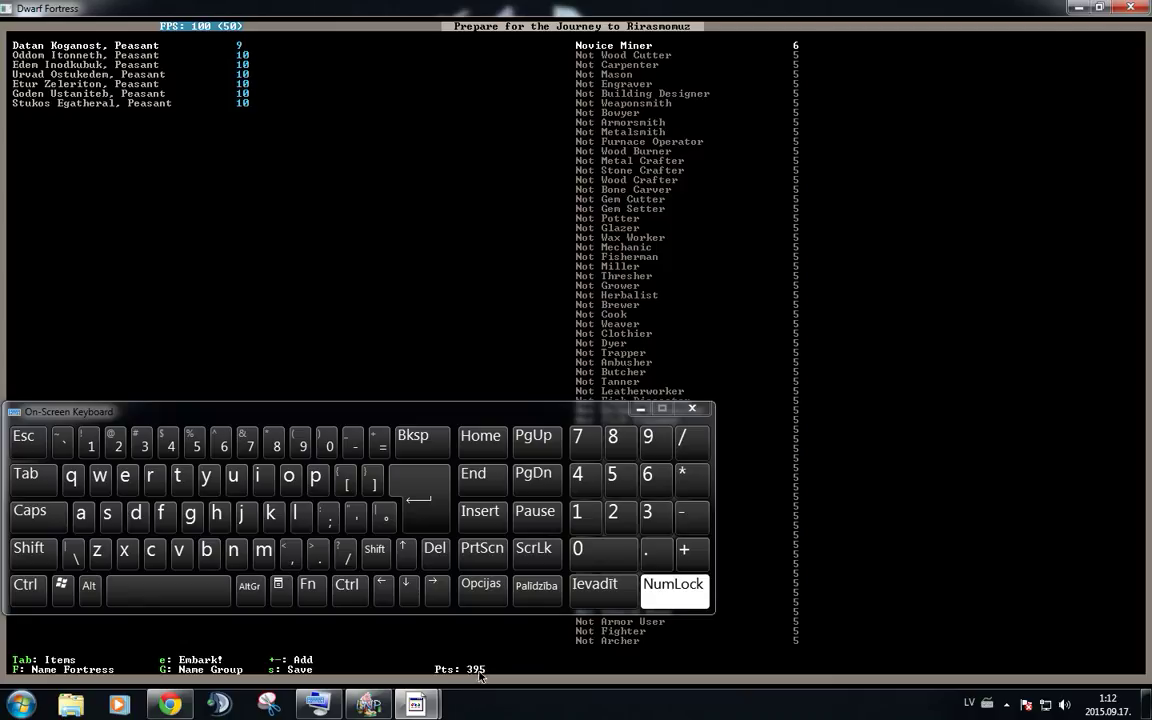
mouse_move(436, 676)
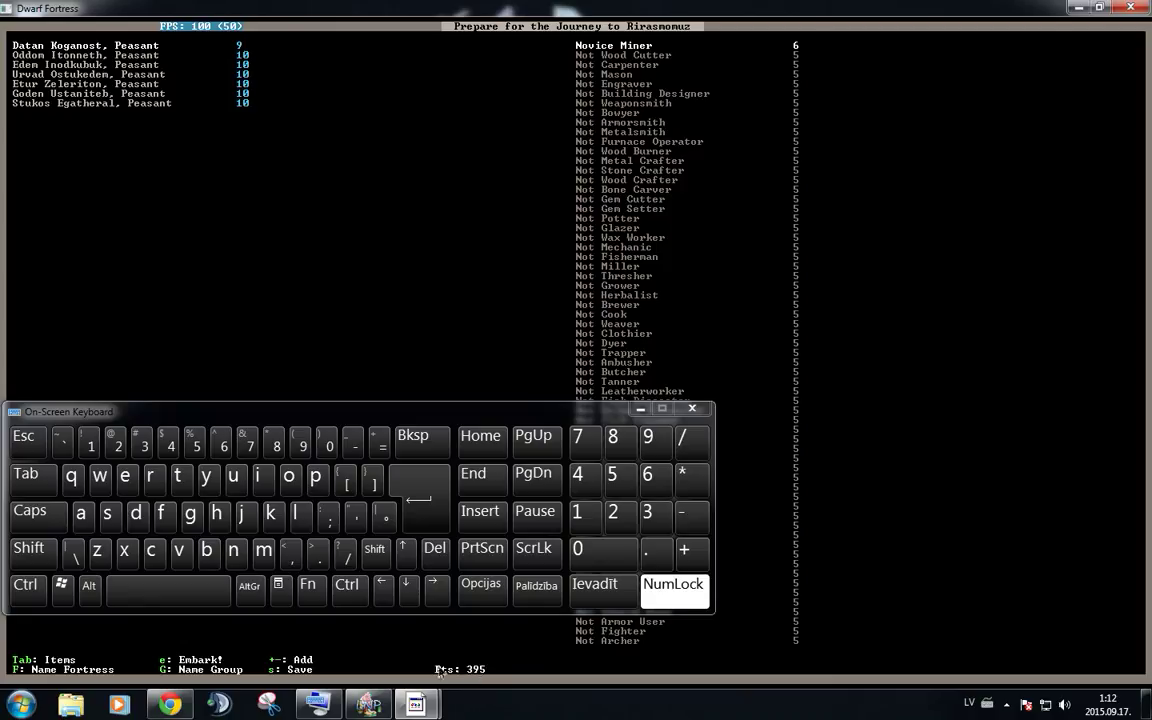
mouse_move(336, 124)
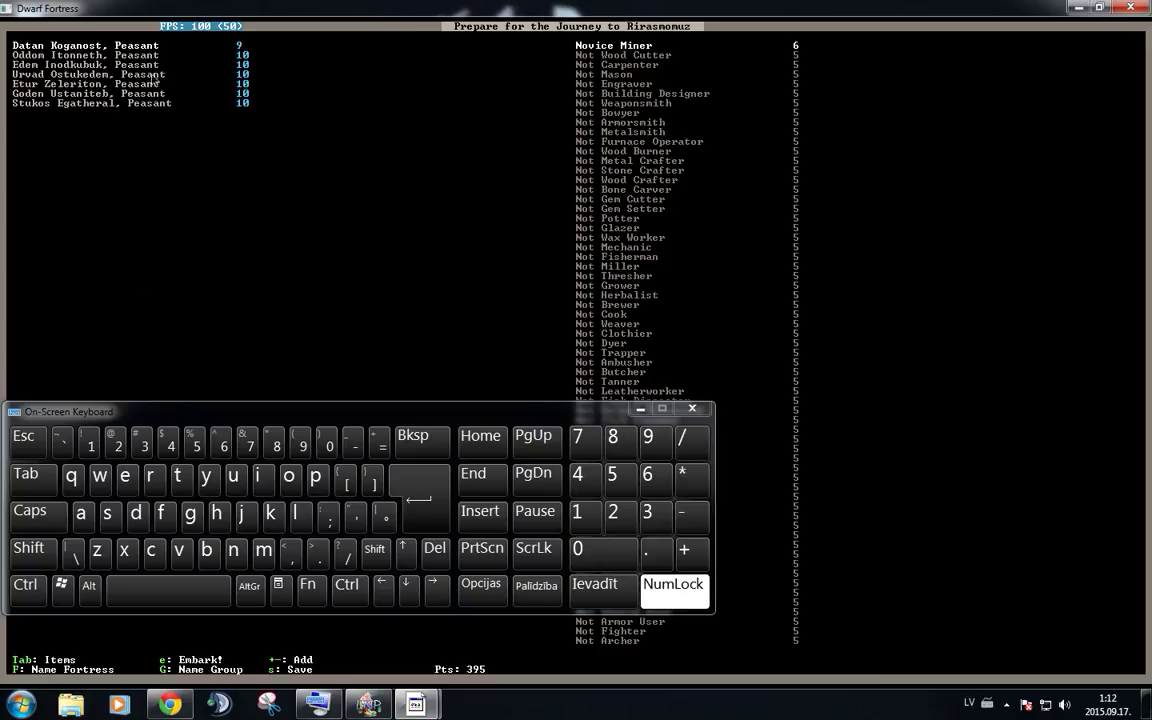
mouse_move(616, 424)
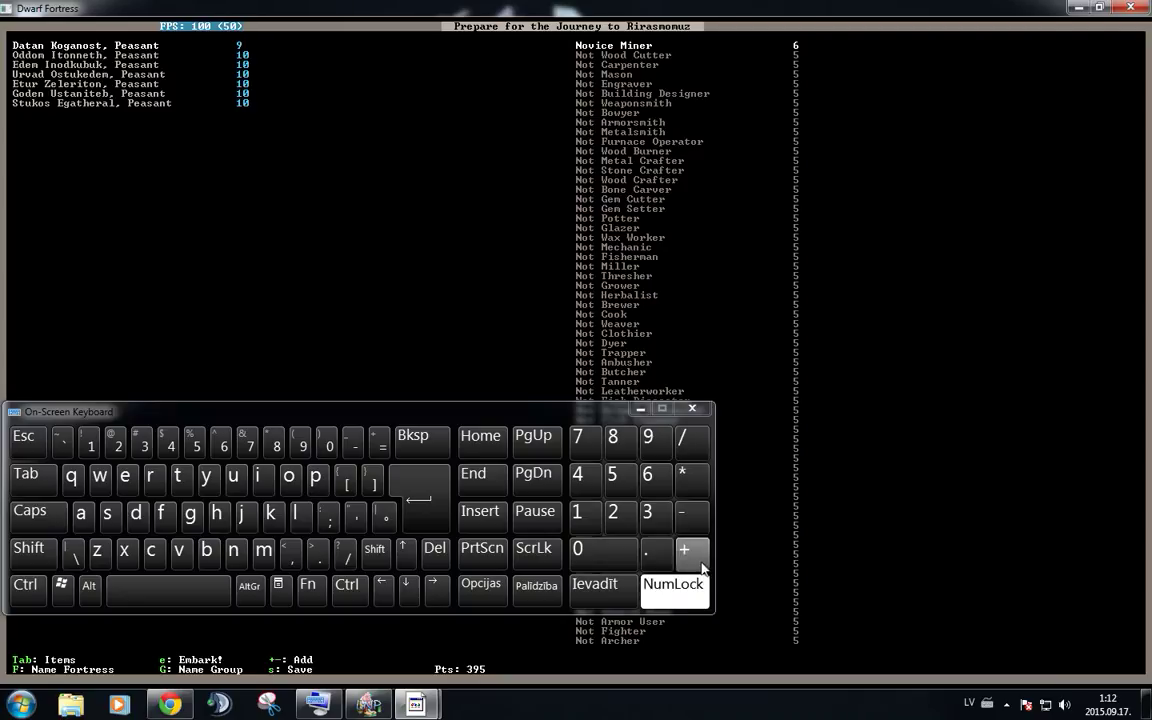
click(692, 552)
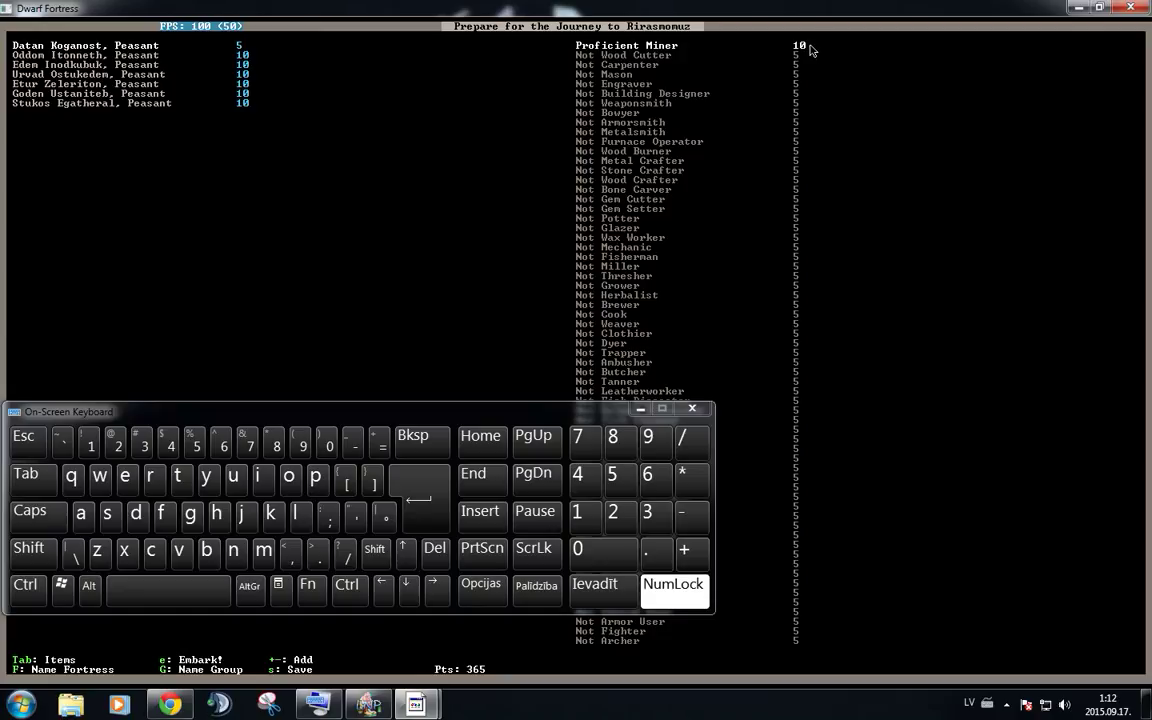
mouse_move(812, 50)
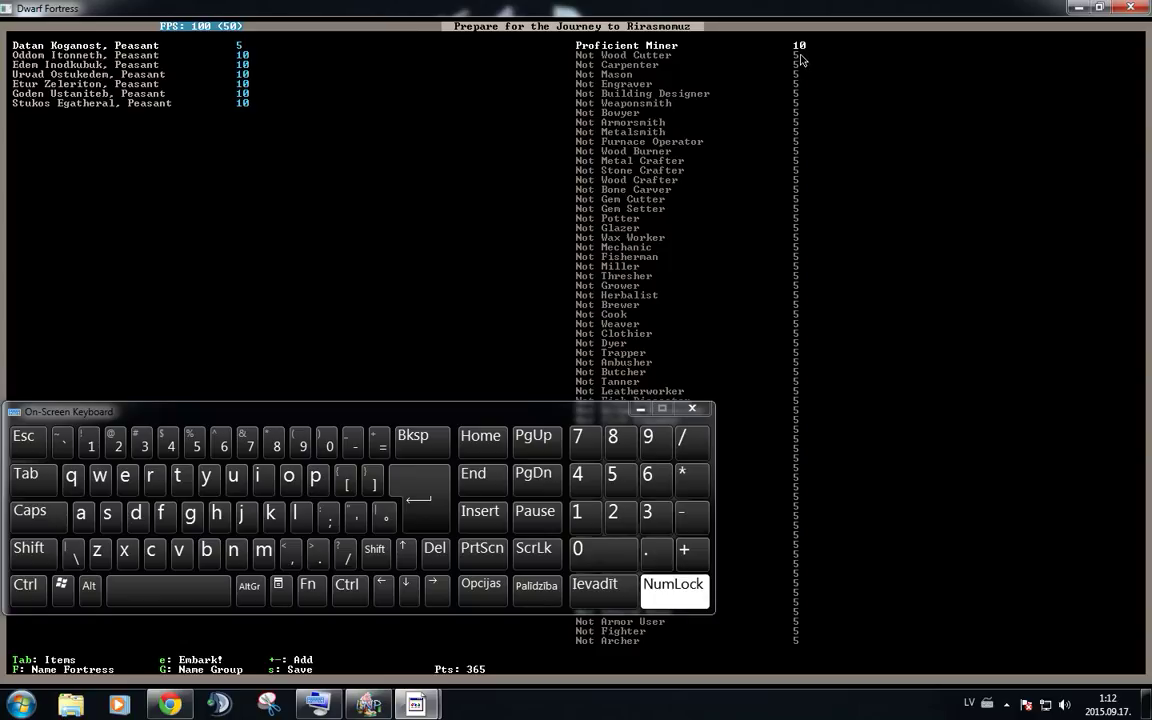
mouse_move(726, 66)
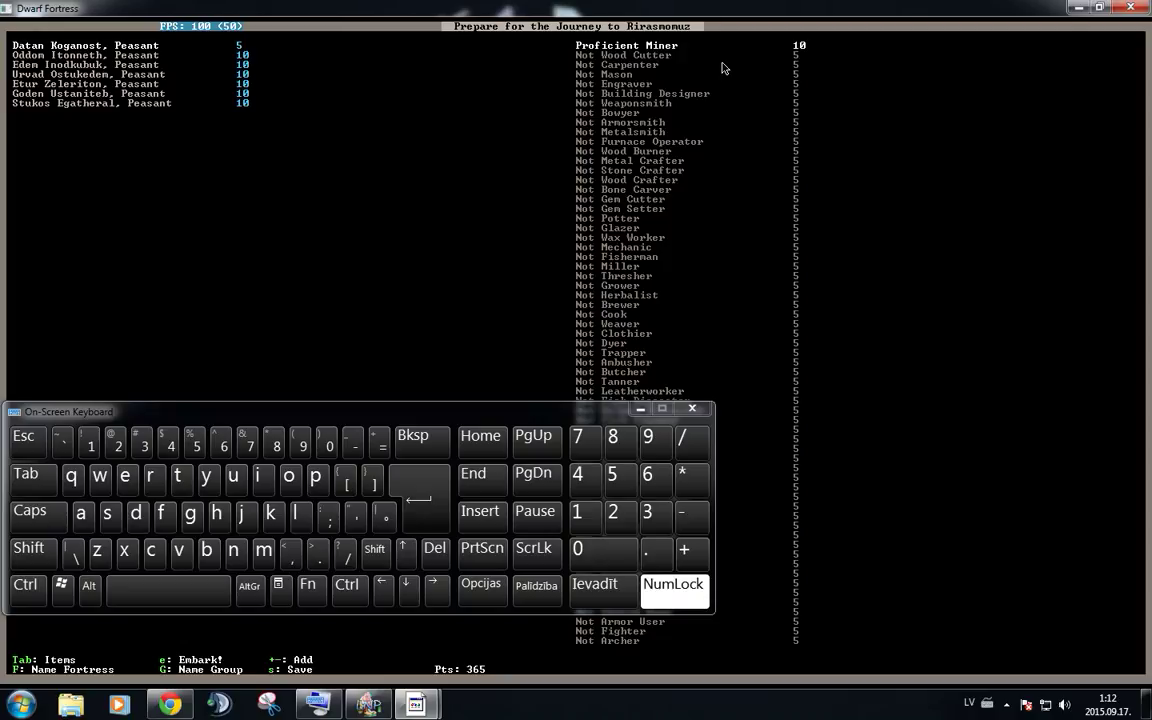
mouse_move(660, 476)
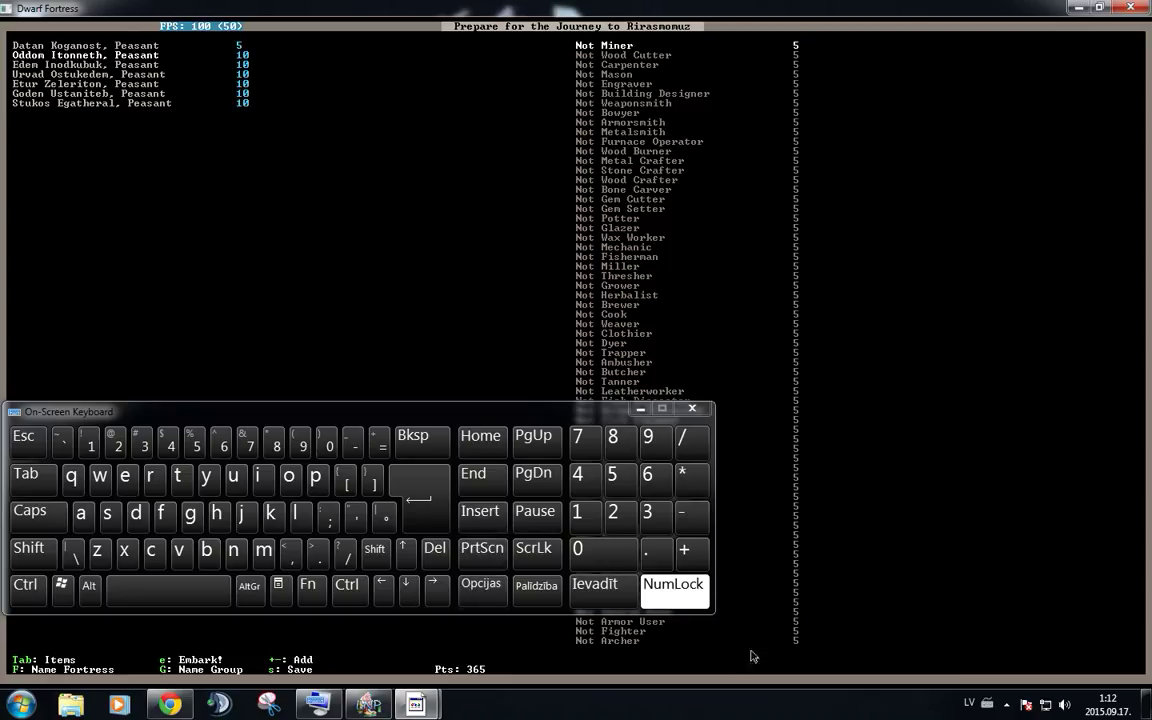
- Raise the second and third dwarves' Miner skill to Proficient, leaving 295 points
click(686, 552)
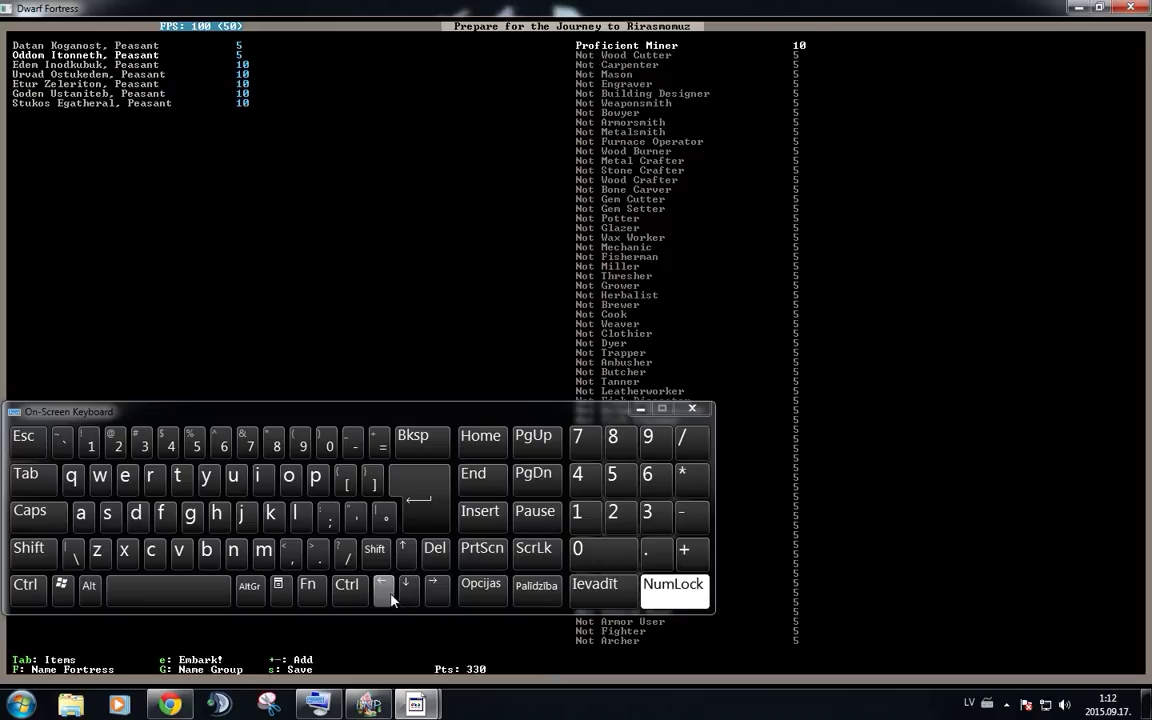
click(408, 588)
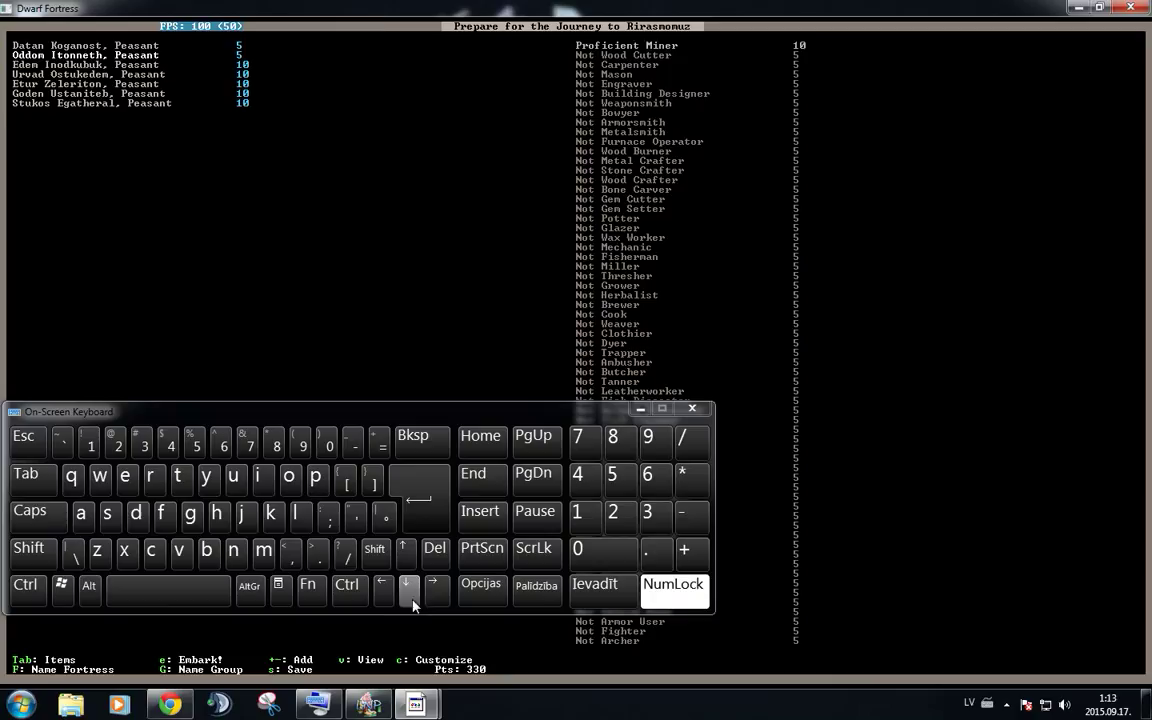
click(408, 588)
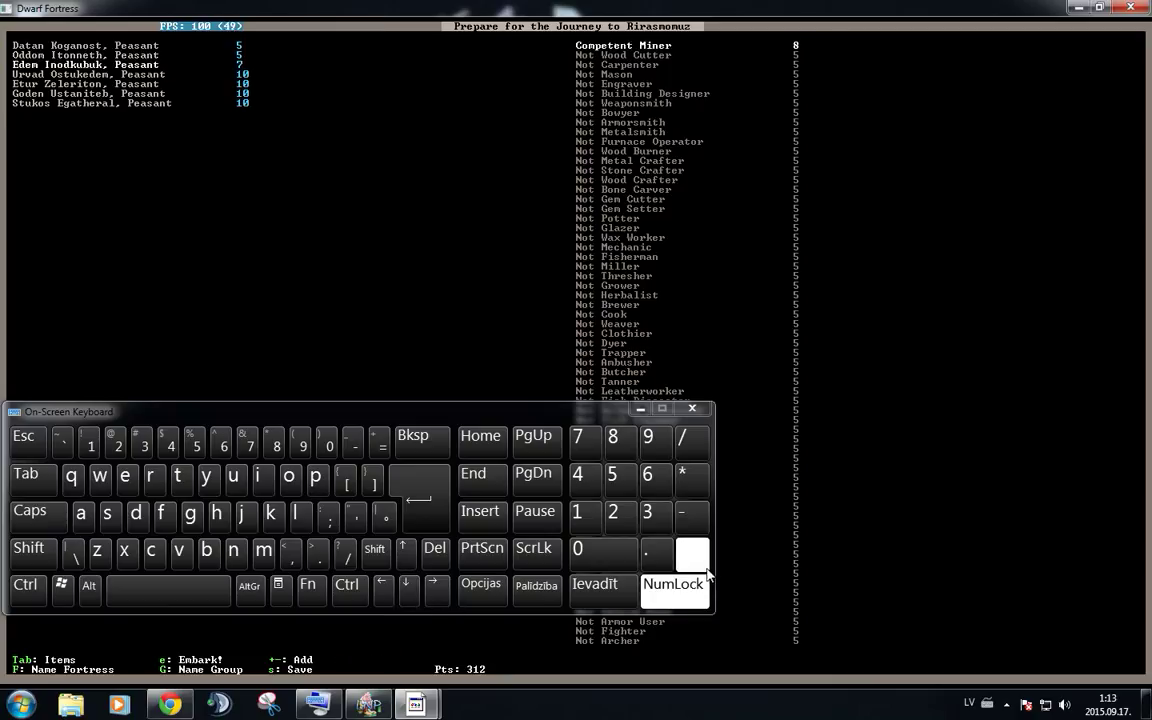
click(692, 552)
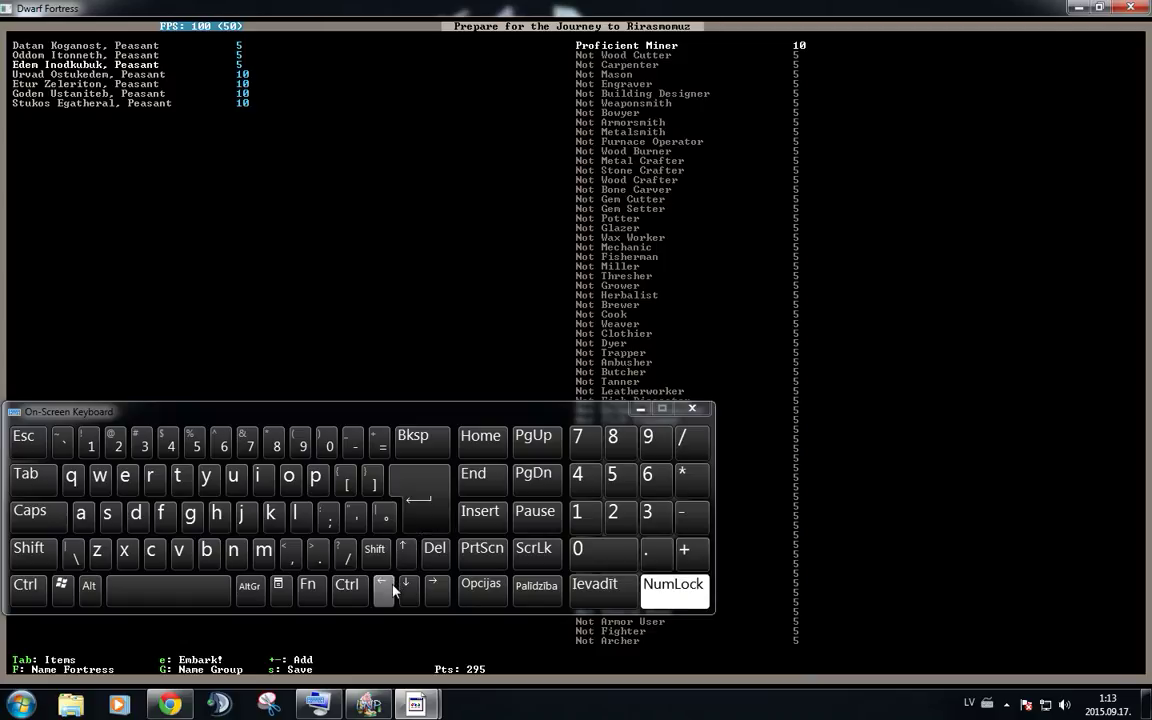
click(406, 584)
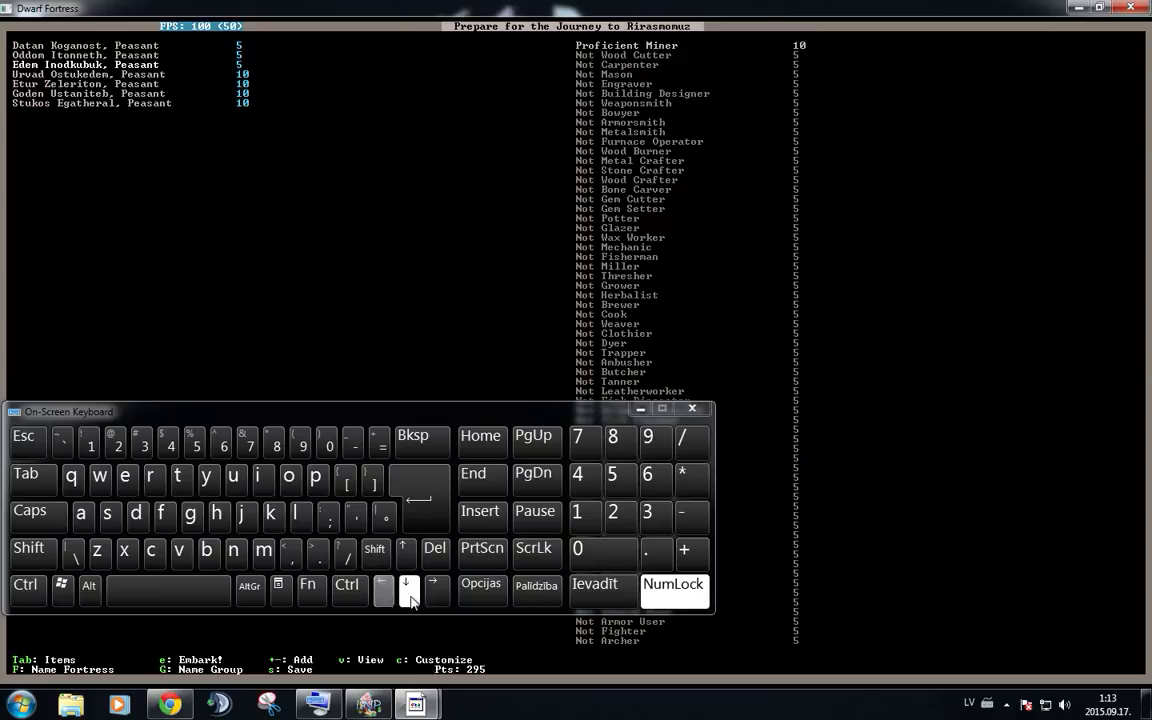
click(408, 592)
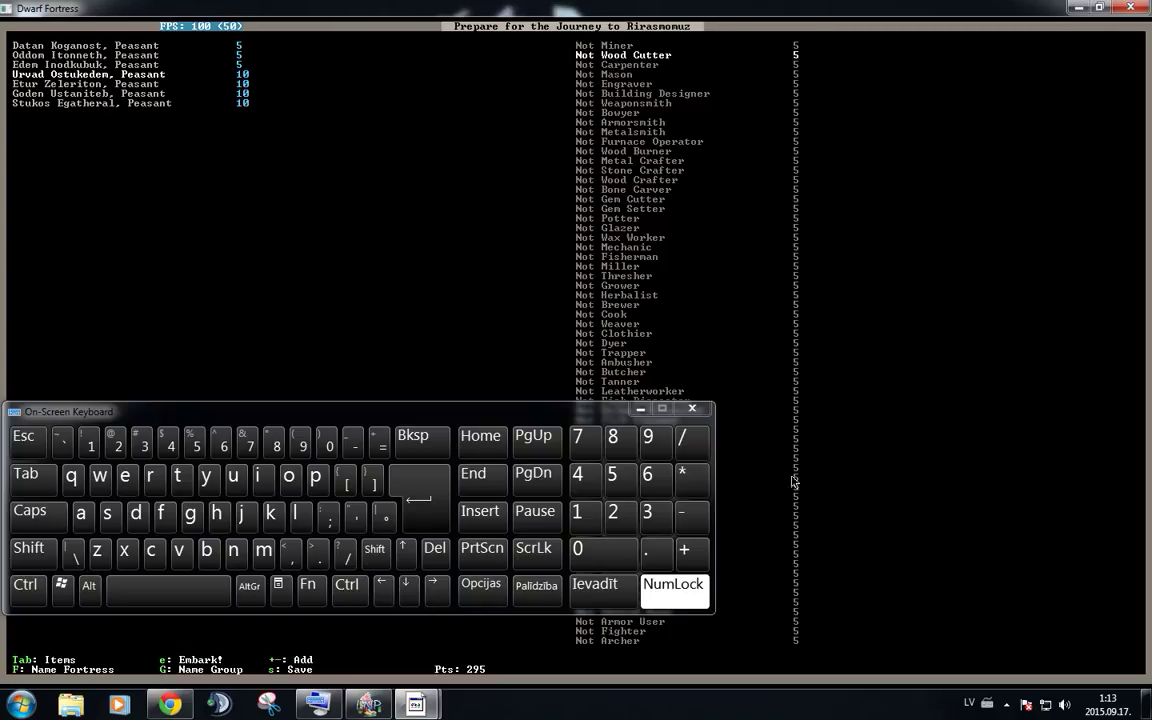
- Give the fourth dwarf Novice Wood Cutter and Proficient Carpenter, leaving 255 points
click(692, 548)
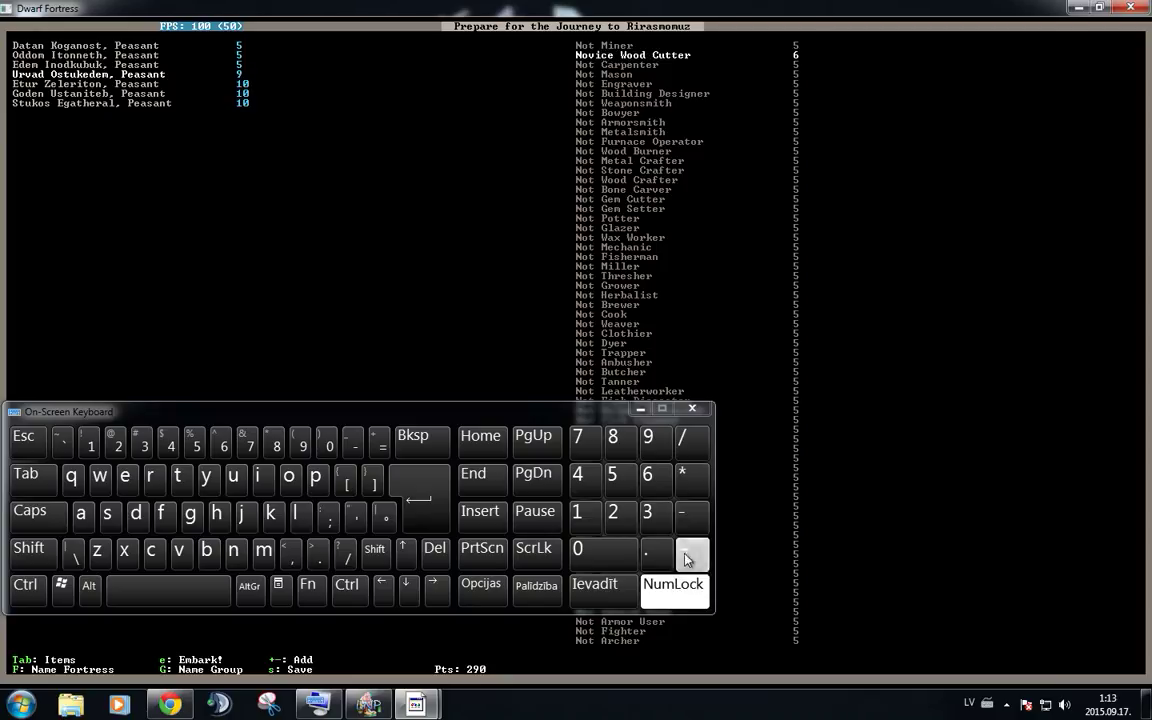
click(688, 554)
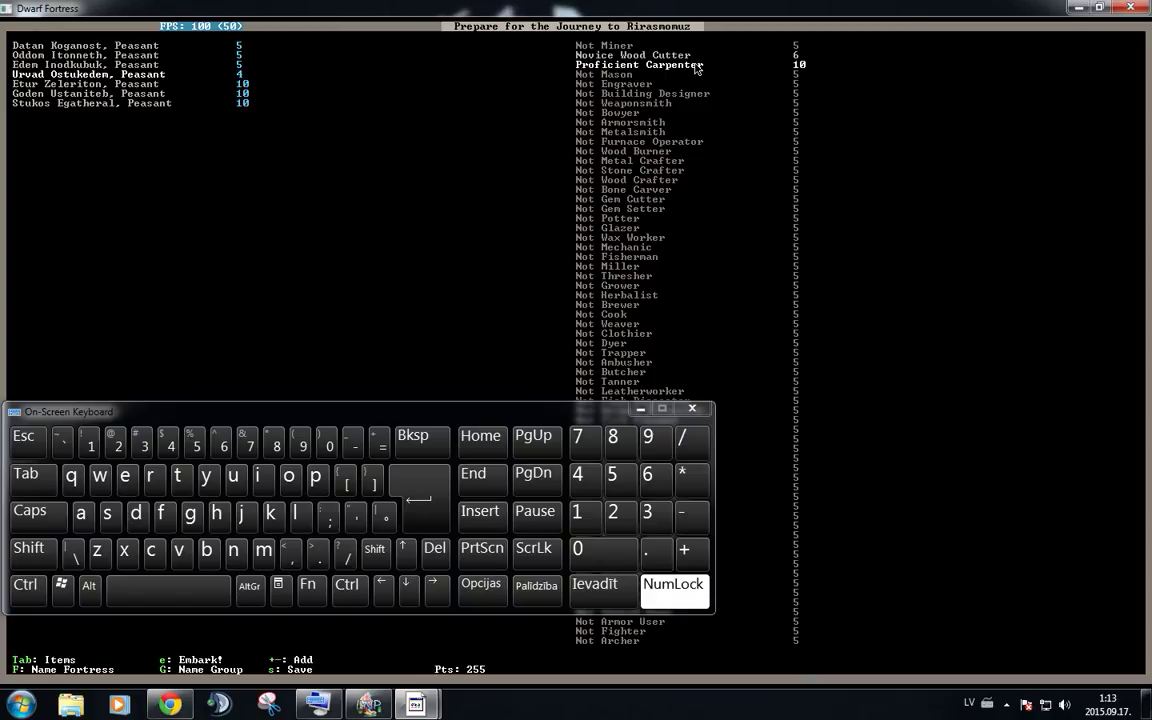
mouse_move(712, 72)
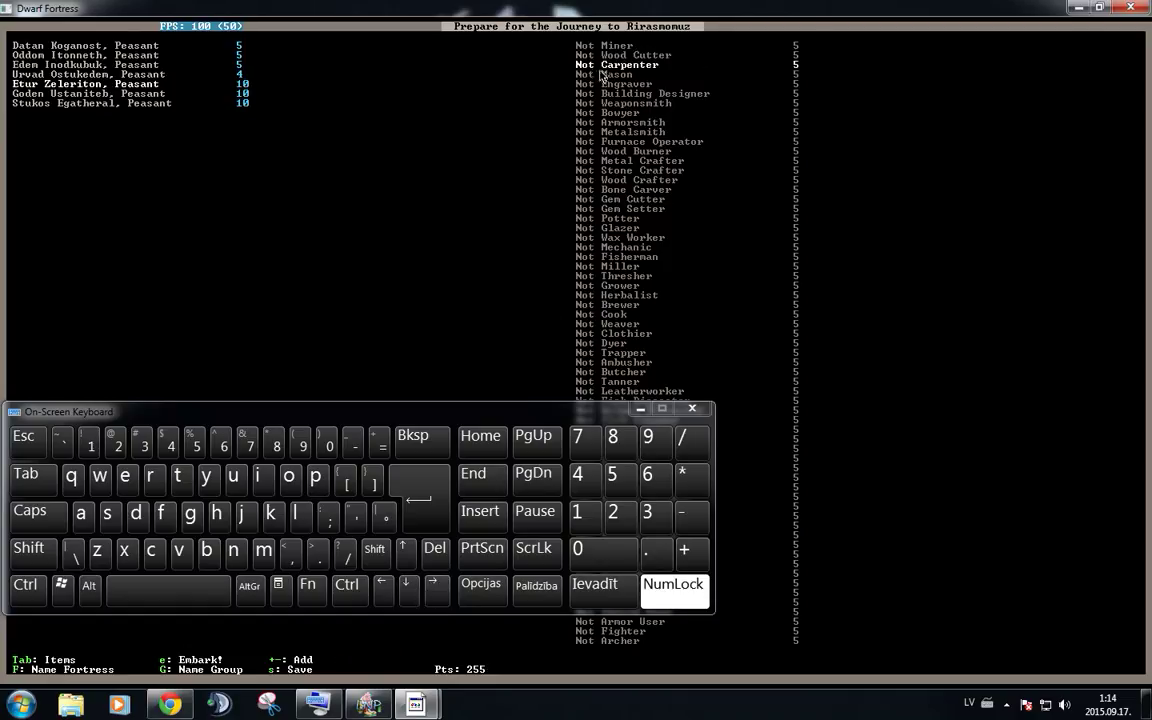
- Raise the fifth dwarf's Mason skill to Proficient, leaving 220 points
key(Down)
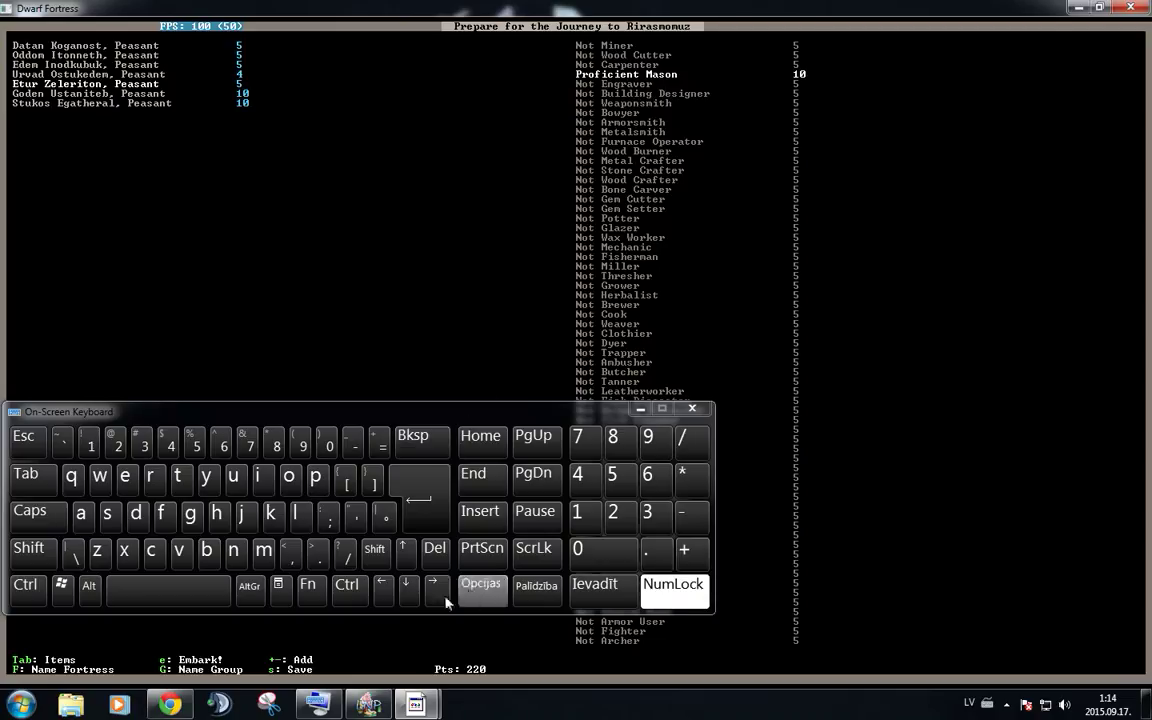
click(380, 590)
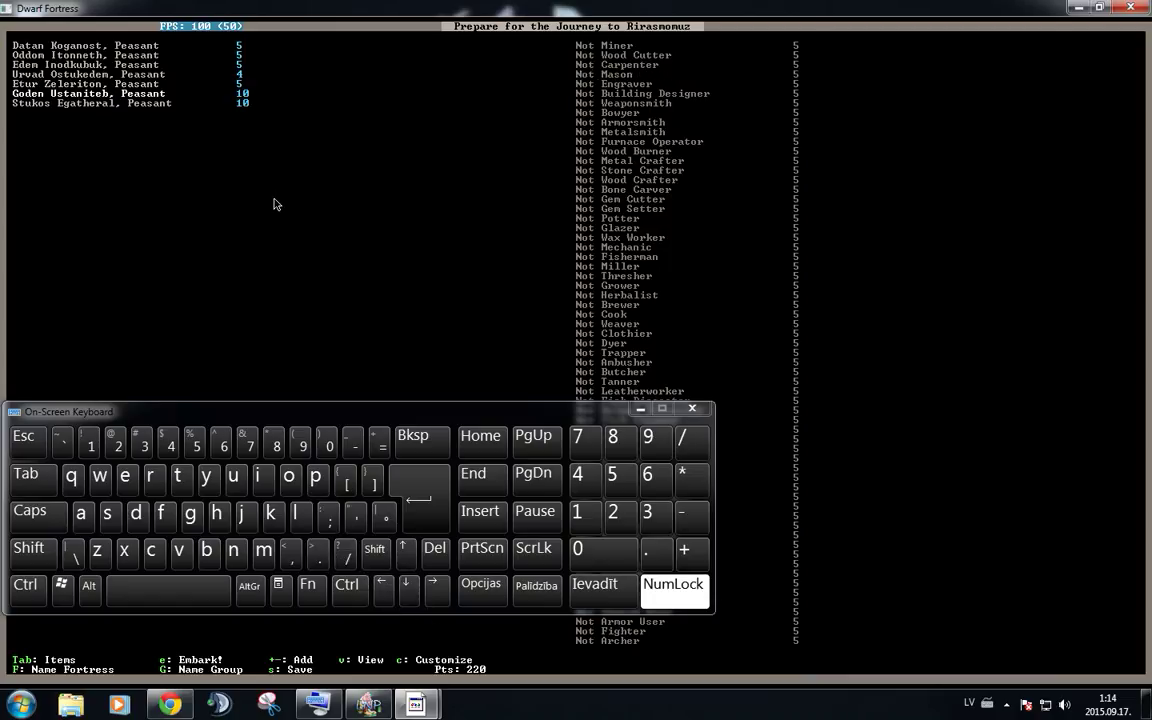
mouse_move(280, 204)
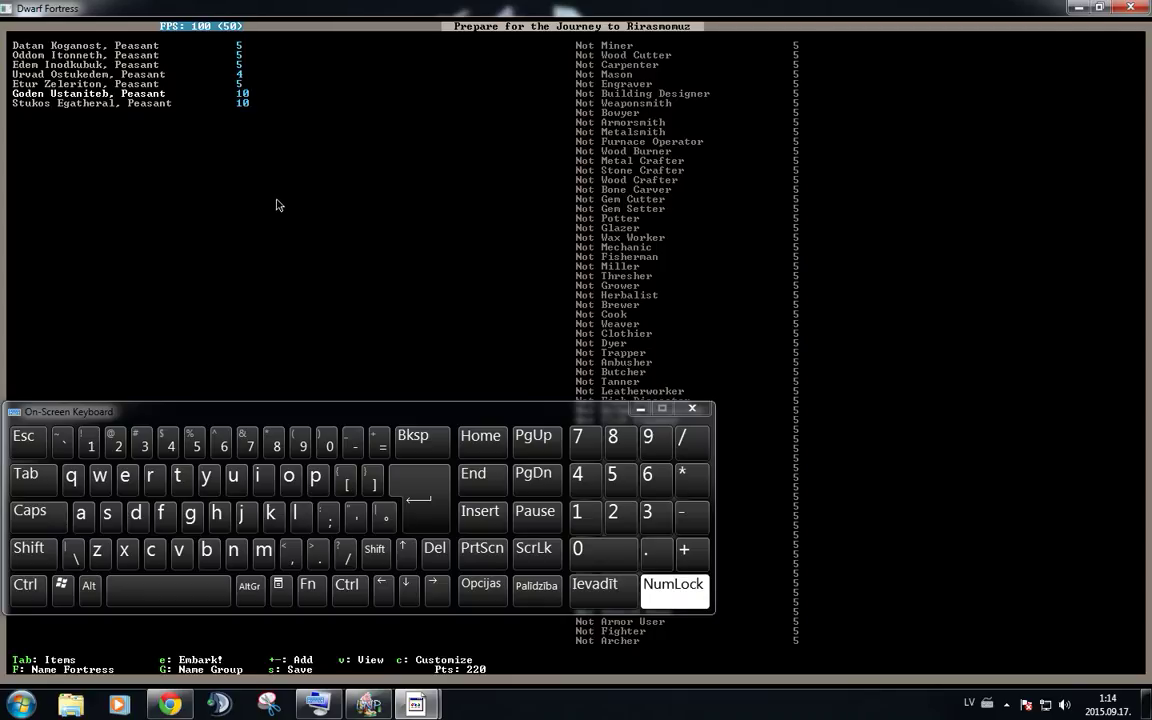
- Spend the sixth dwarf's skill points and make the seventh dwarf a Proficient Grower
click(408, 588)
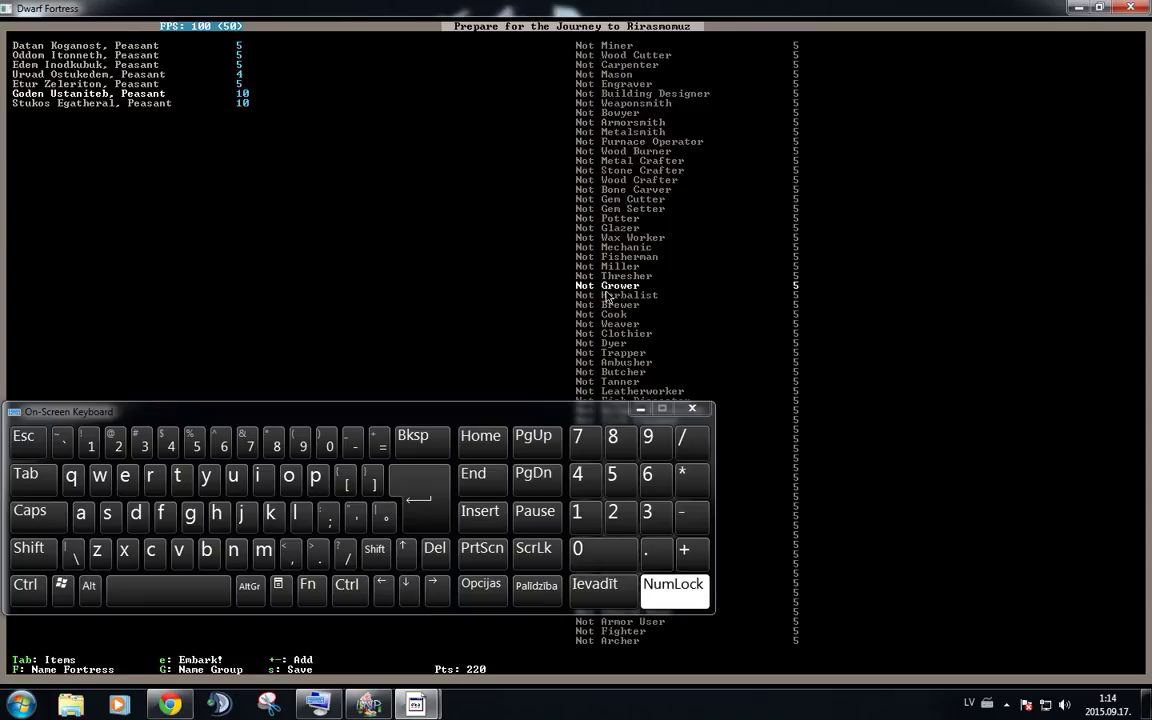
click(690, 548)
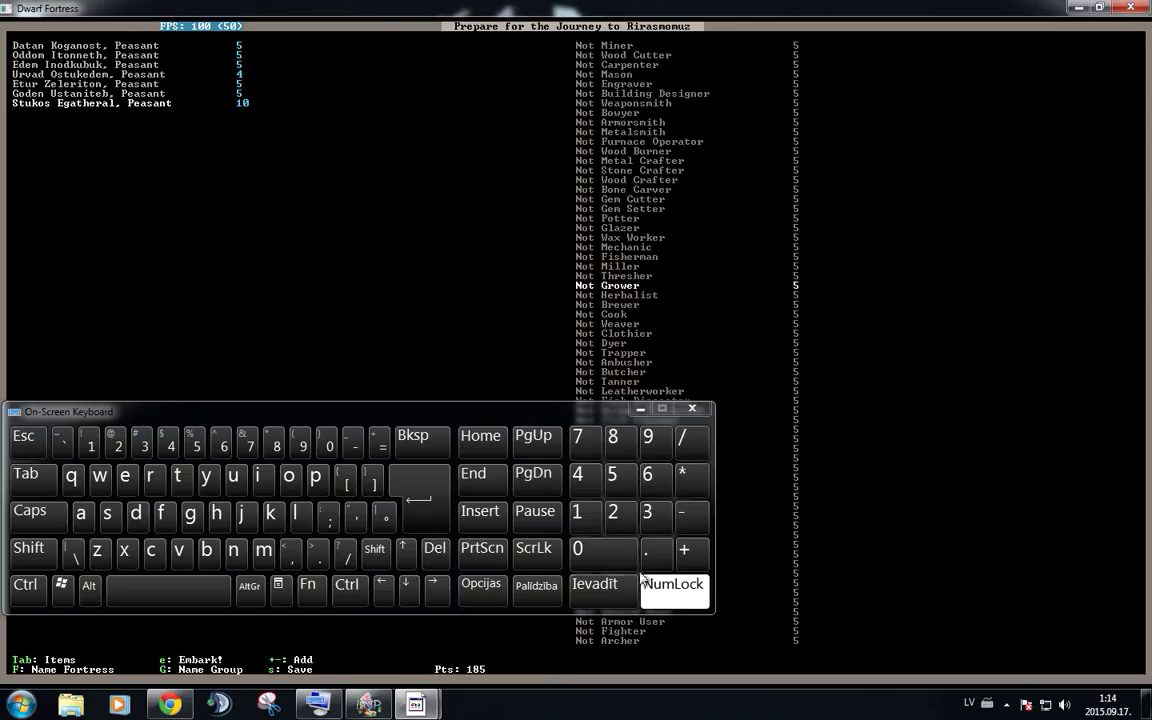
click(686, 552)
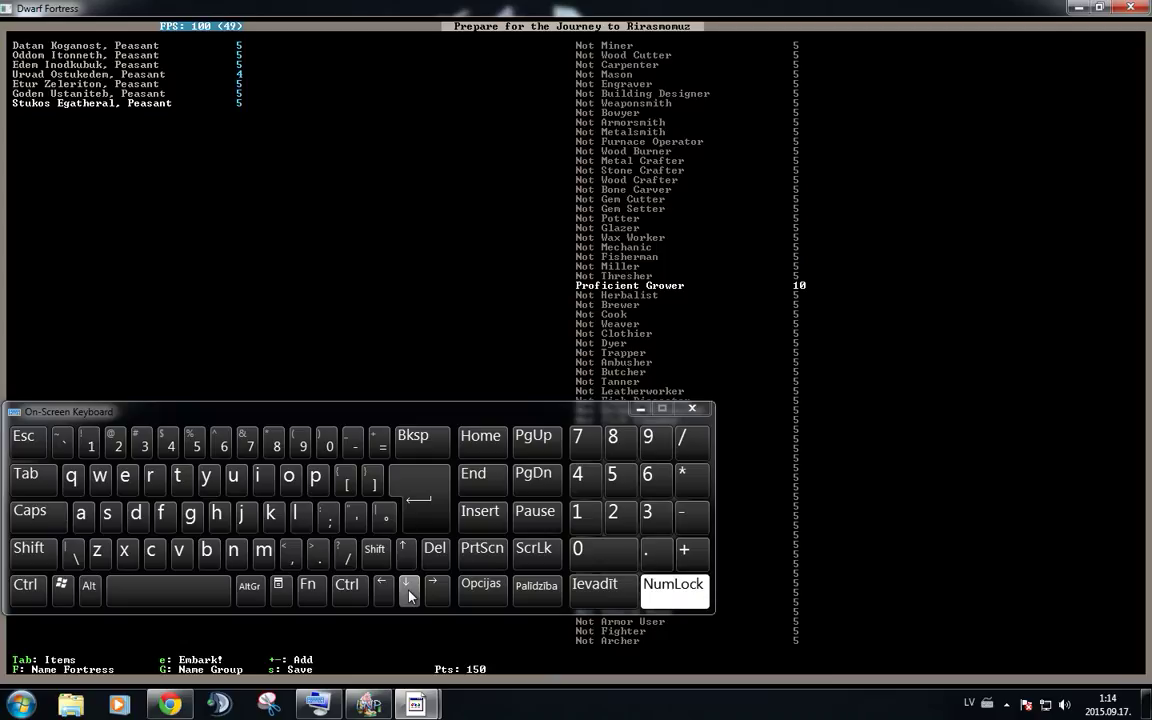
click(408, 588)
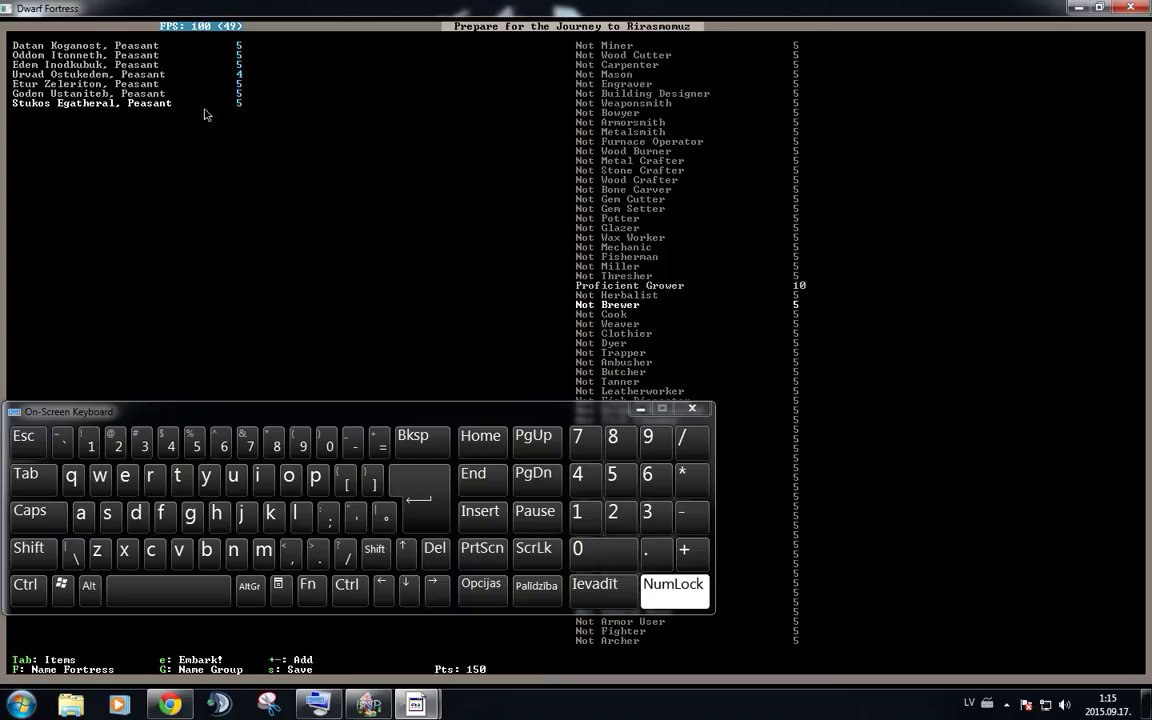
mouse_move(768, 644)
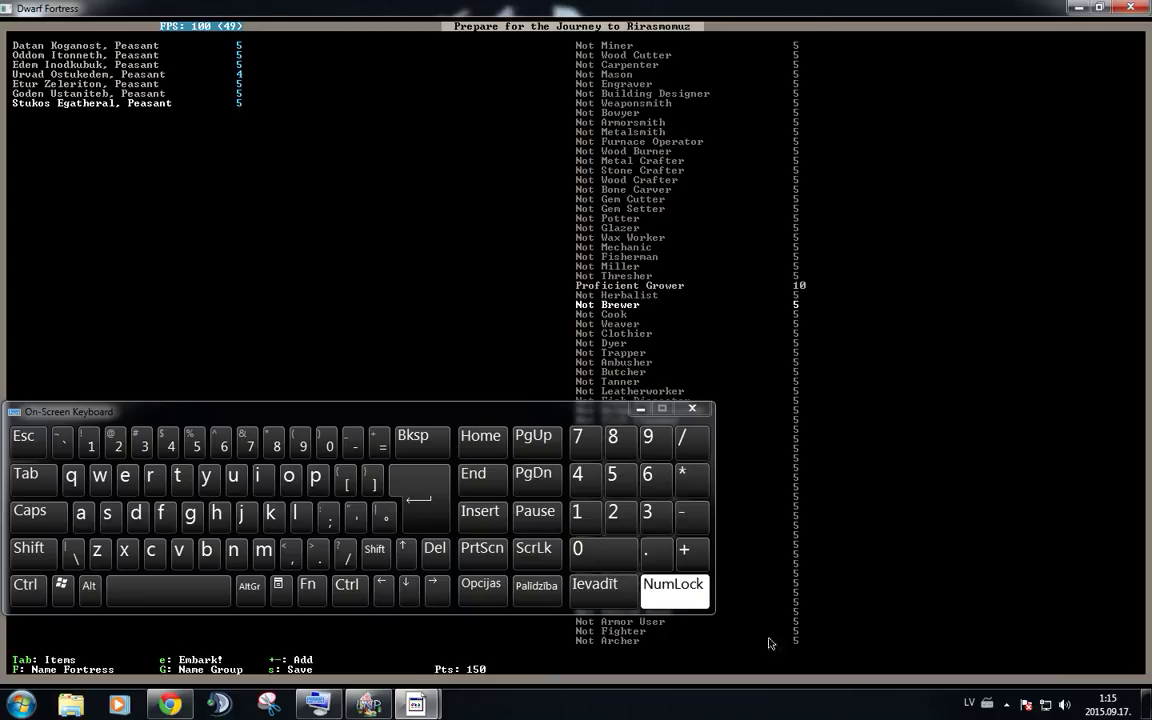
click(692, 552)
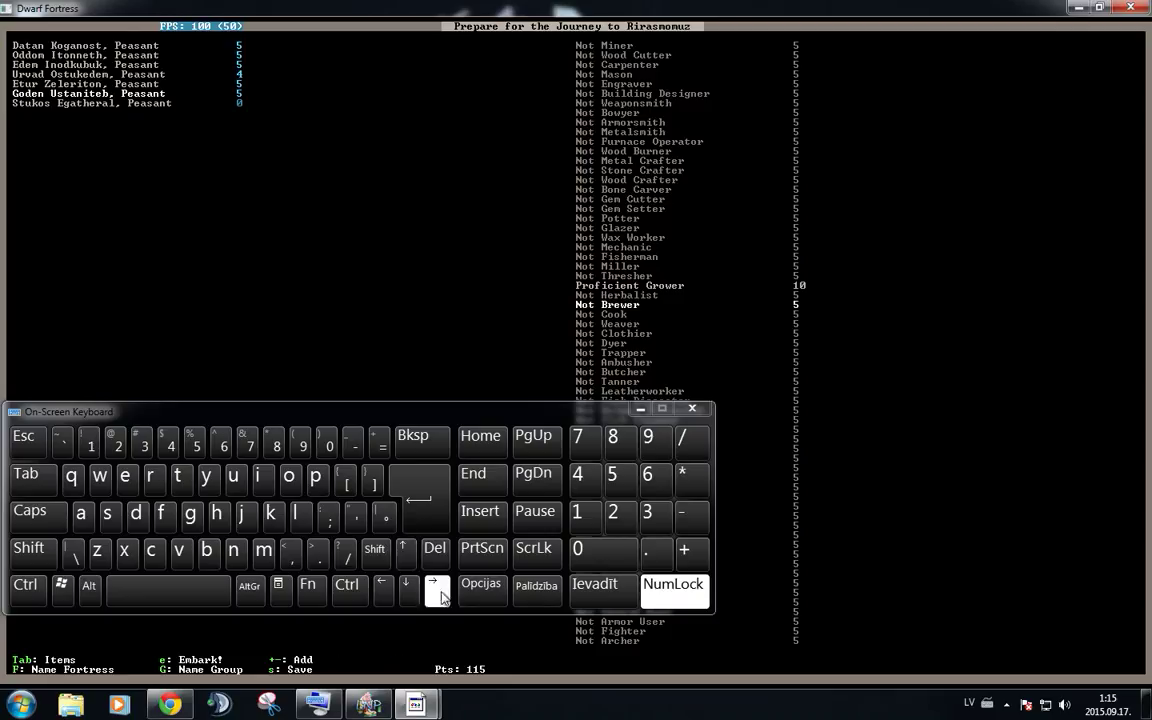
mouse_move(460, 576)
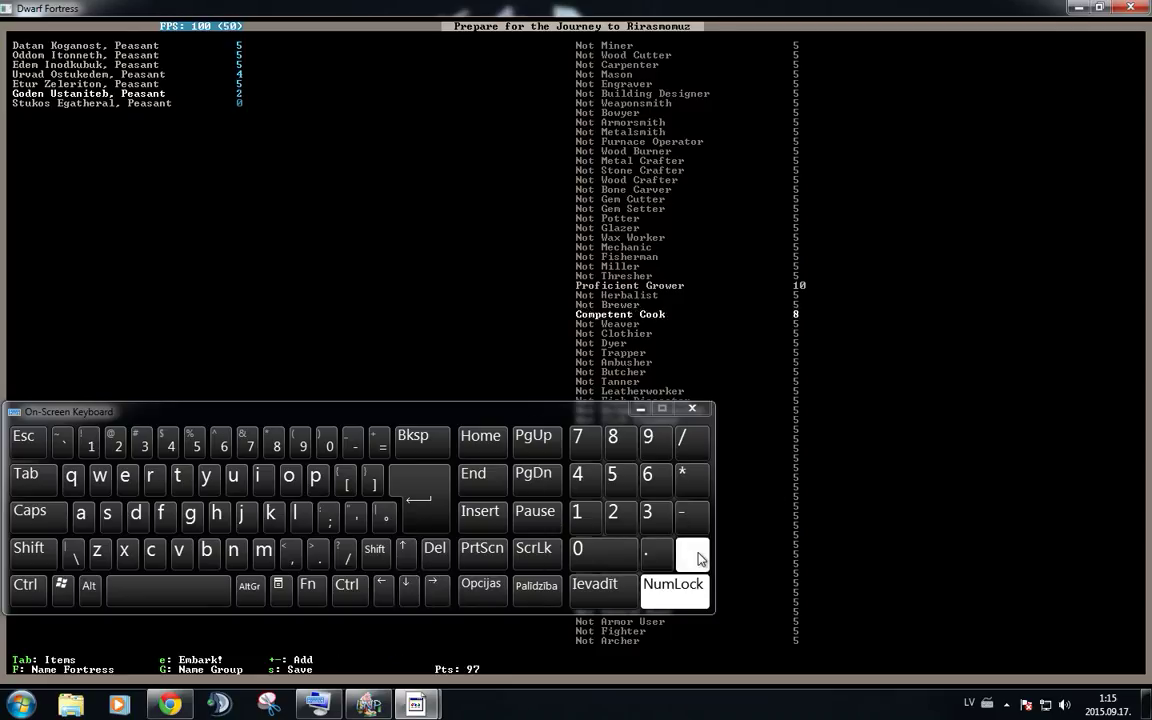
- Raise the sixth dwarf's Cook skill to Proficient alongside Proficient Grower
click(684, 550)
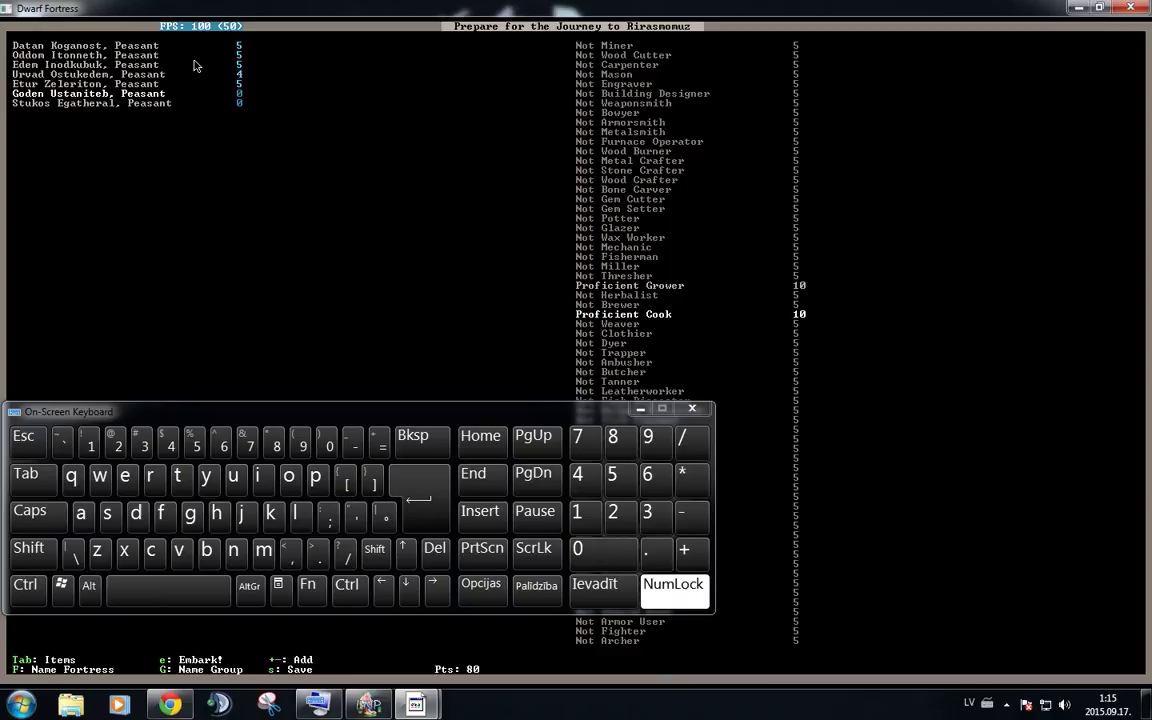
mouse_move(200, 74)
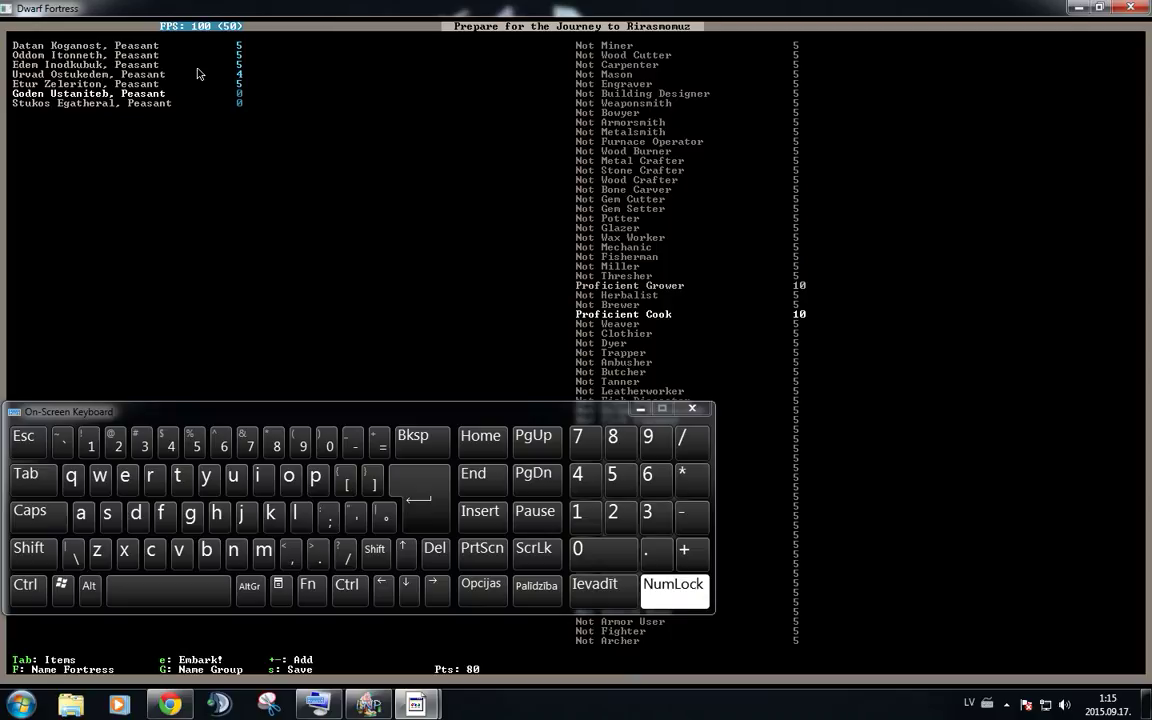
mouse_move(390, 276)
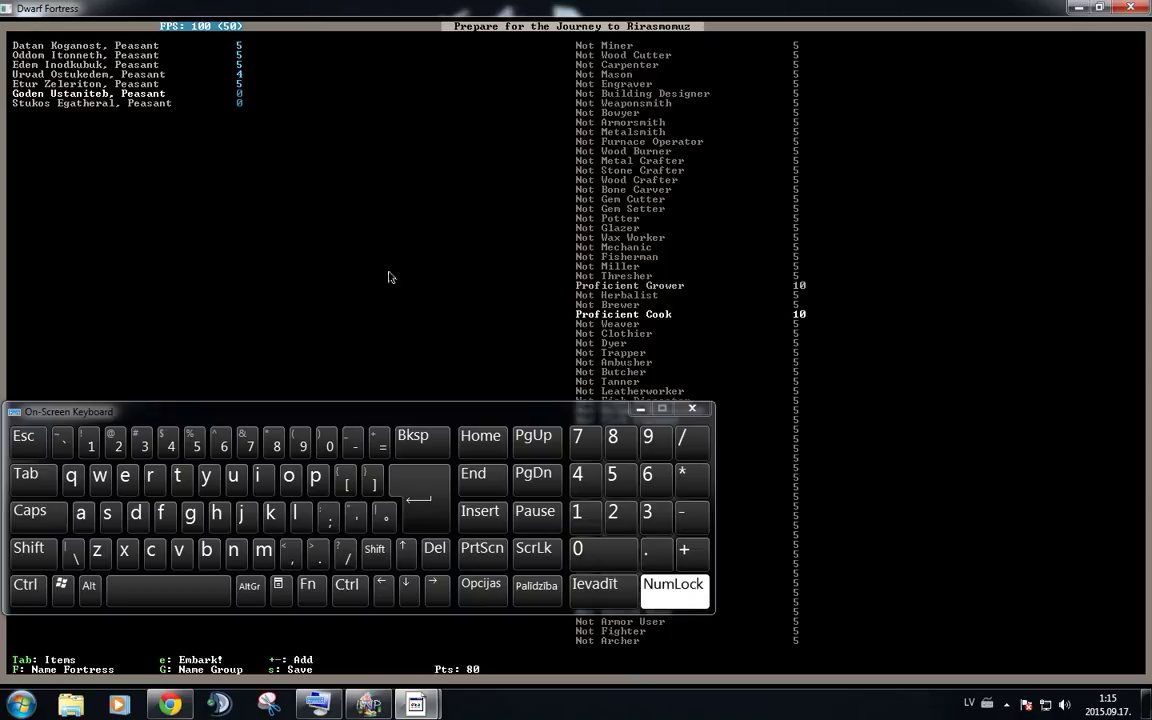
mouse_move(348, 366)
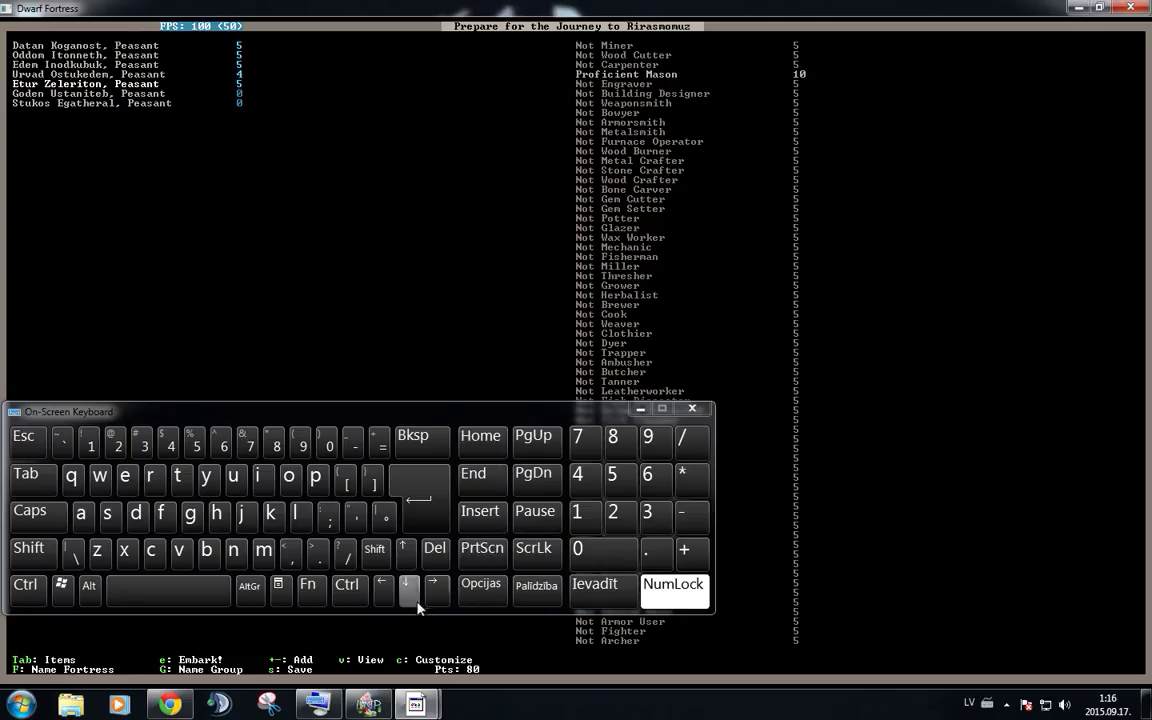
- Give the fifth dwarf Novice Appraiser, leaving 75 embark points
click(404, 554)
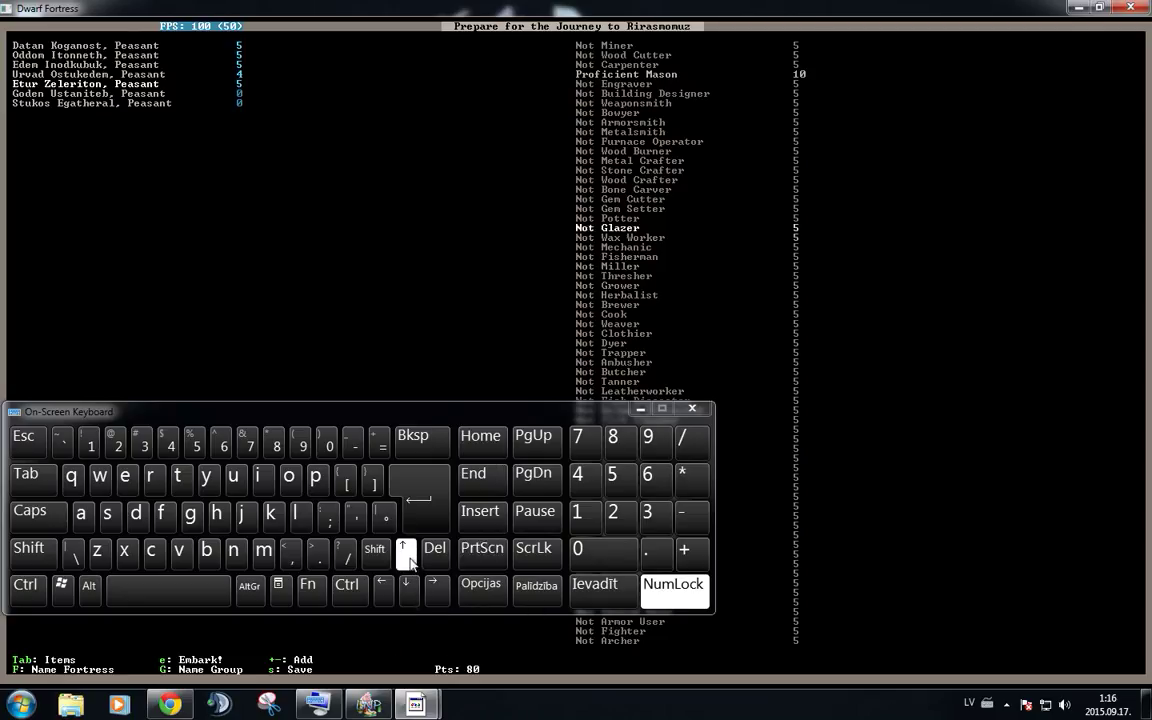
key(Up)
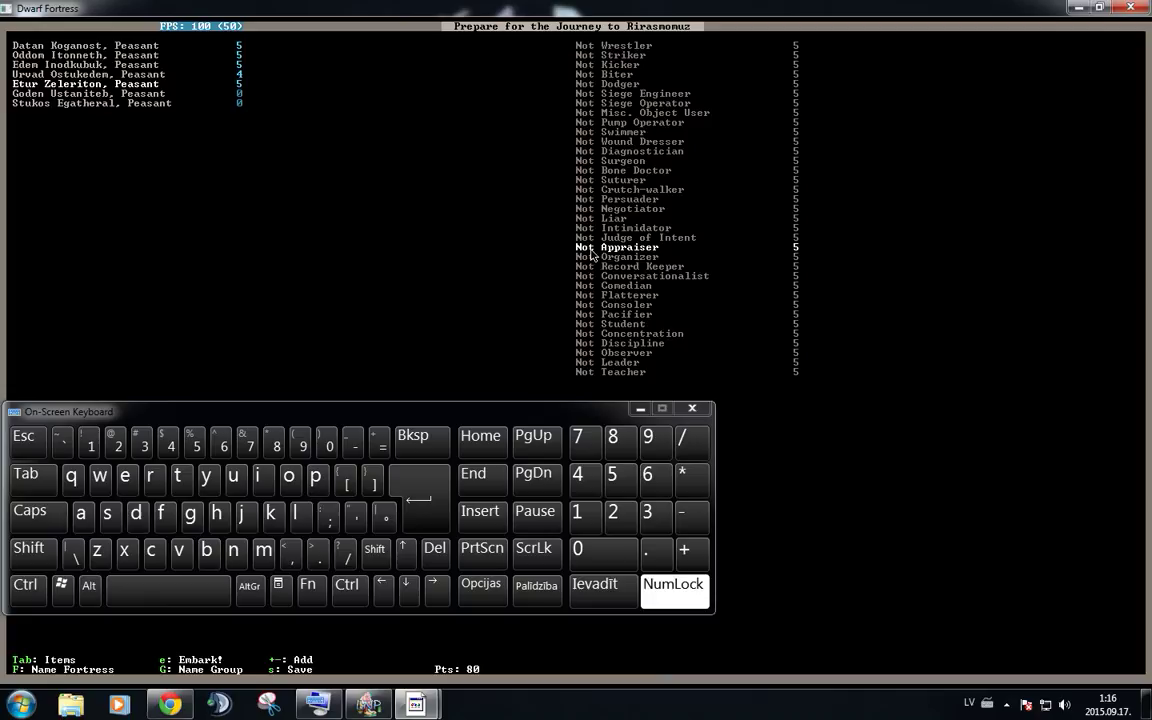
mouse_move(1106, 336)
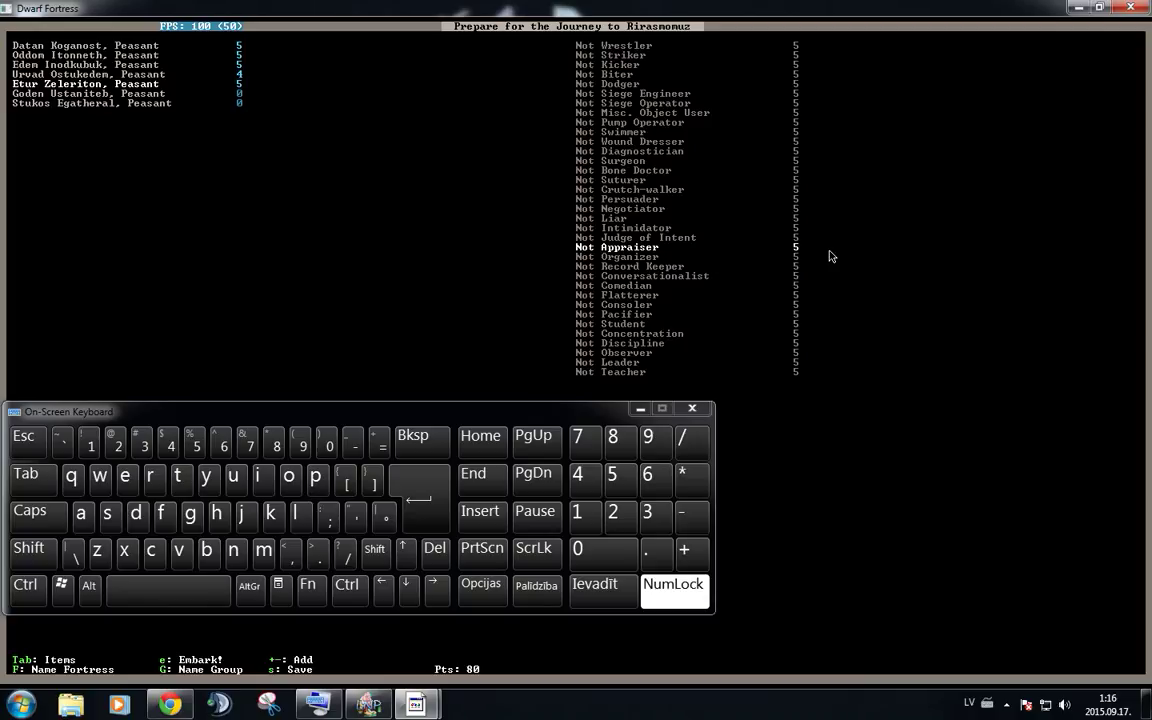
mouse_move(836, 262)
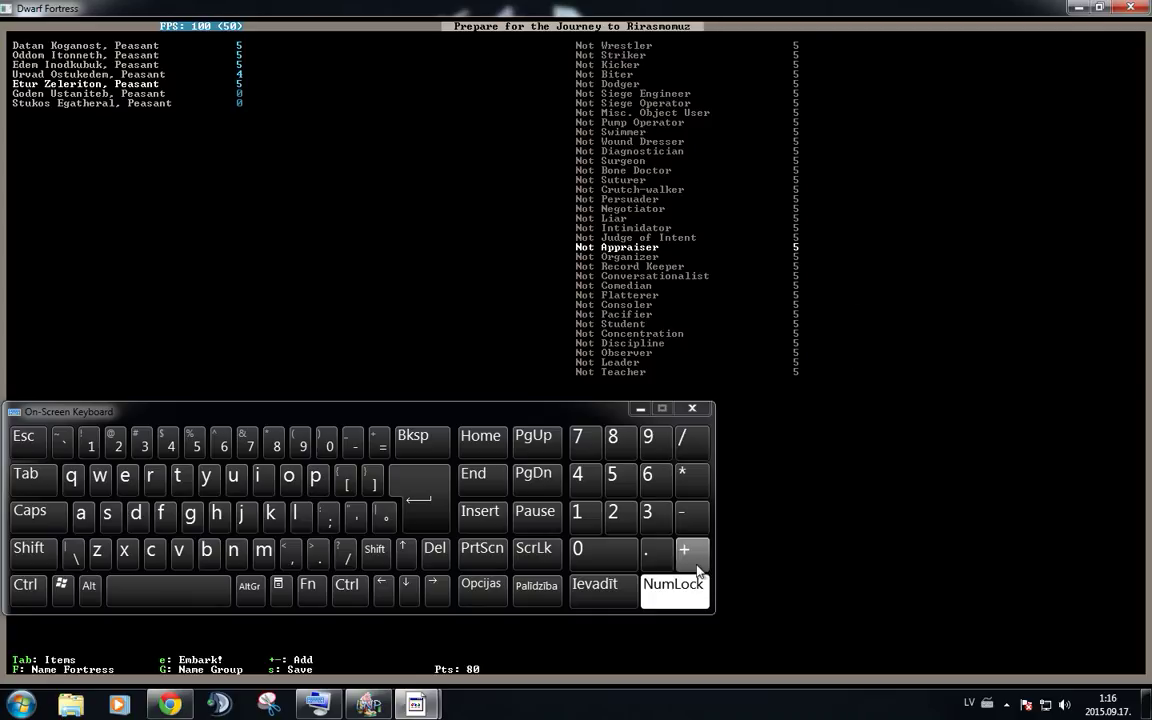
click(692, 552)
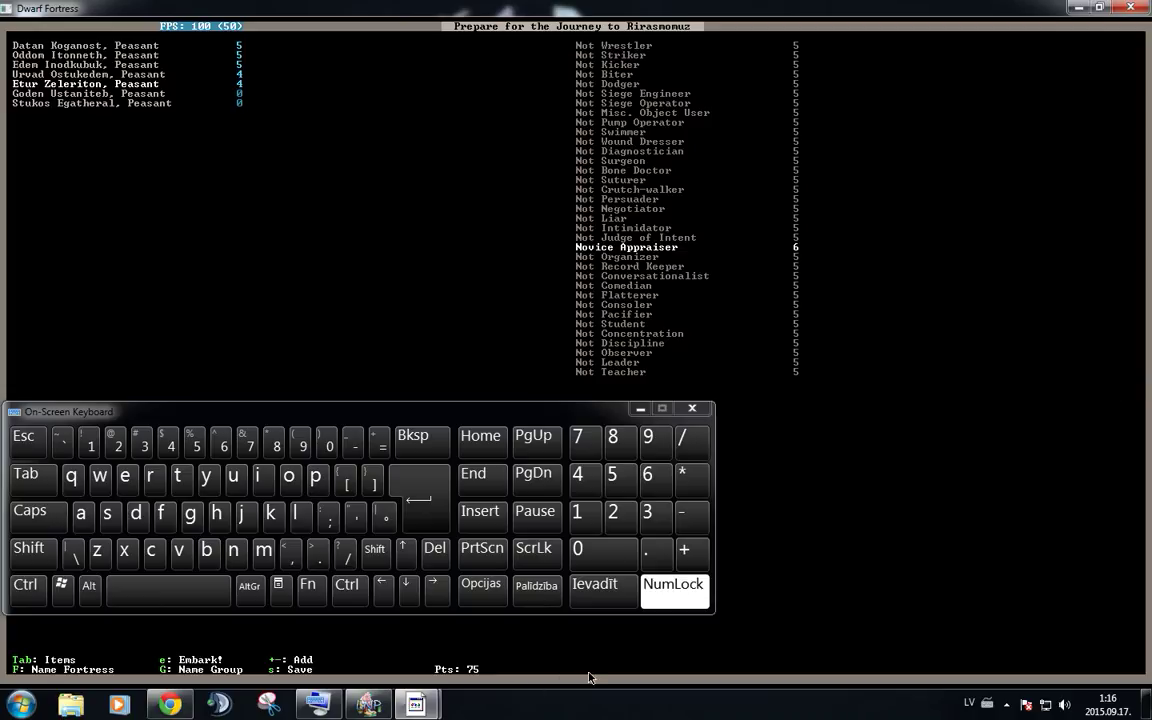
mouse_move(240, 648)
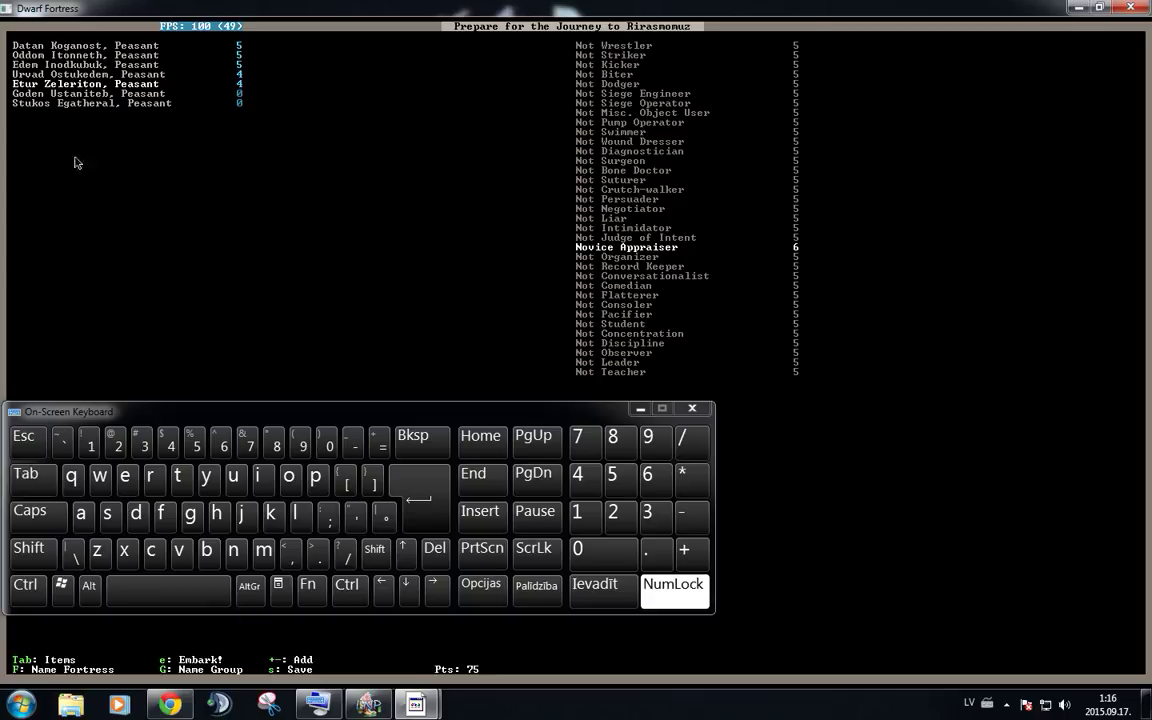
mouse_move(820, 390)
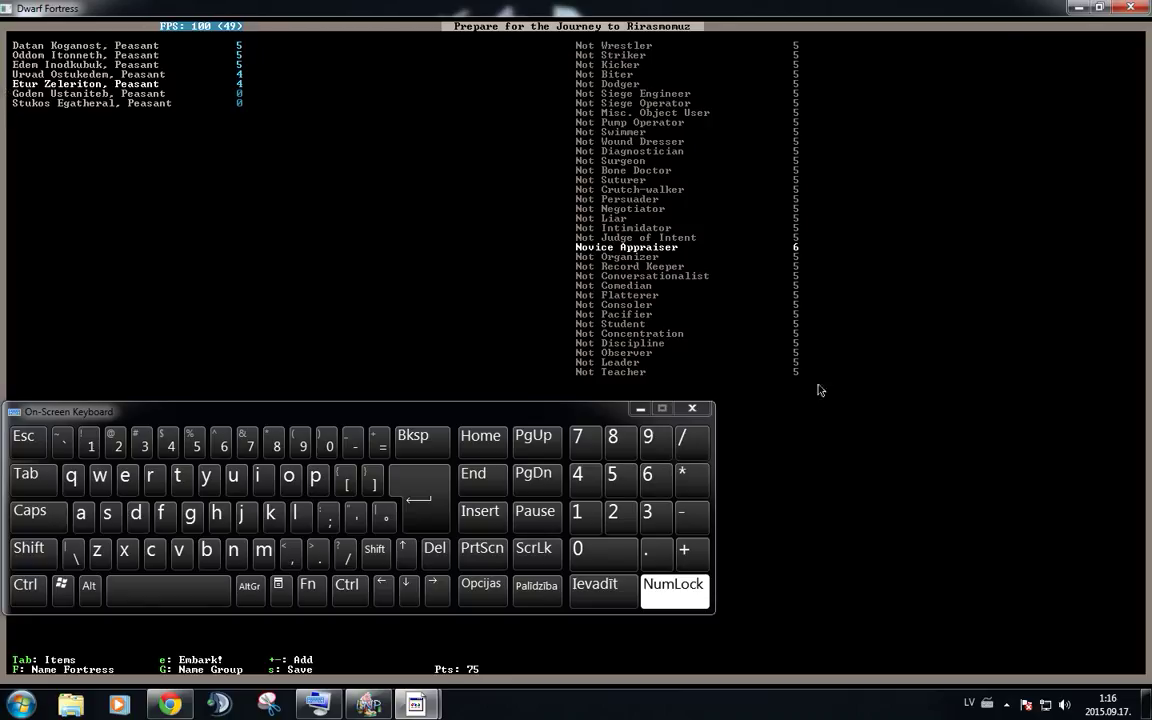
mouse_move(100, 110)
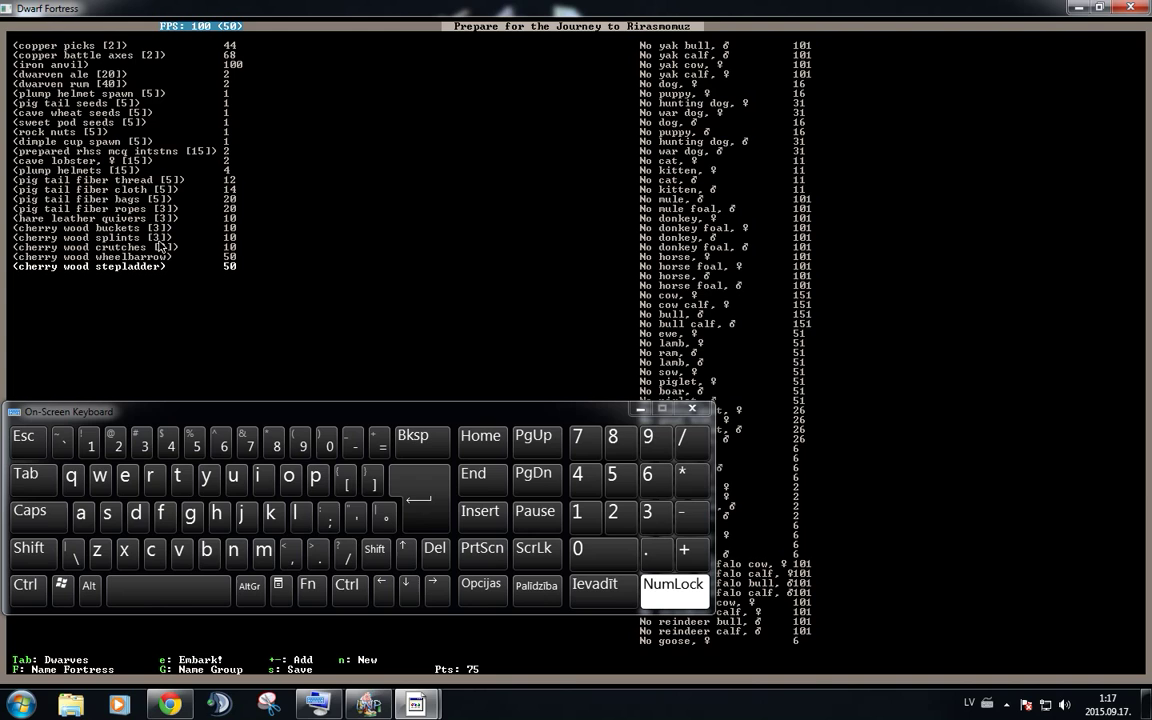
mouse_move(158, 260)
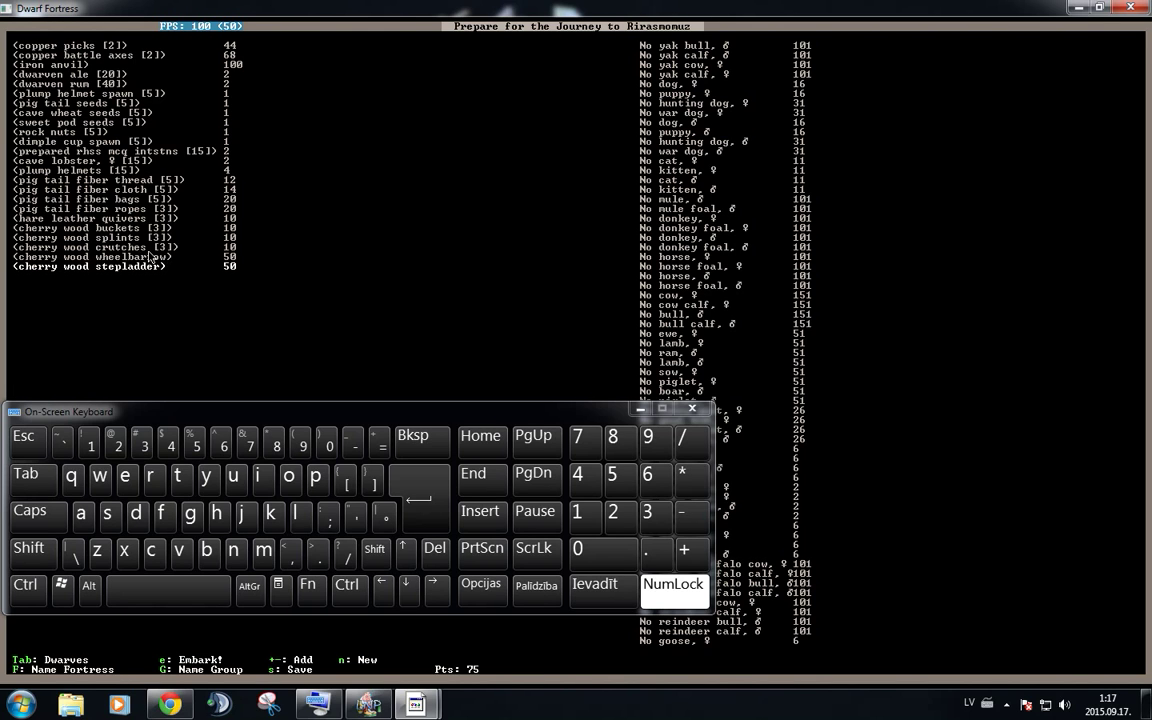
mouse_move(156, 272)
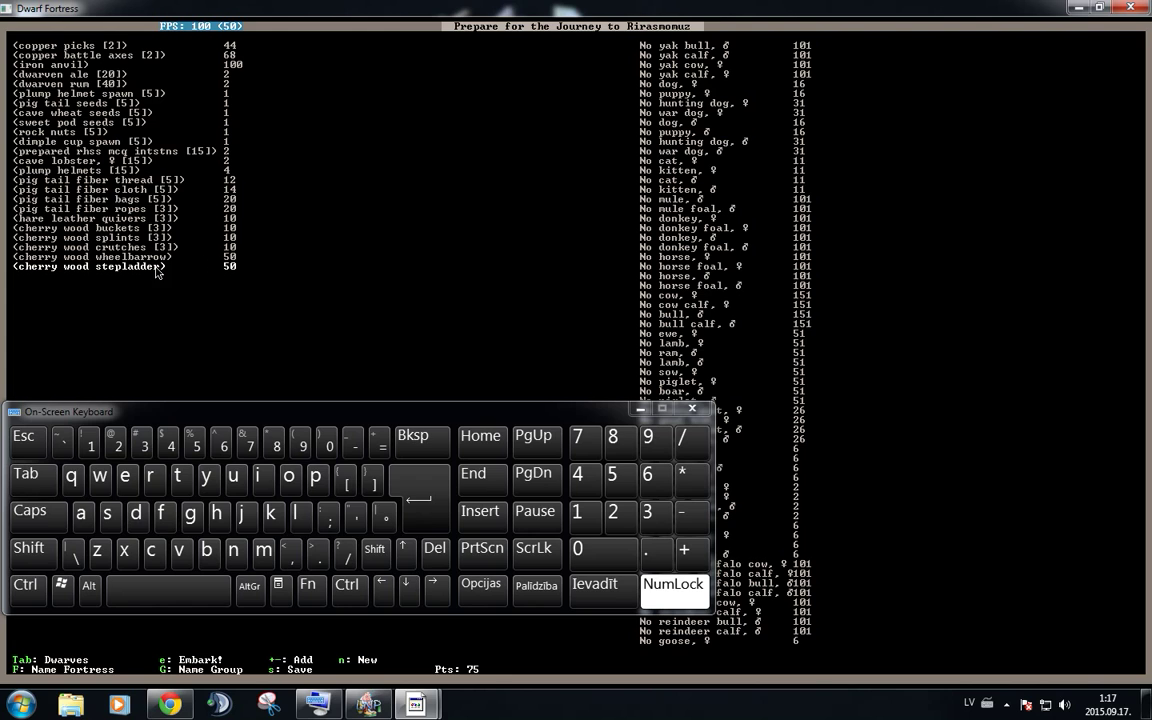
mouse_move(174, 278)
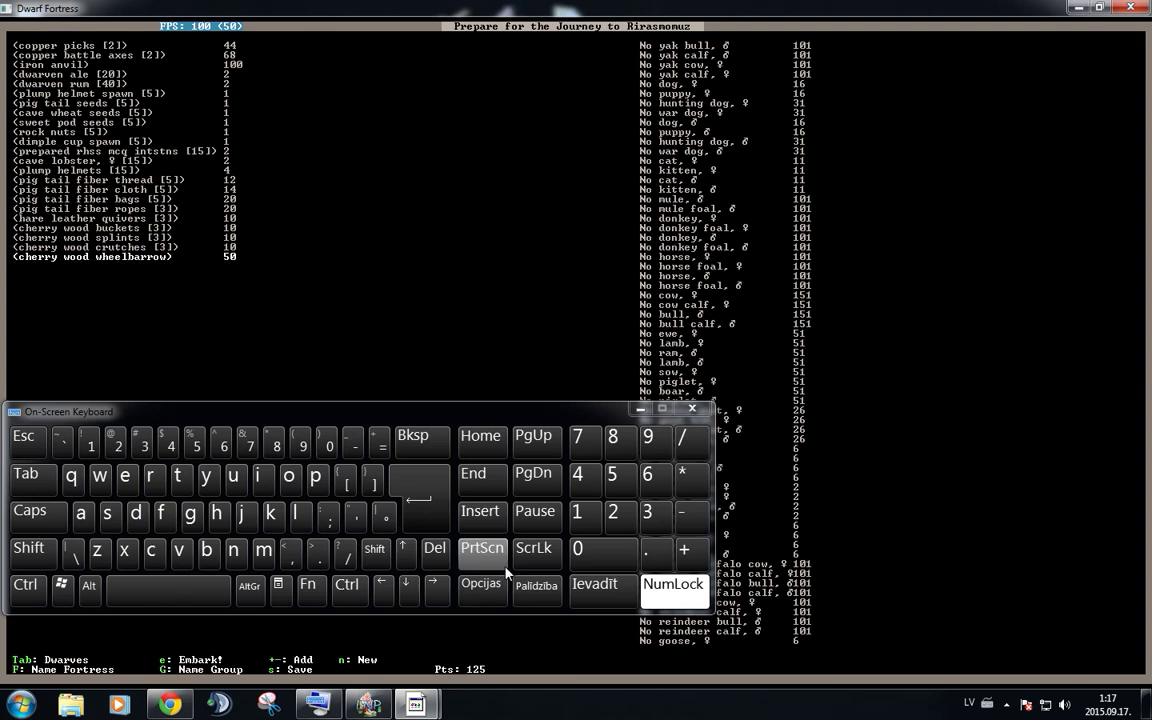
mouse_move(472, 684)
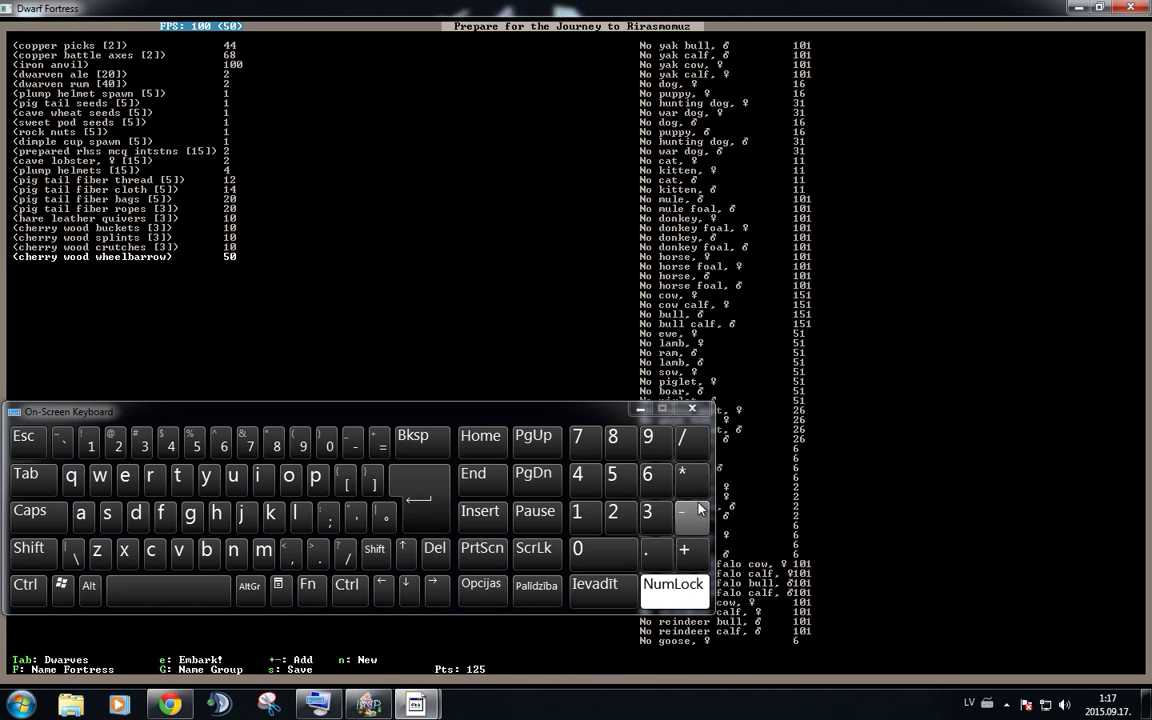
- Drop the wheelbarrow and reduce cave wheat seeds, pig tail seeds and plump helmet spawn
click(688, 512)
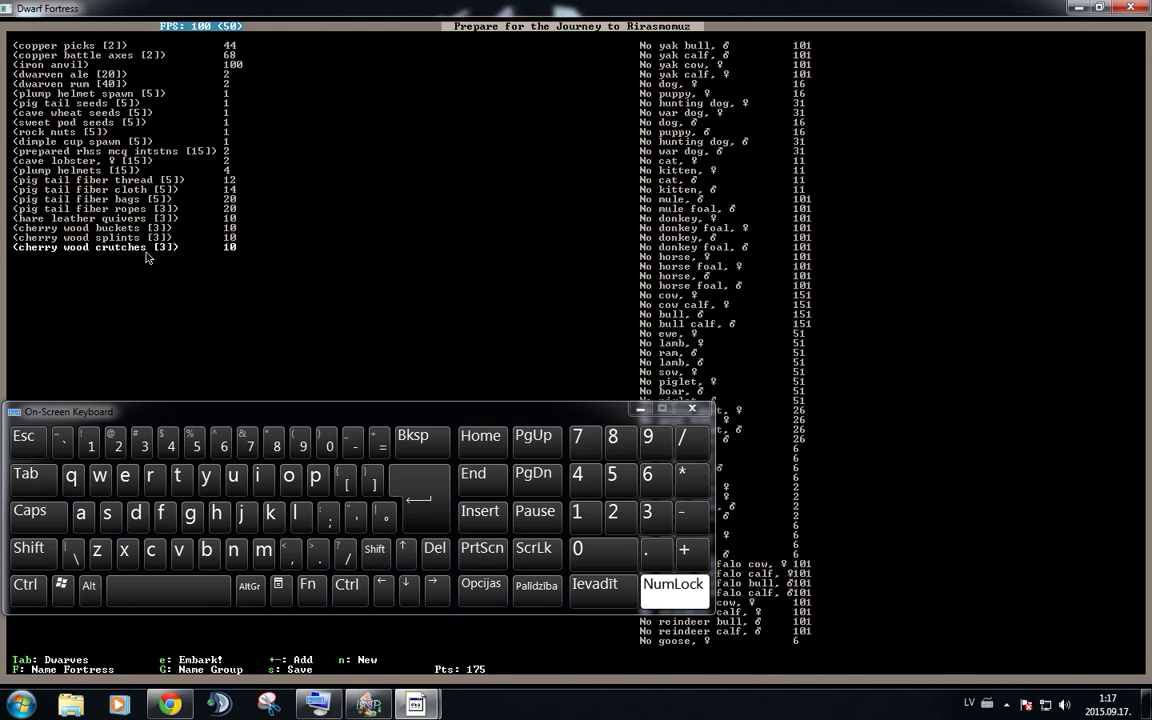
mouse_move(140, 238)
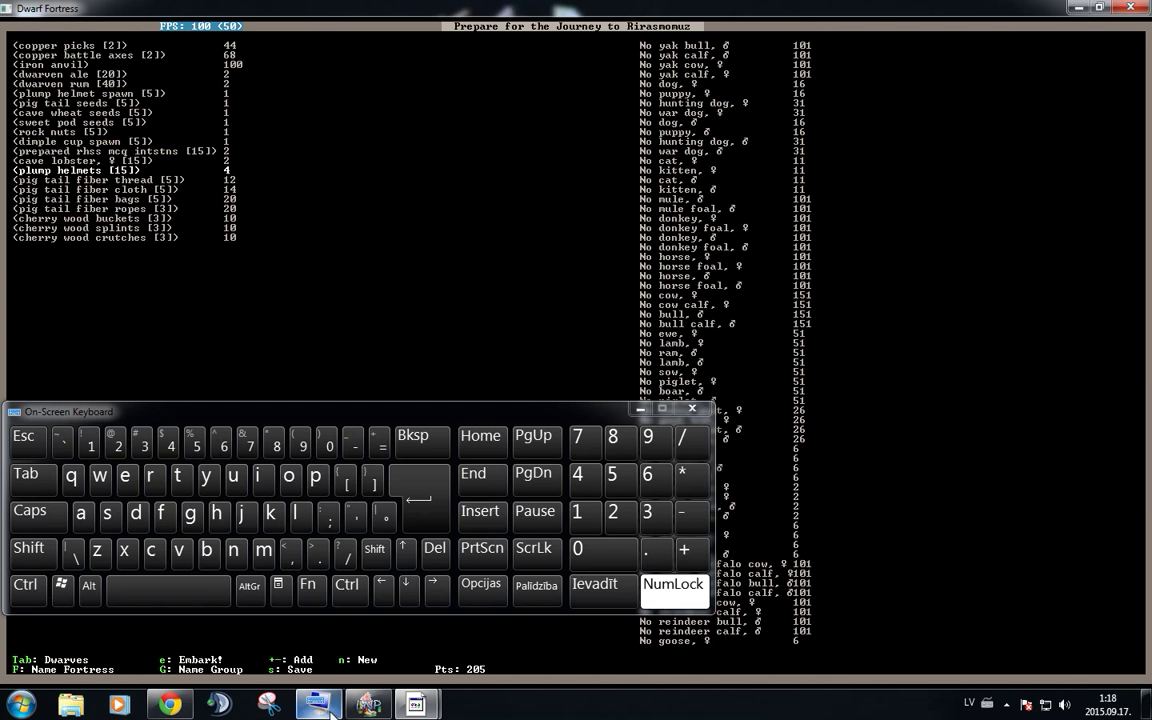
mouse_move(410, 612)
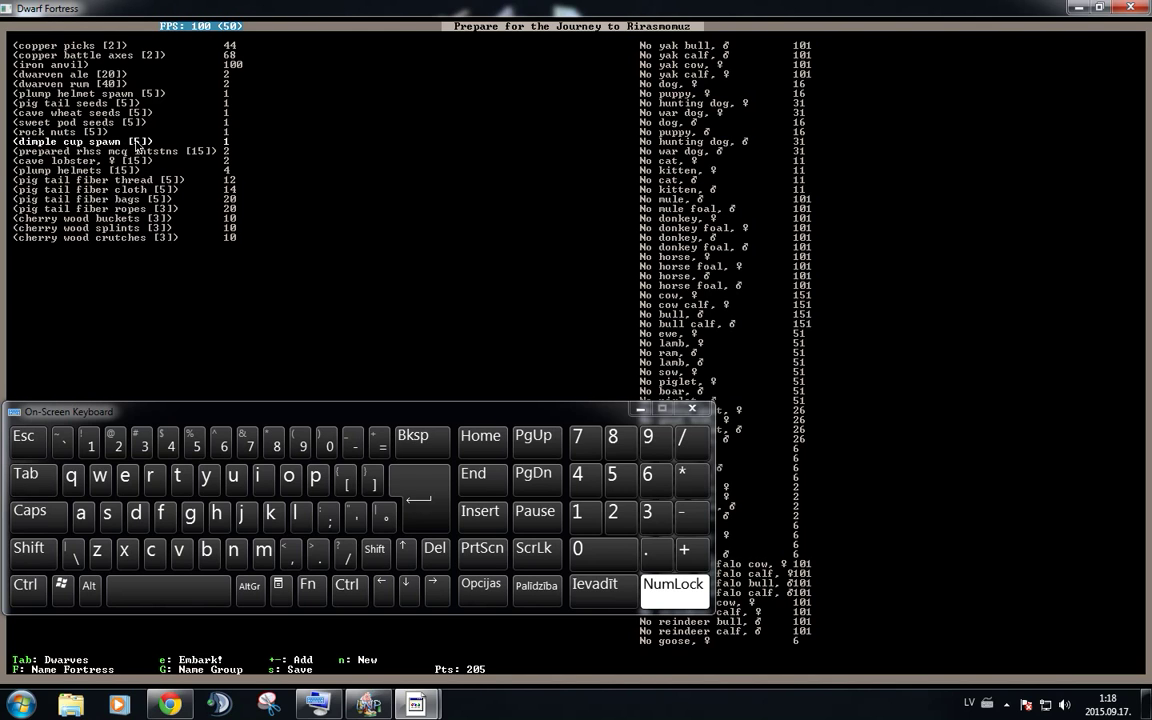
click(684, 516)
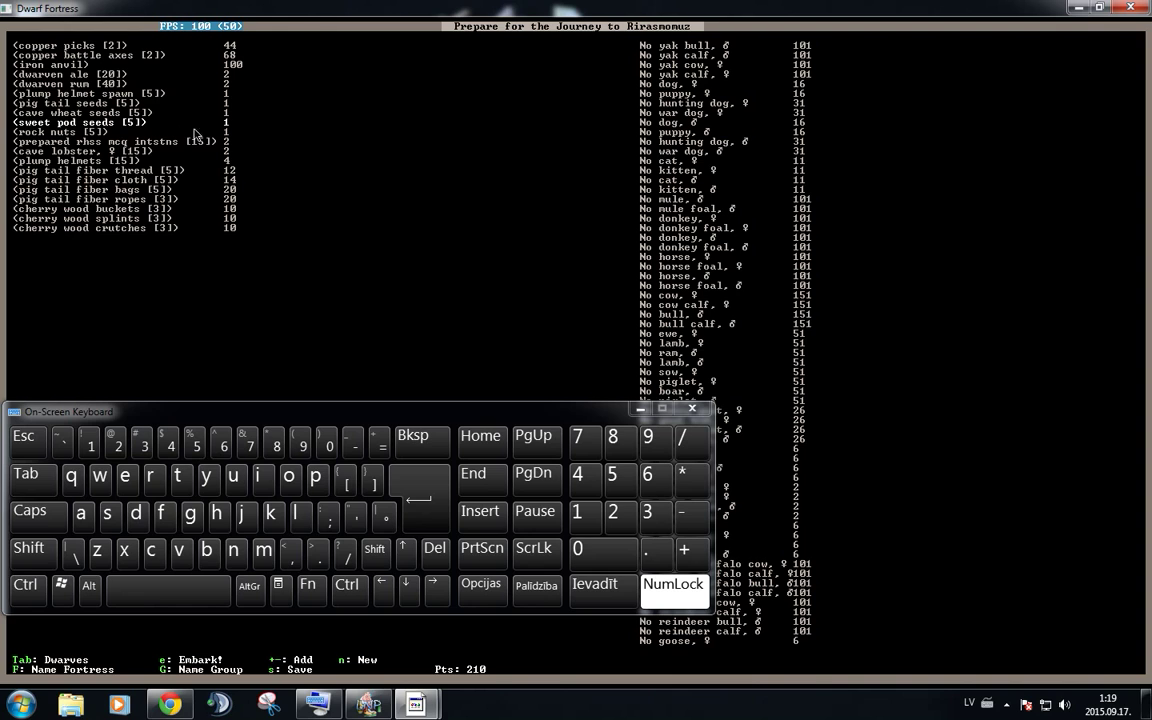
mouse_move(530, 404)
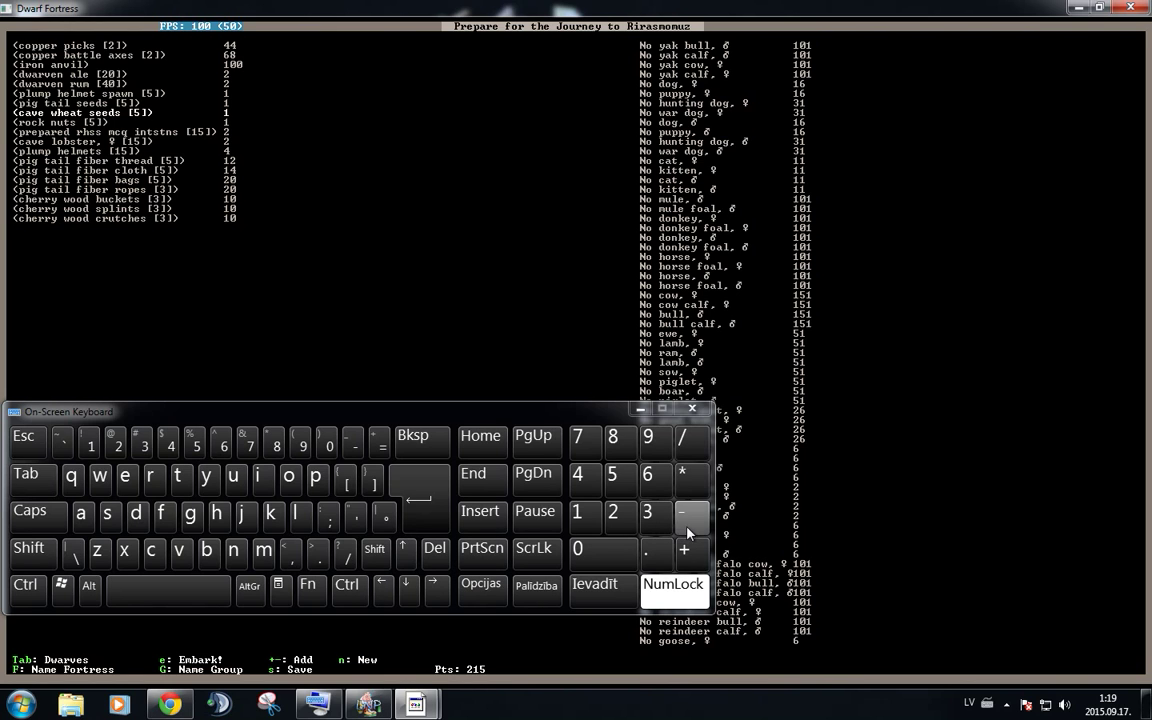
click(688, 512)
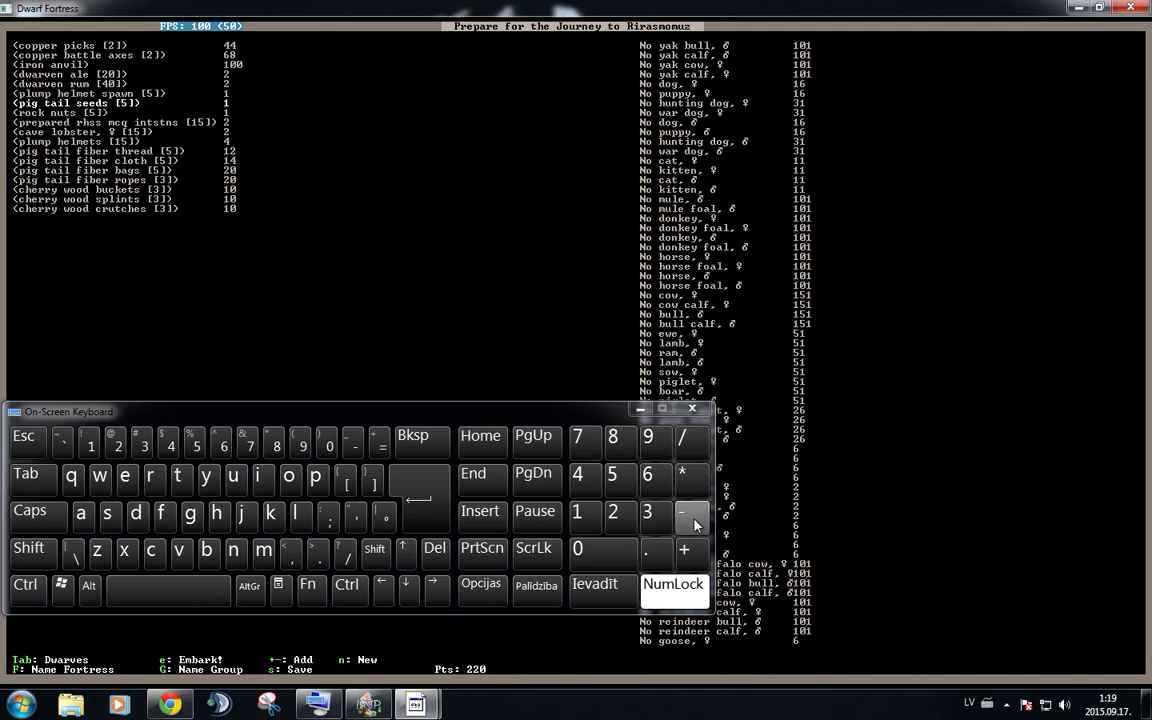
click(690, 516)
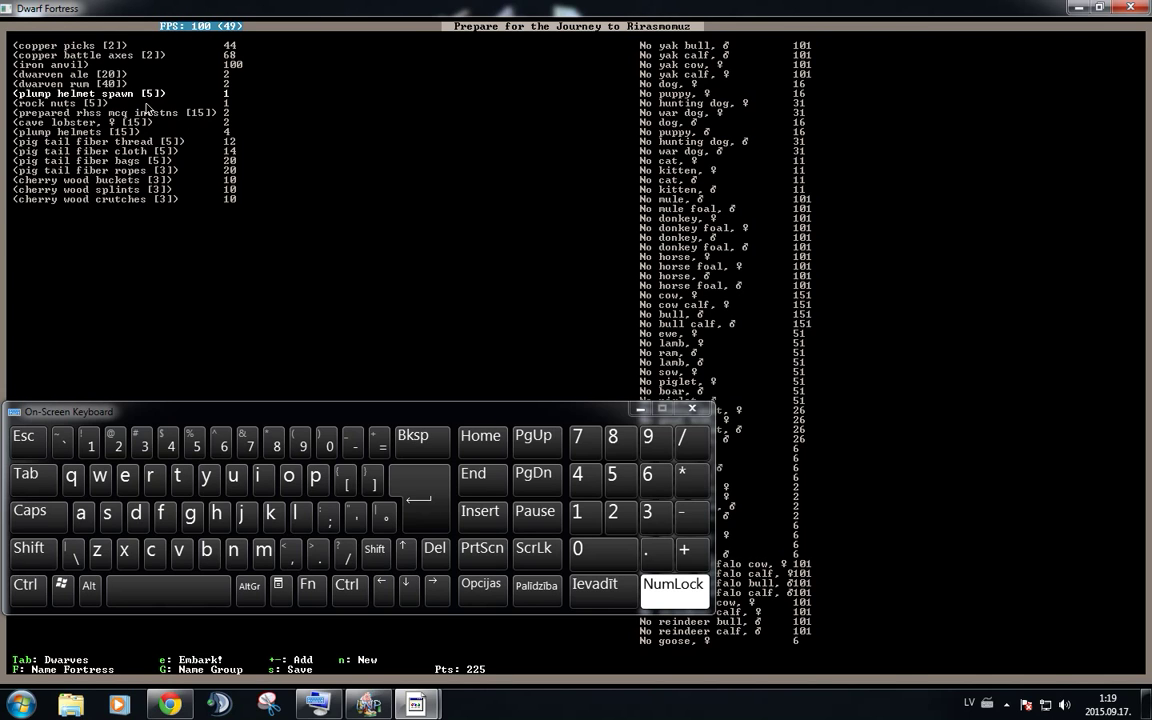
mouse_move(688, 550)
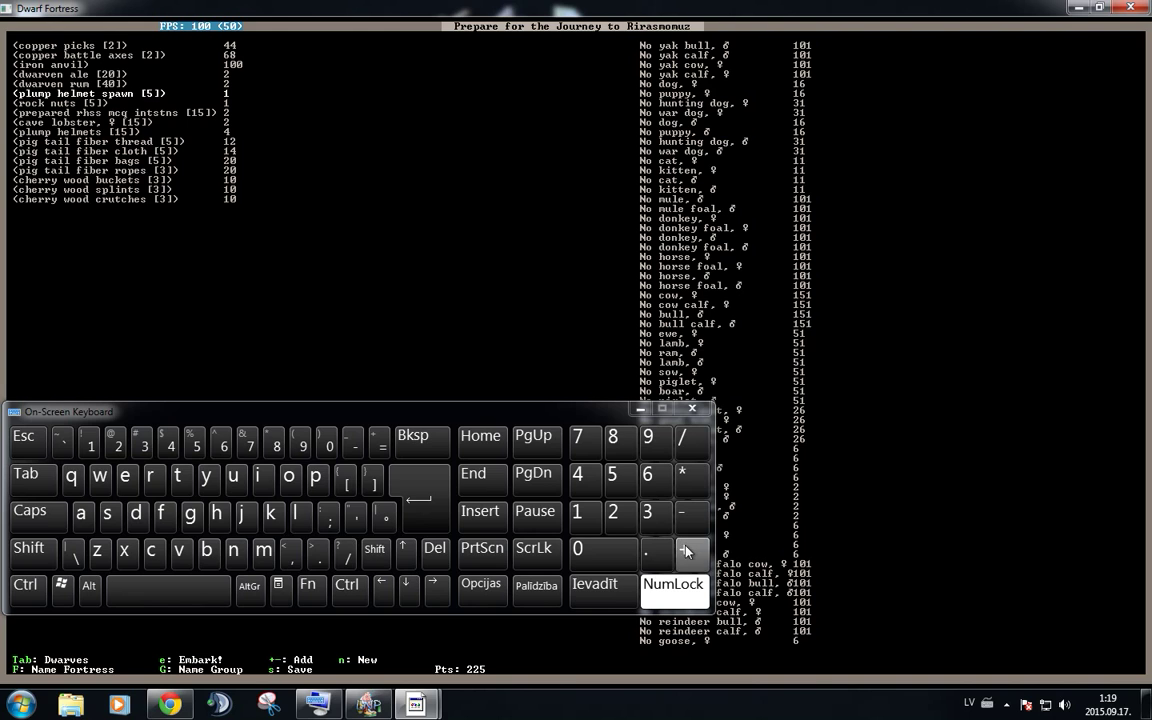
click(688, 552)
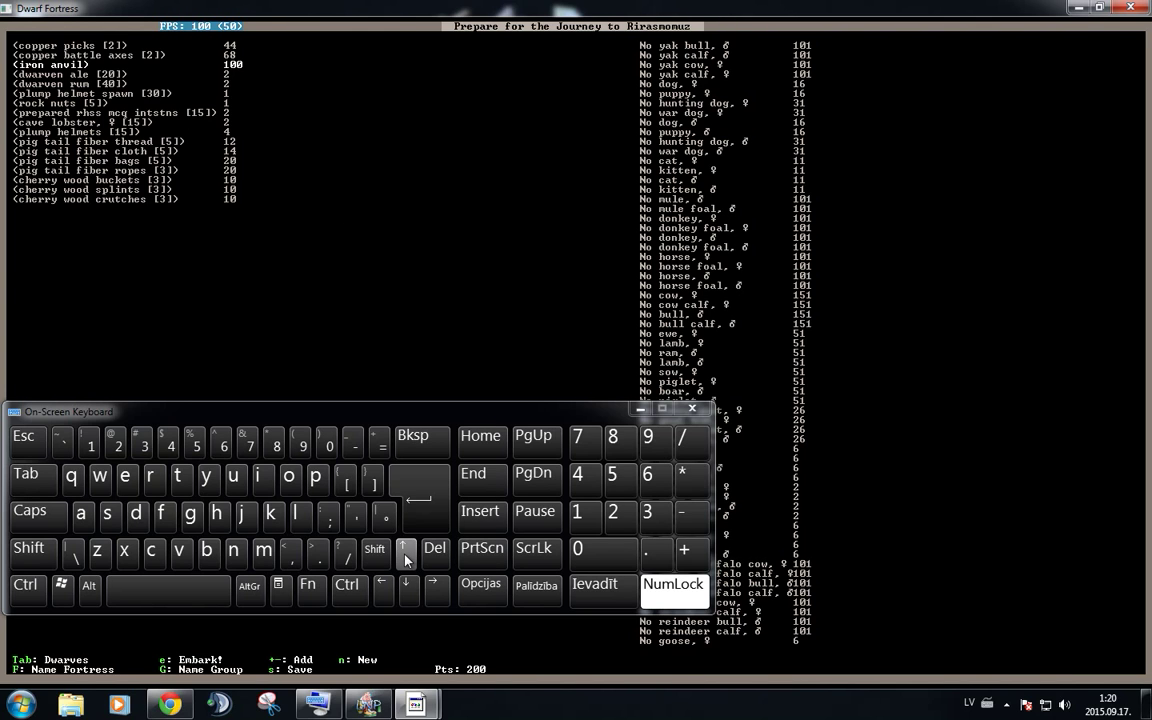
mouse_move(324, 272)
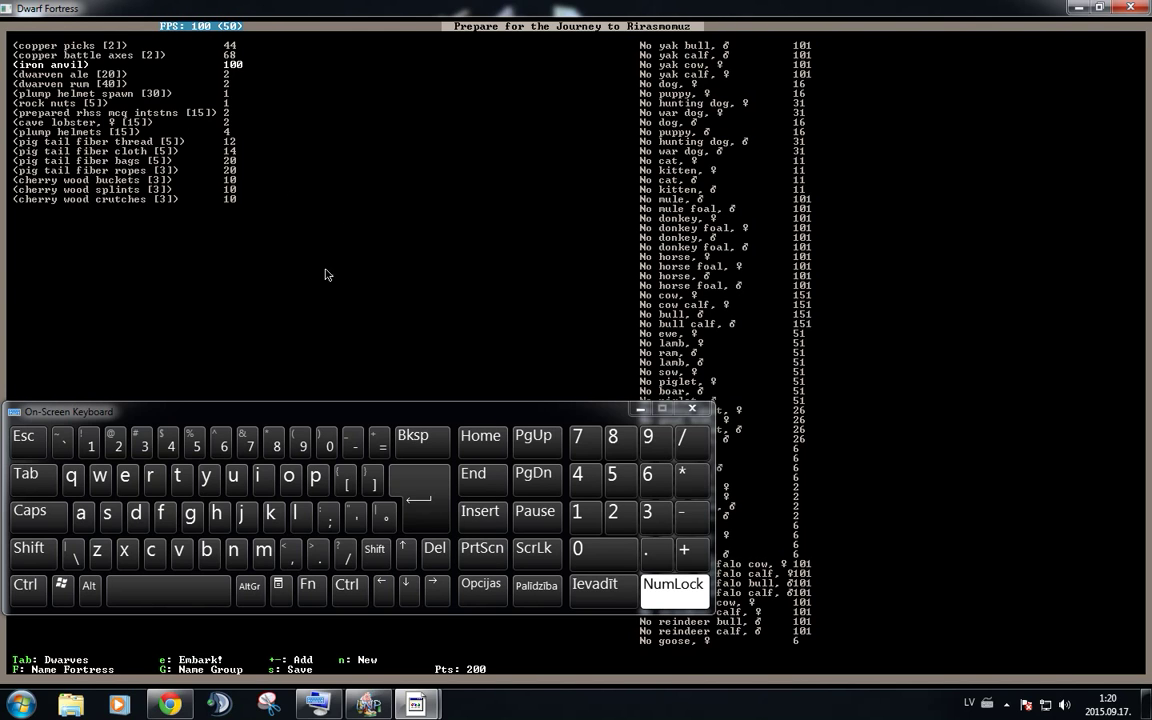
mouse_move(312, 120)
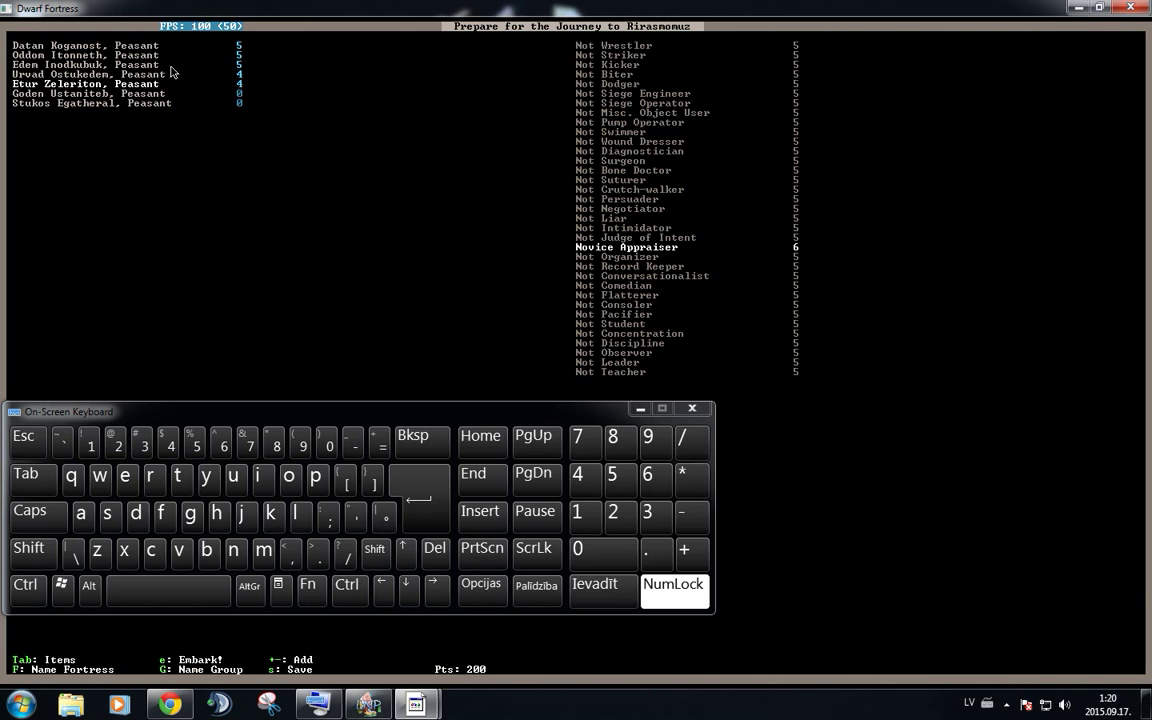
- Switch back from the dwarves list to the supplies and animals lists
key(Tab)
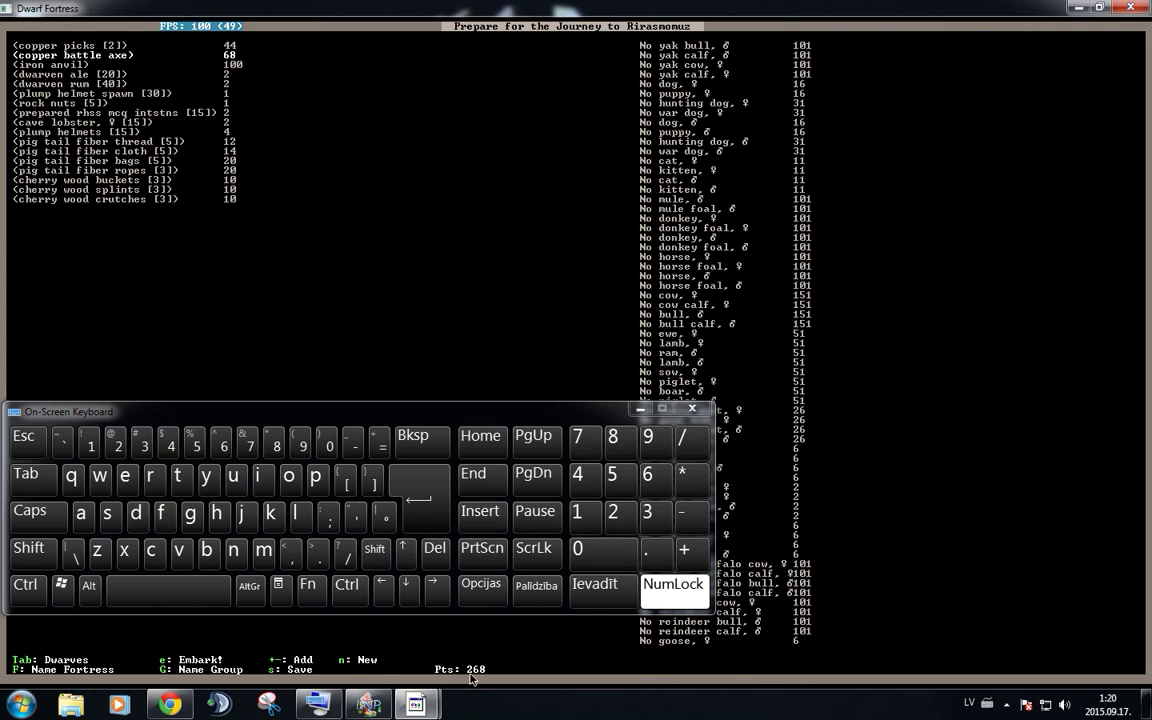
mouse_move(460, 680)
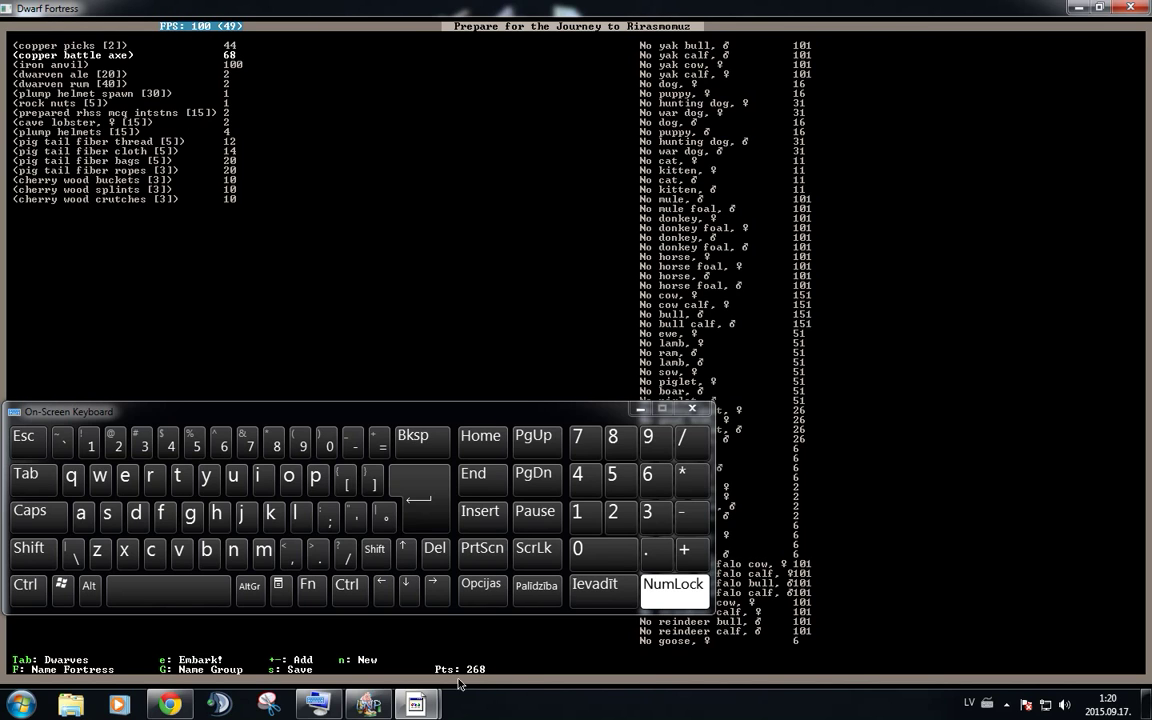
mouse_move(108, 218)
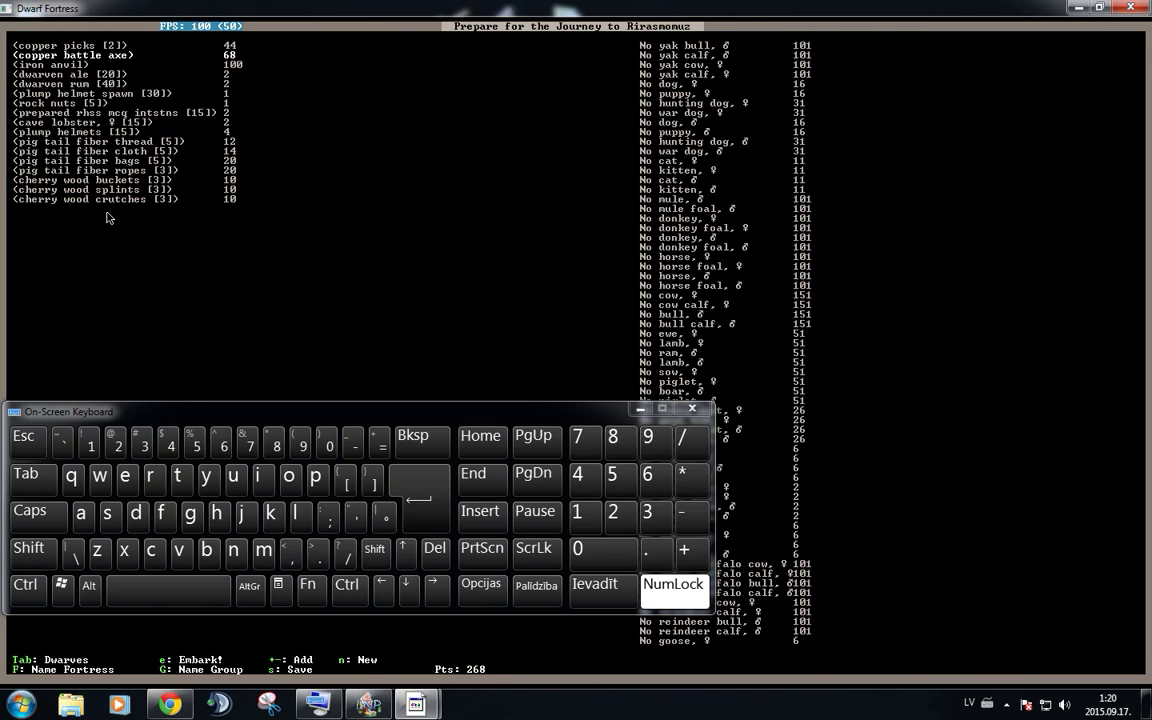
mouse_move(136, 152)
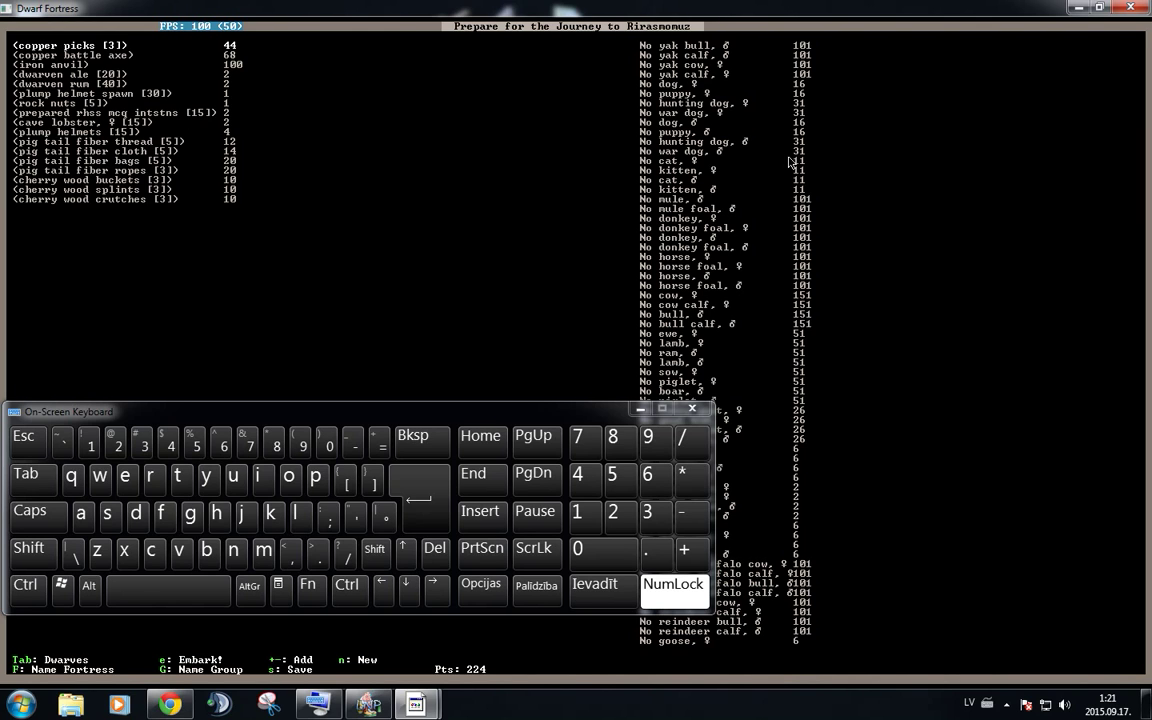
mouse_move(778, 672)
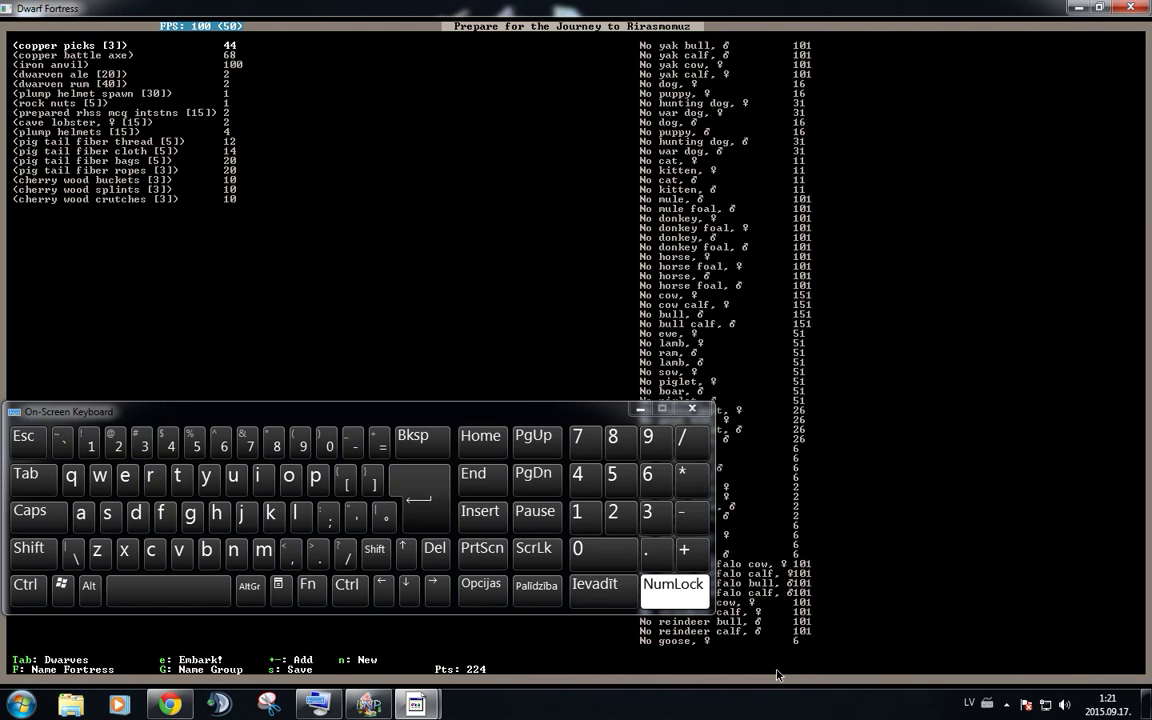
mouse_move(112, 232)
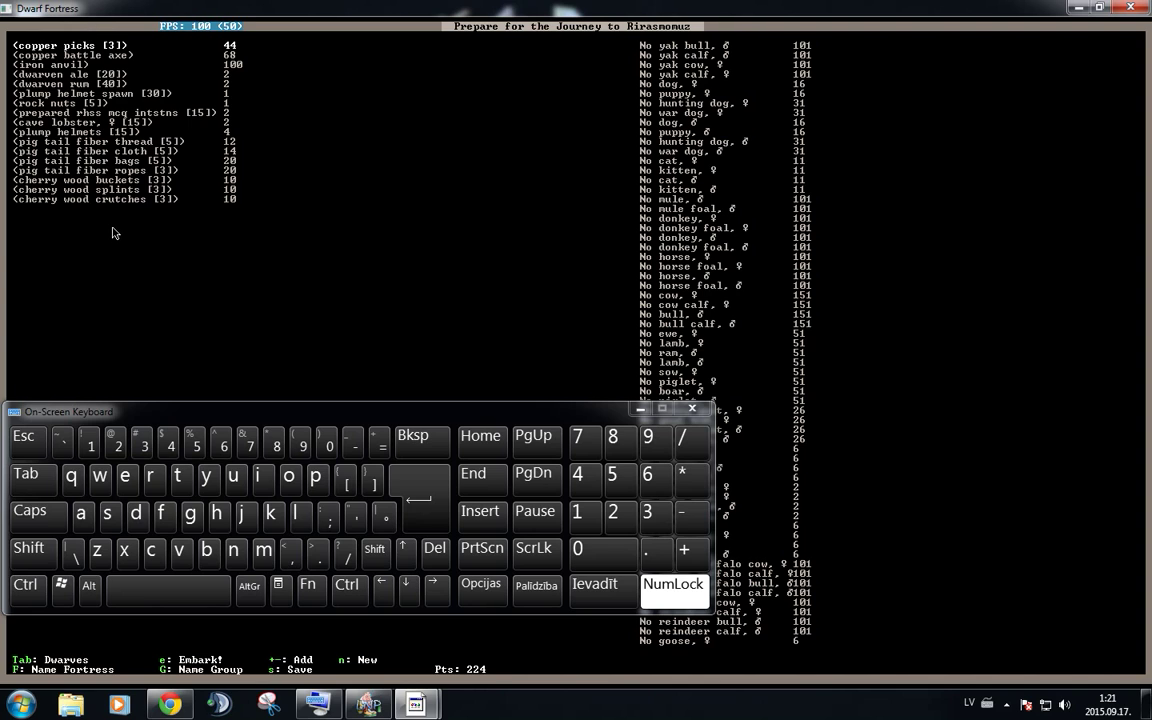
mouse_move(436, 590)
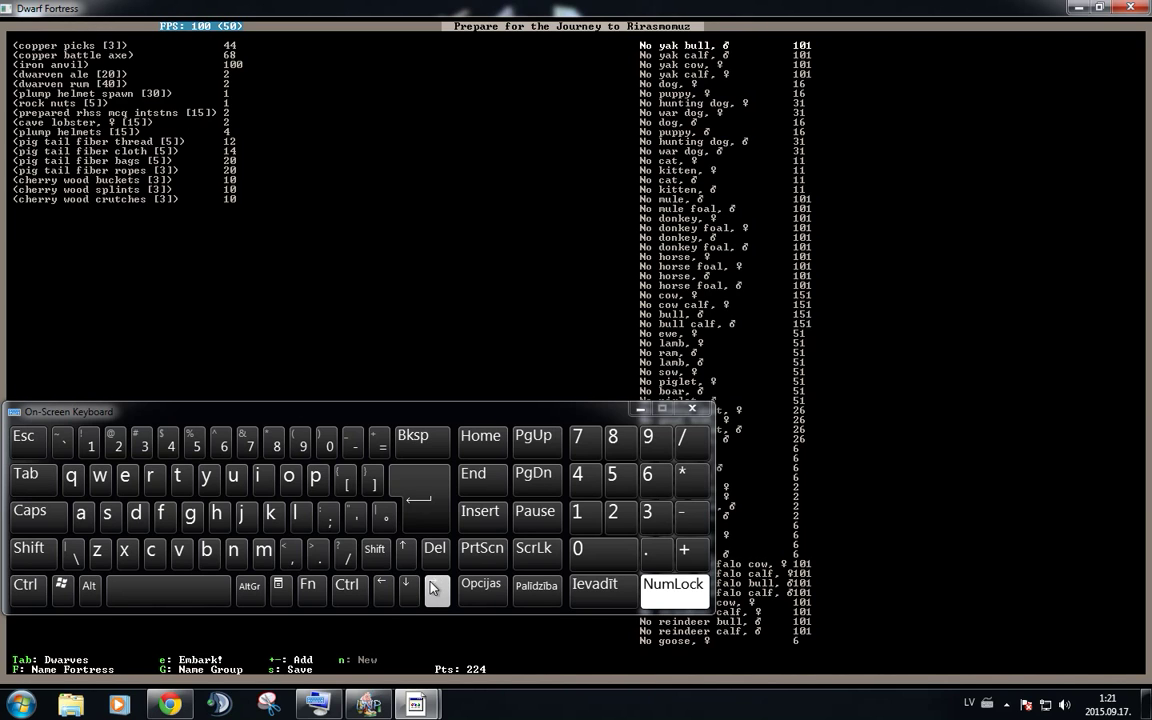
mouse_move(436, 592)
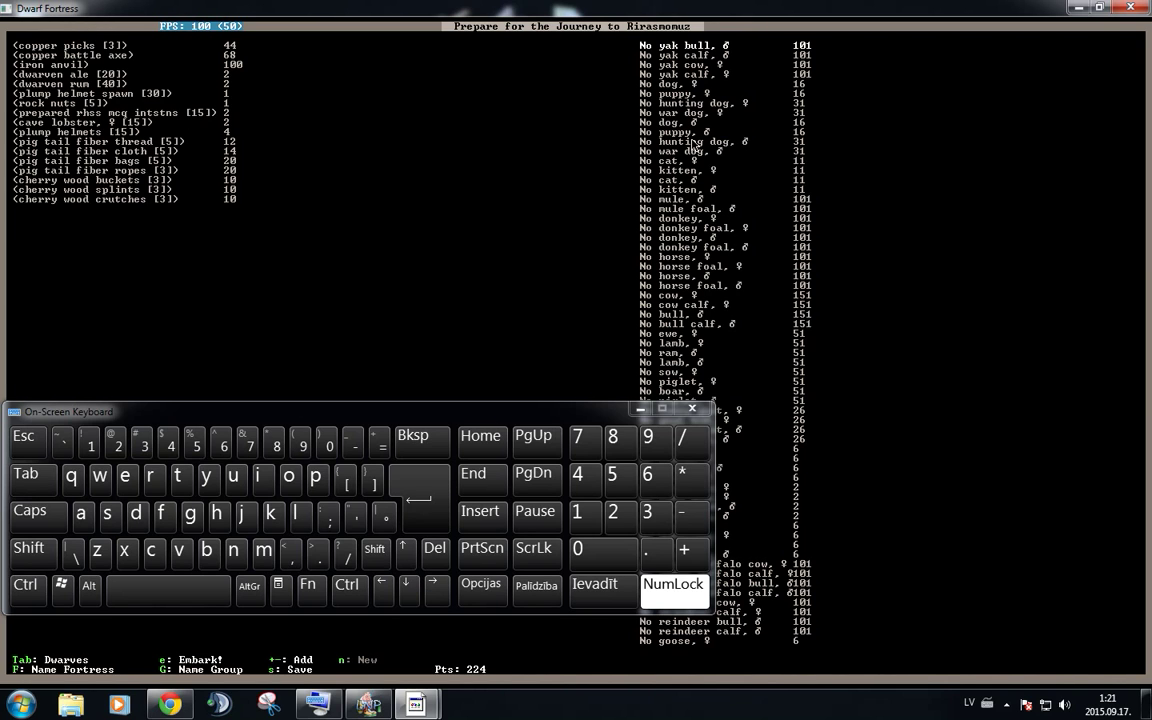
mouse_move(746, 68)
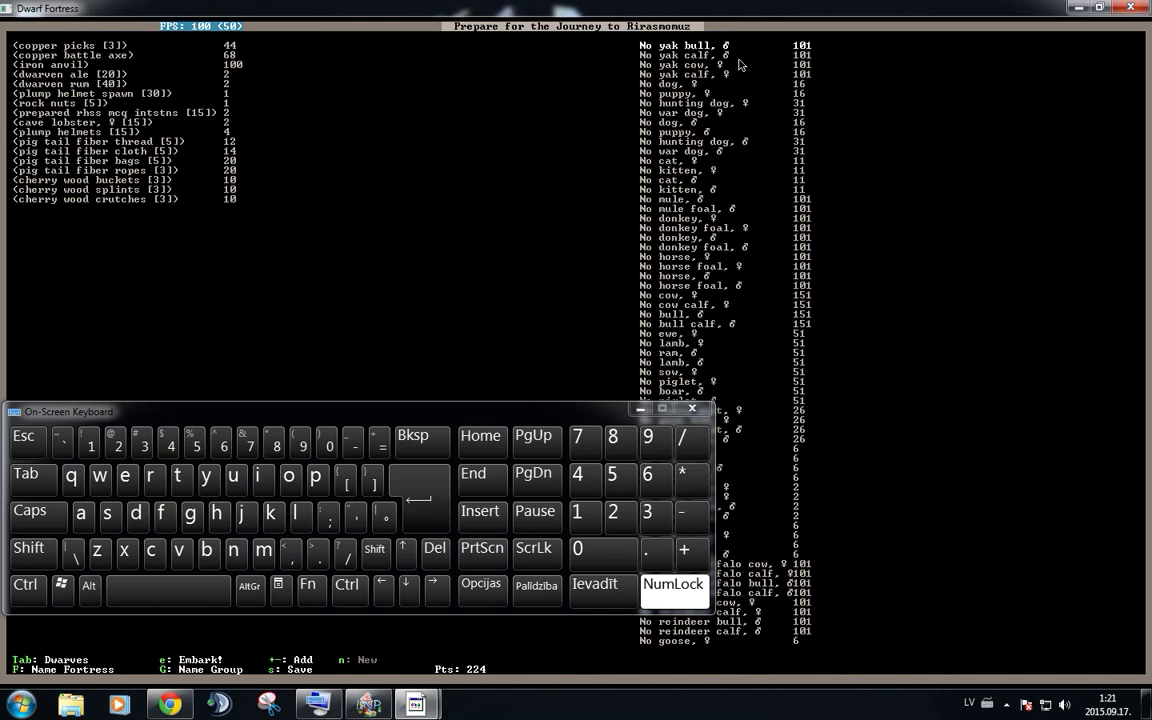
mouse_move(684, 200)
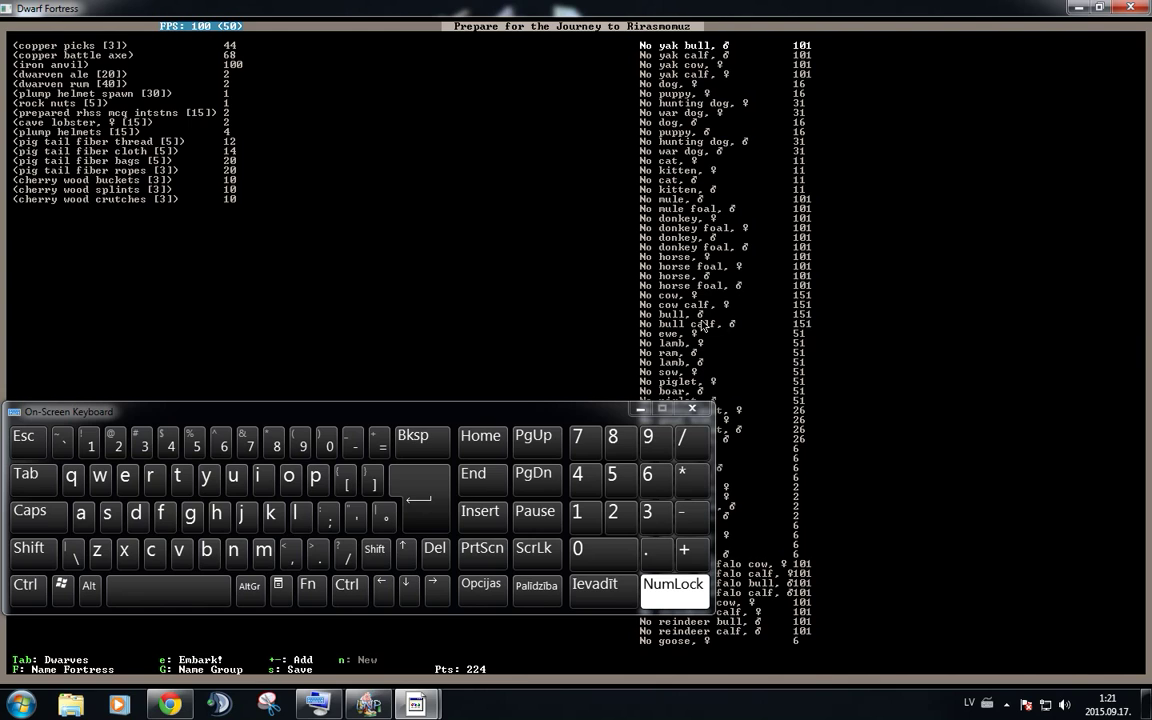
mouse_move(704, 382)
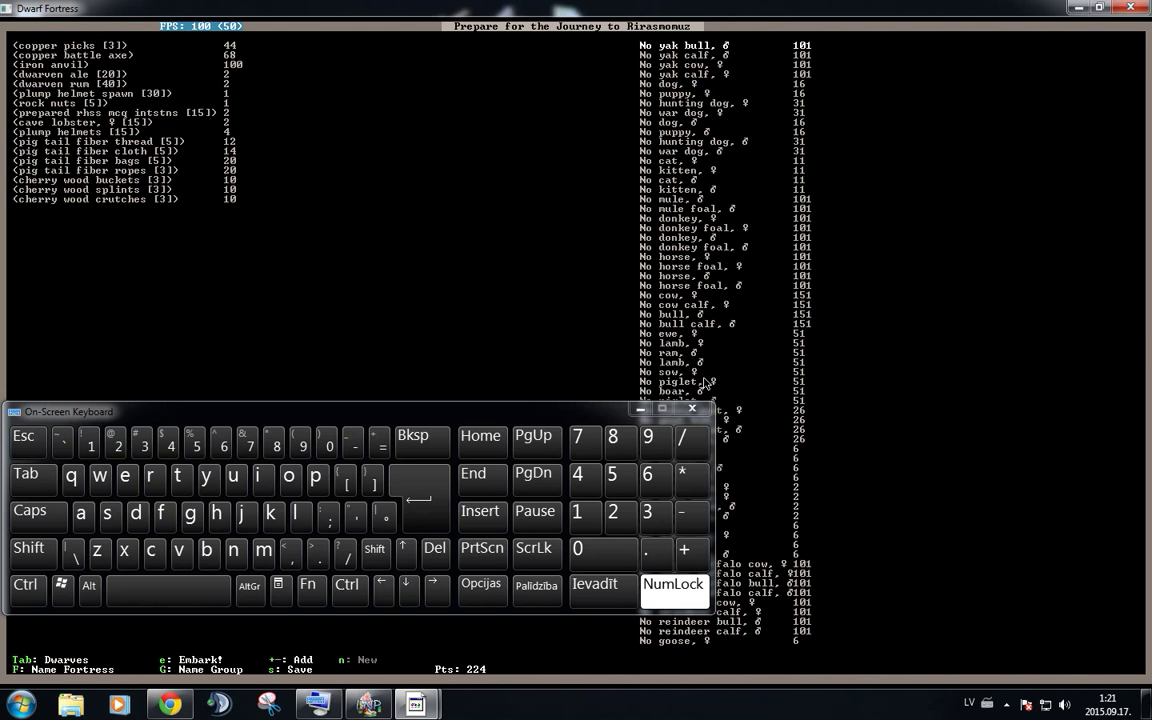
mouse_move(480, 306)
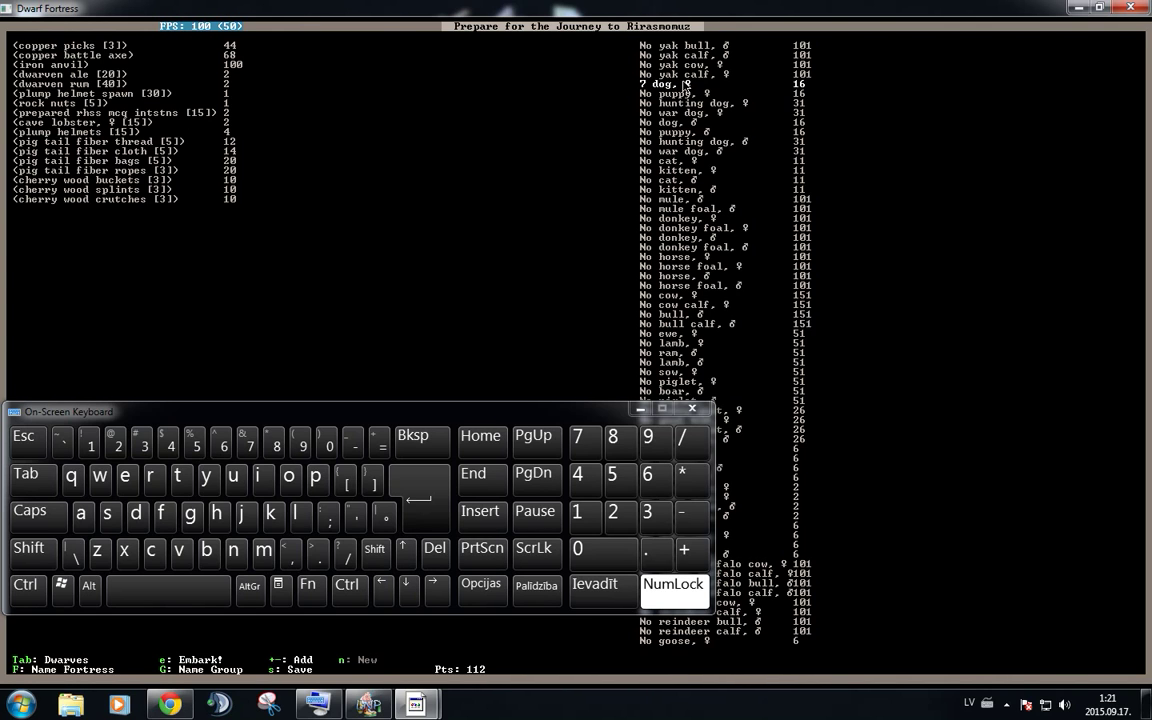
mouse_move(688, 560)
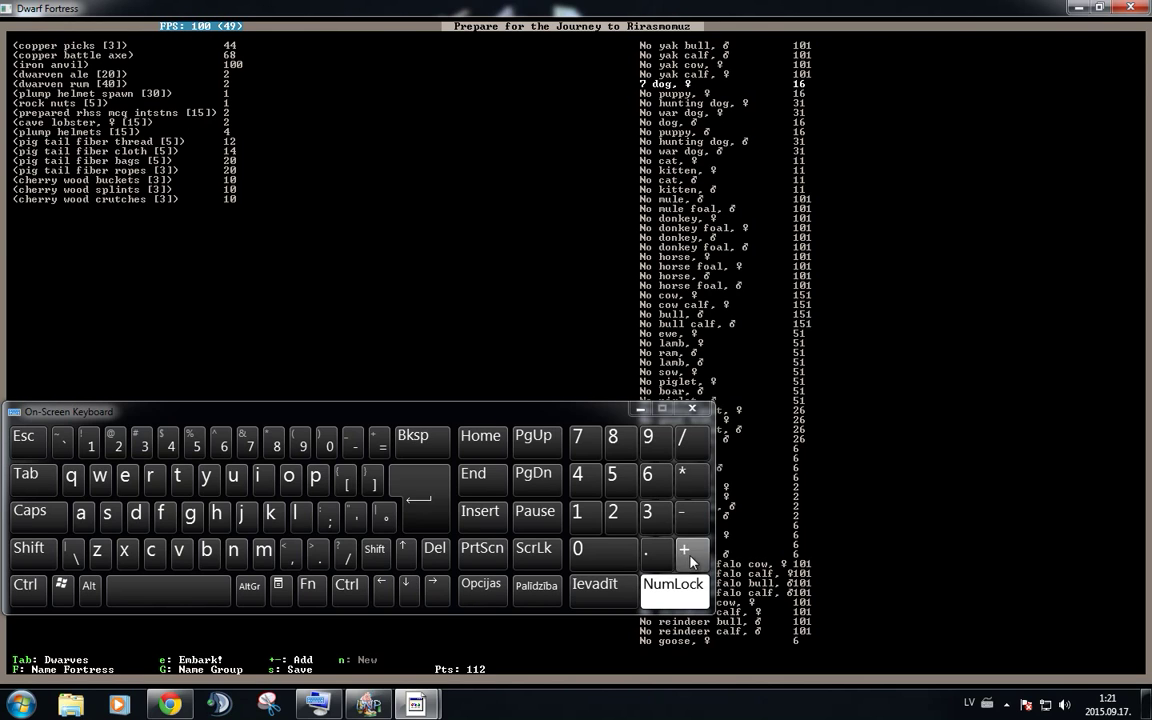
- Add two male dogs to the expedition animals and buy one more supply item, leaving 53 points
click(690, 548)
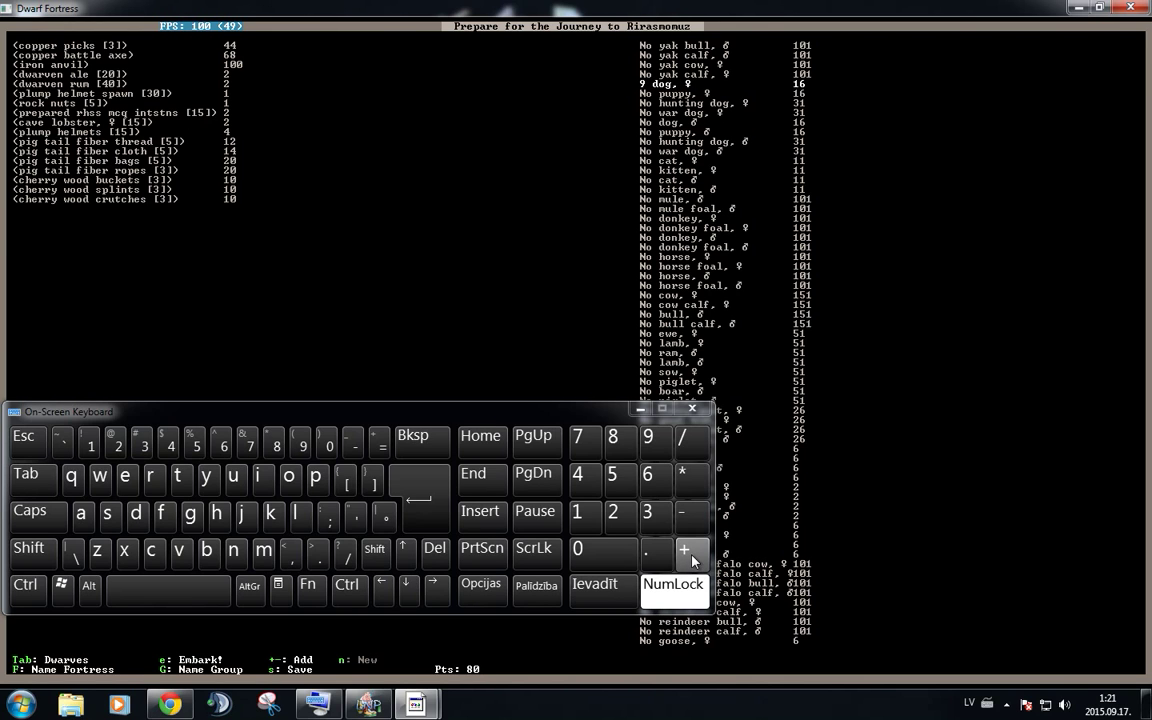
click(692, 552)
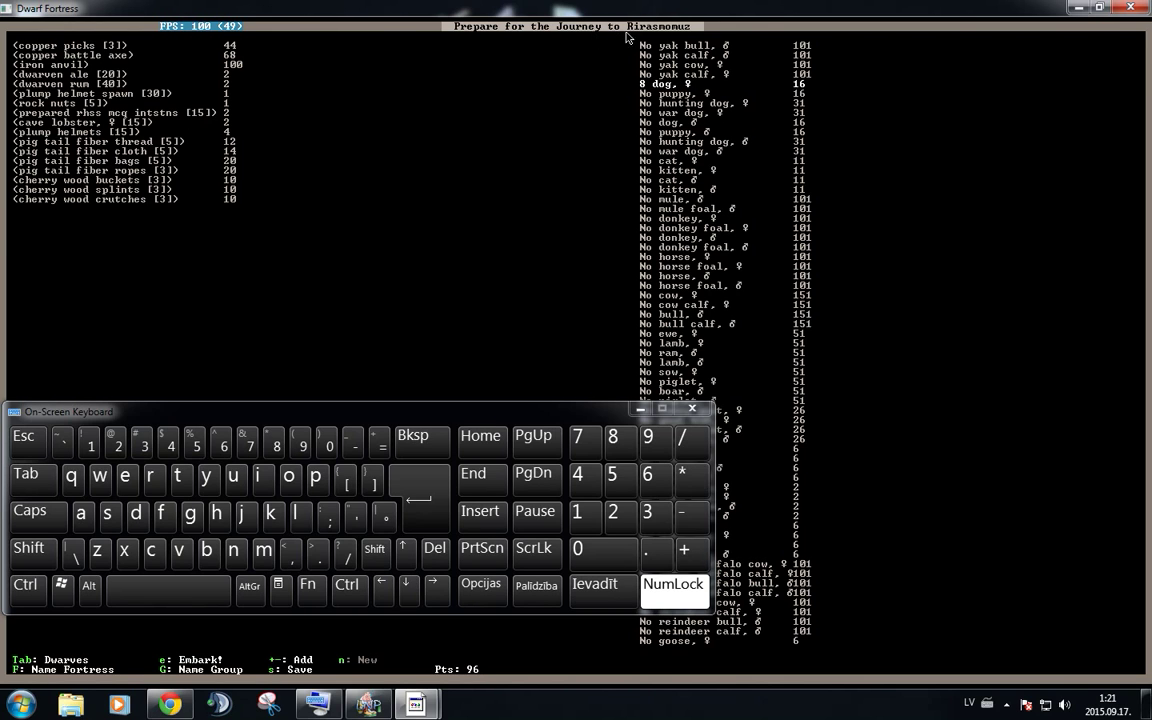
click(408, 590)
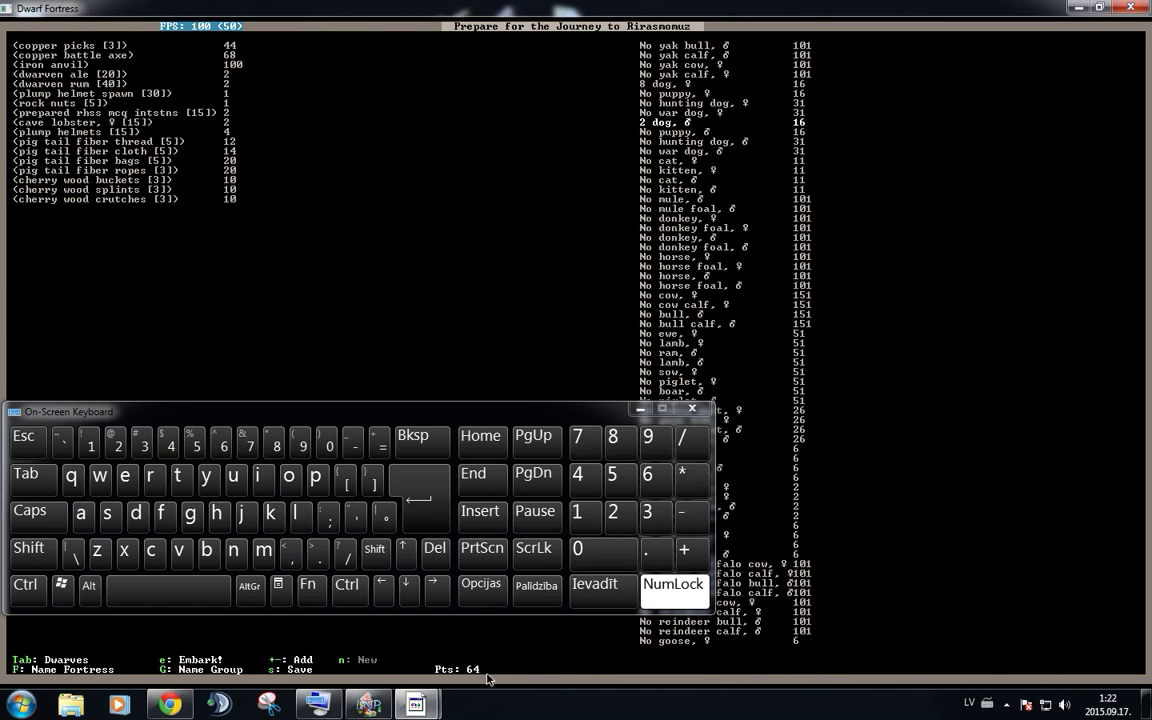
mouse_move(488, 678)
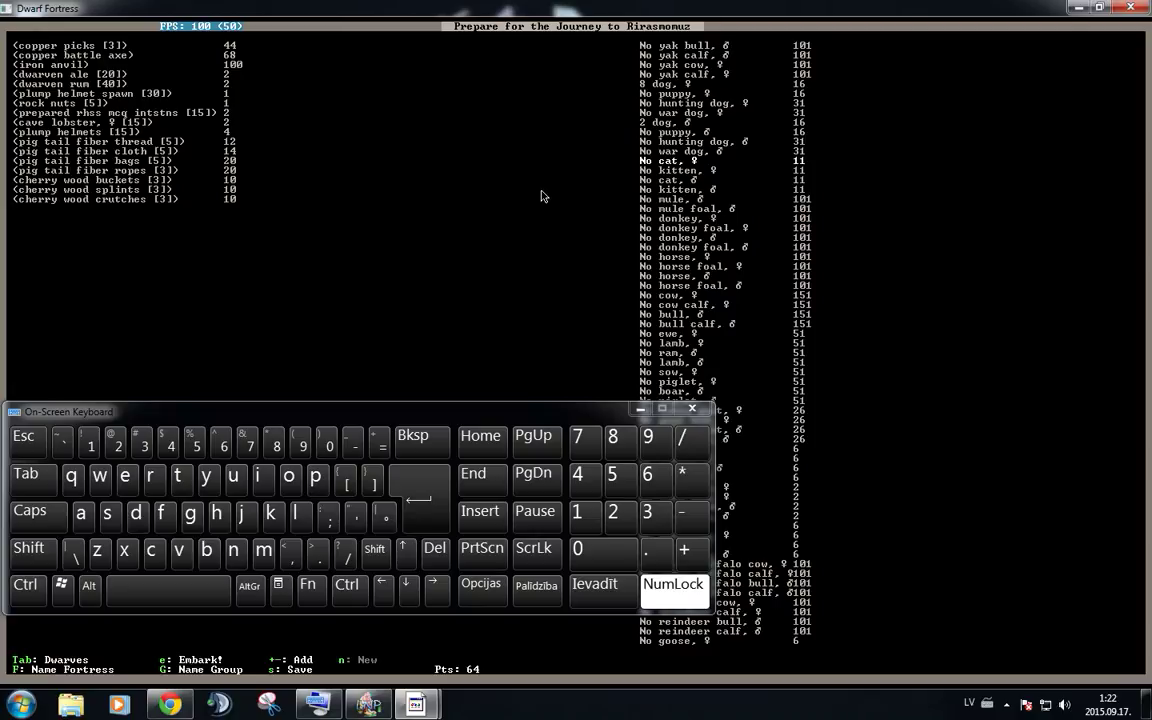
mouse_move(476, 202)
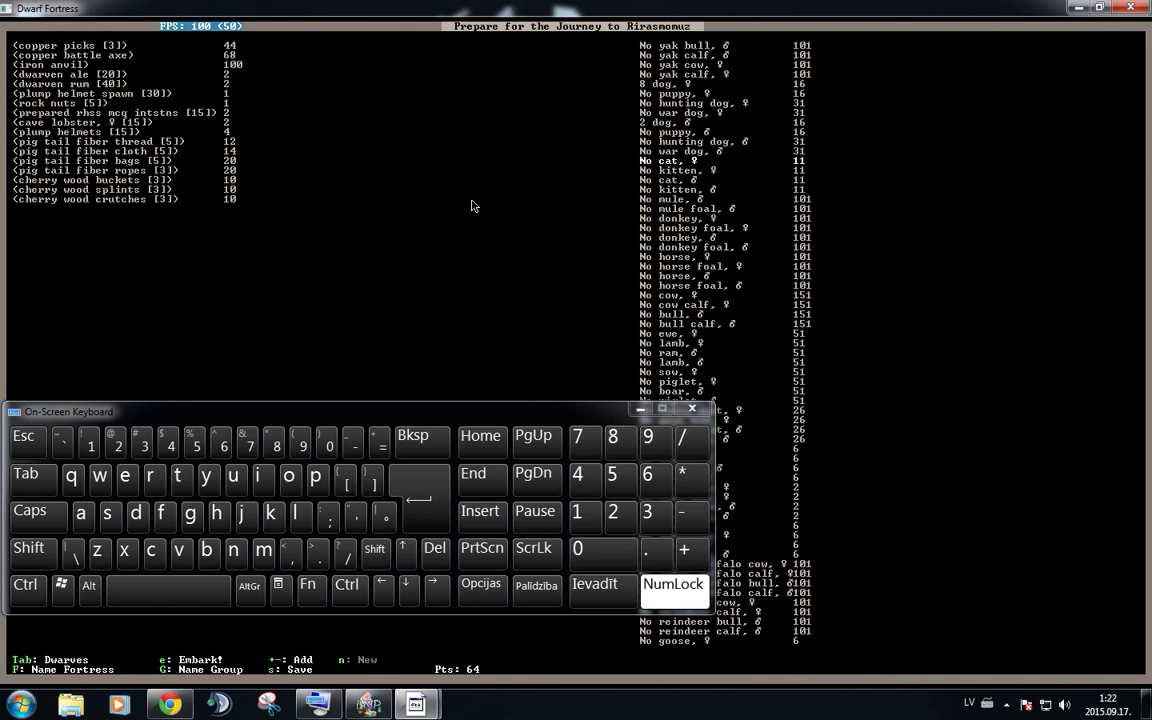
mouse_move(872, 666)
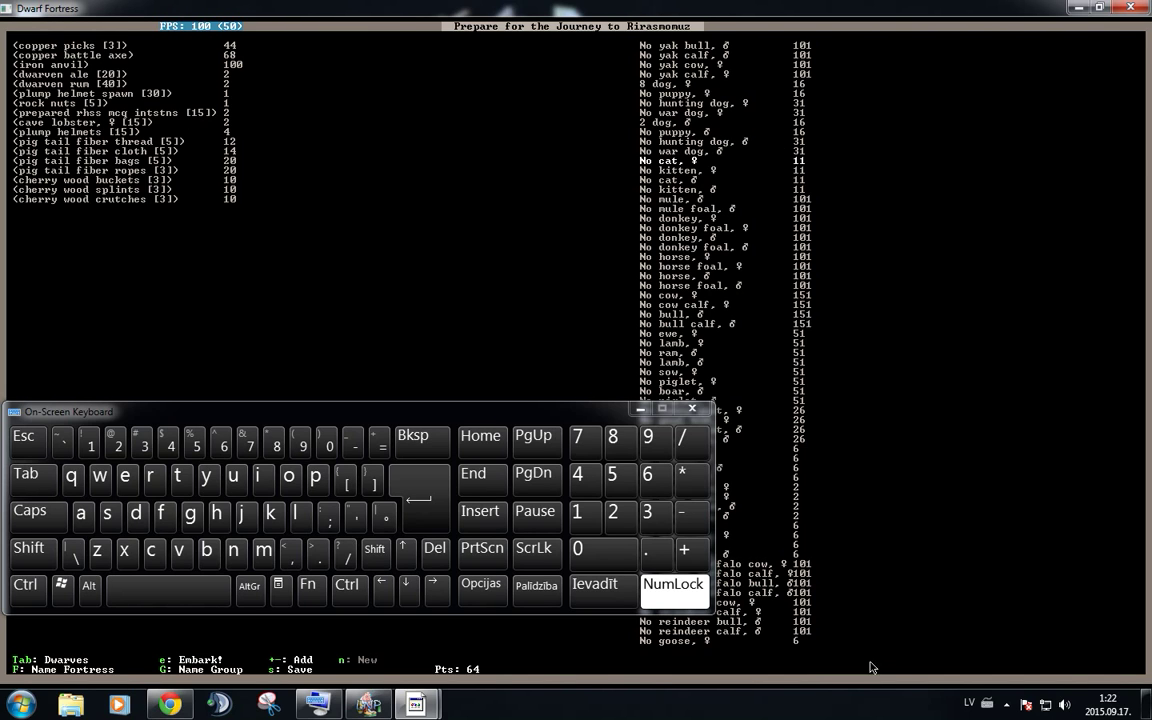
click(688, 552)
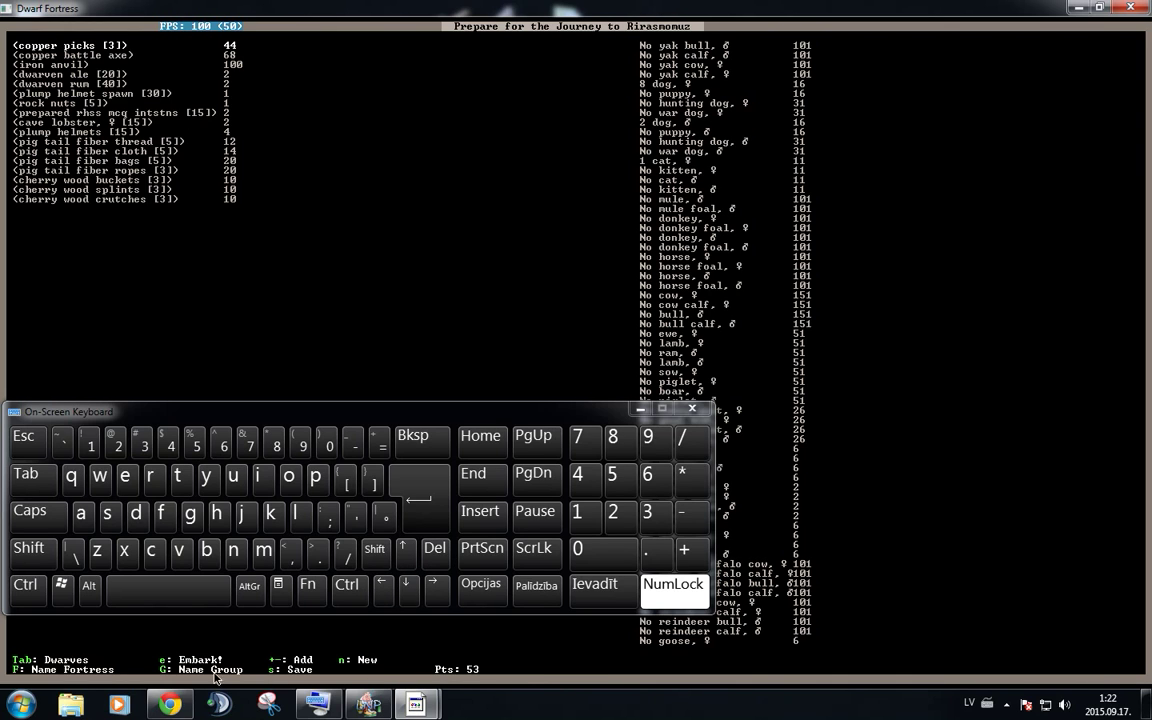
mouse_move(40, 296)
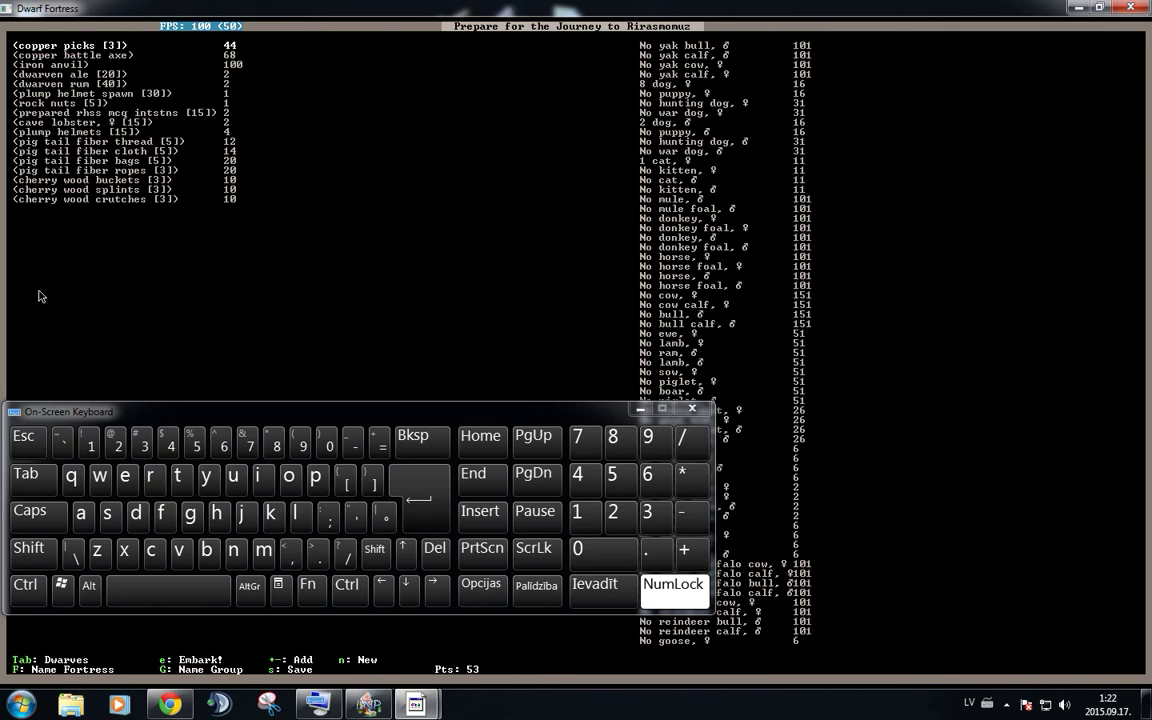
mouse_move(312, 198)
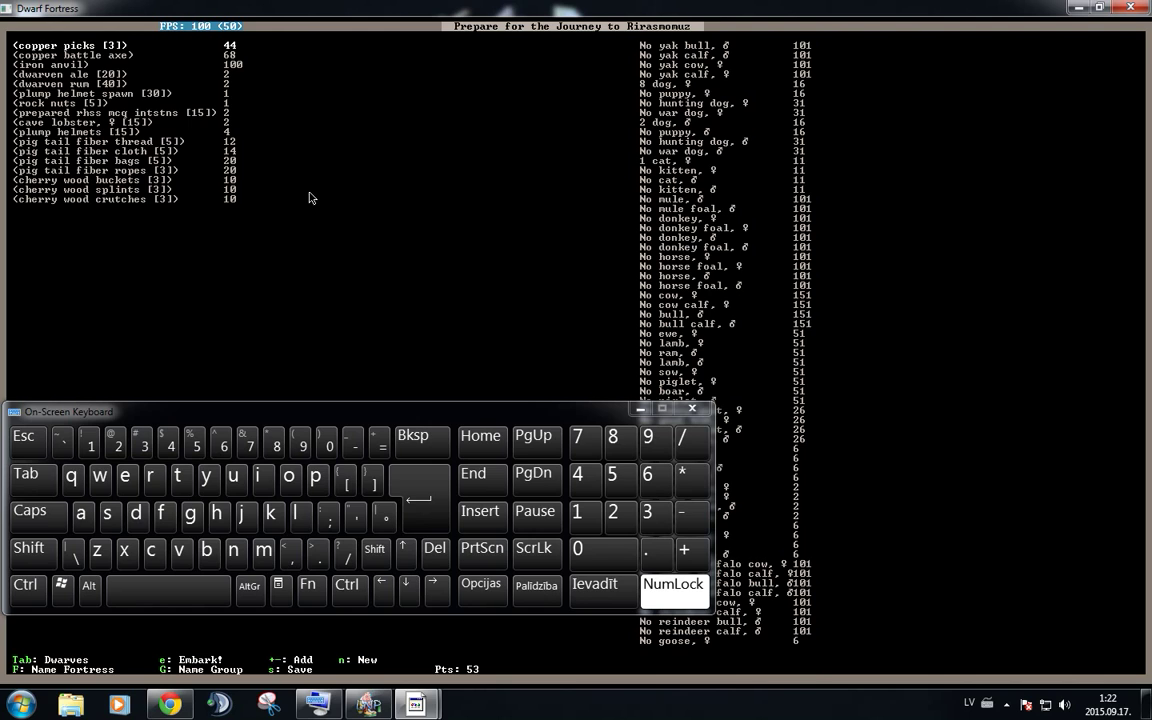
mouse_move(324, 208)
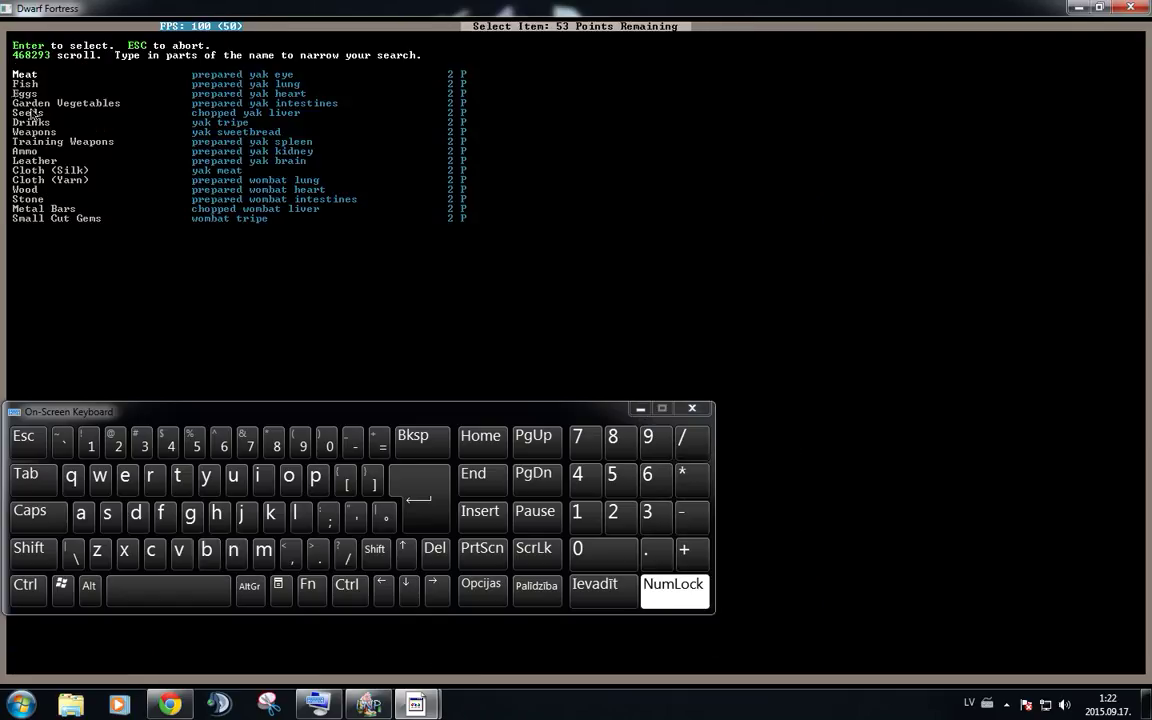
mouse_move(36, 240)
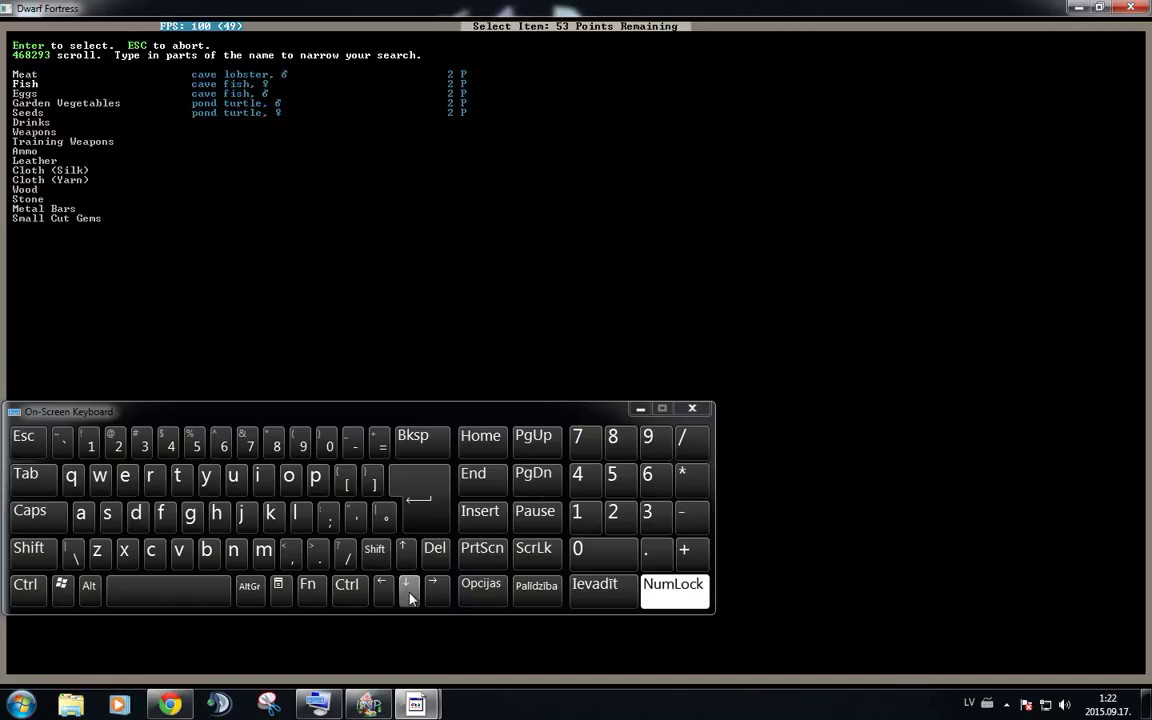
- Browse the add-item catalogue down toward the miscellaneous goods category for coke
click(408, 592)
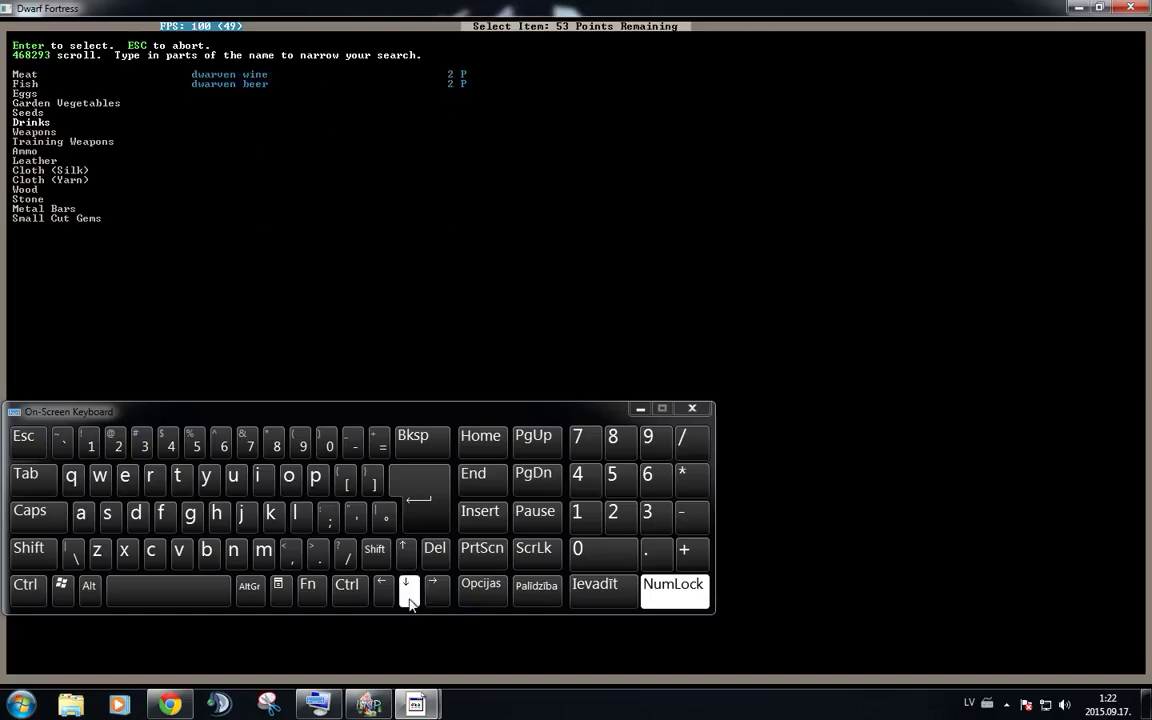
click(408, 590)
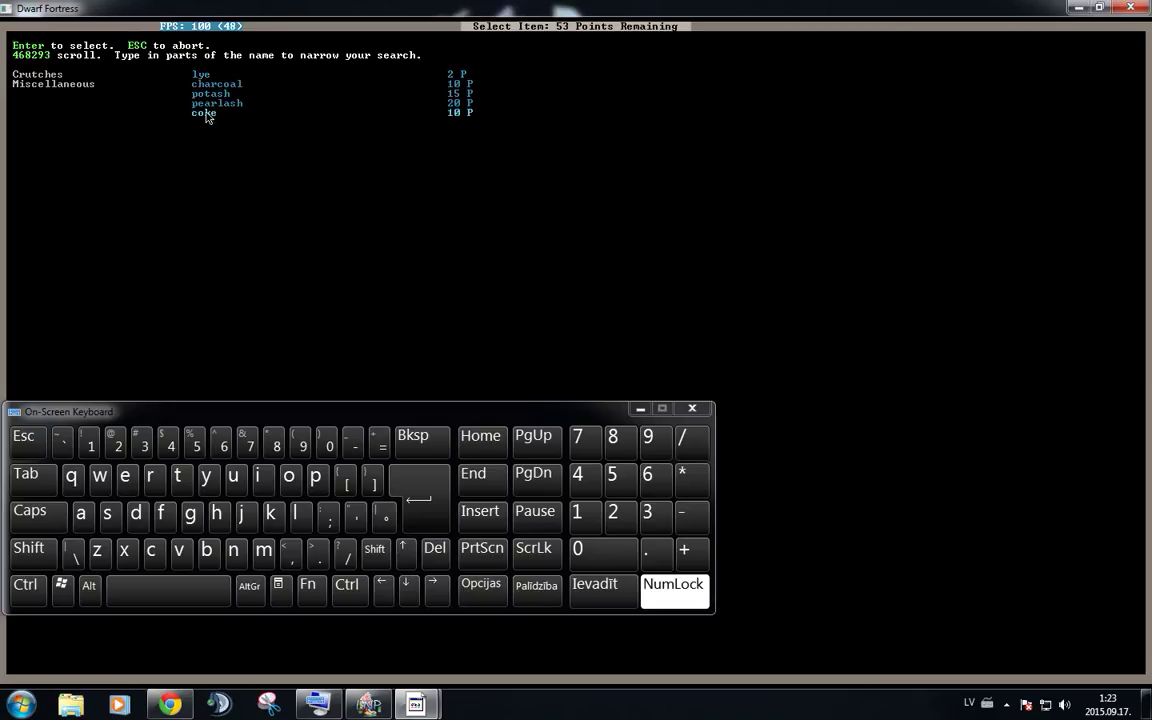
mouse_move(184, 128)
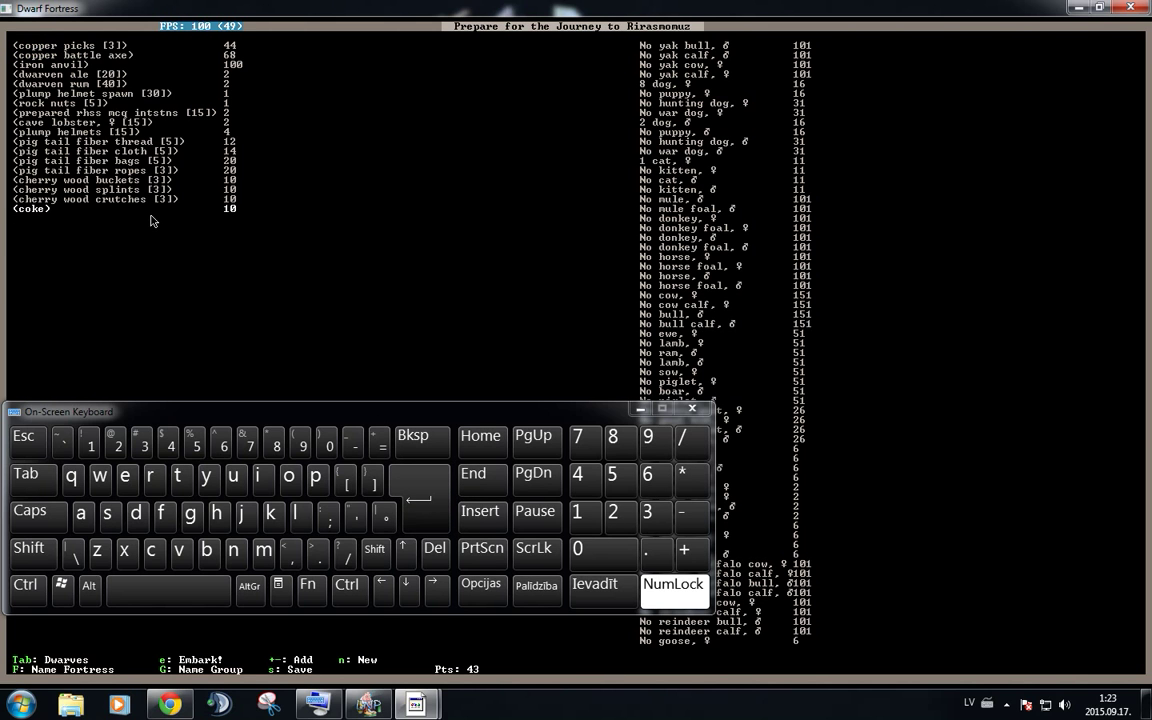
mouse_move(62, 216)
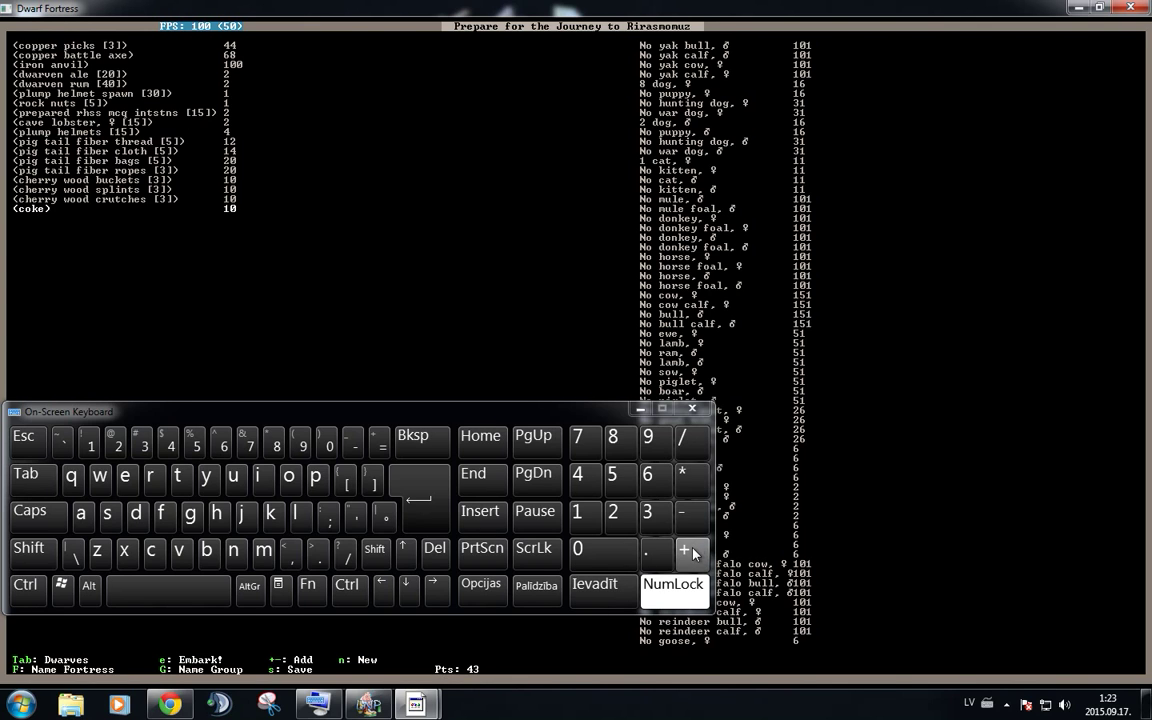
- Buy more plump helmet spawn and other supplies until embark points are nearly exhausted
click(684, 548)
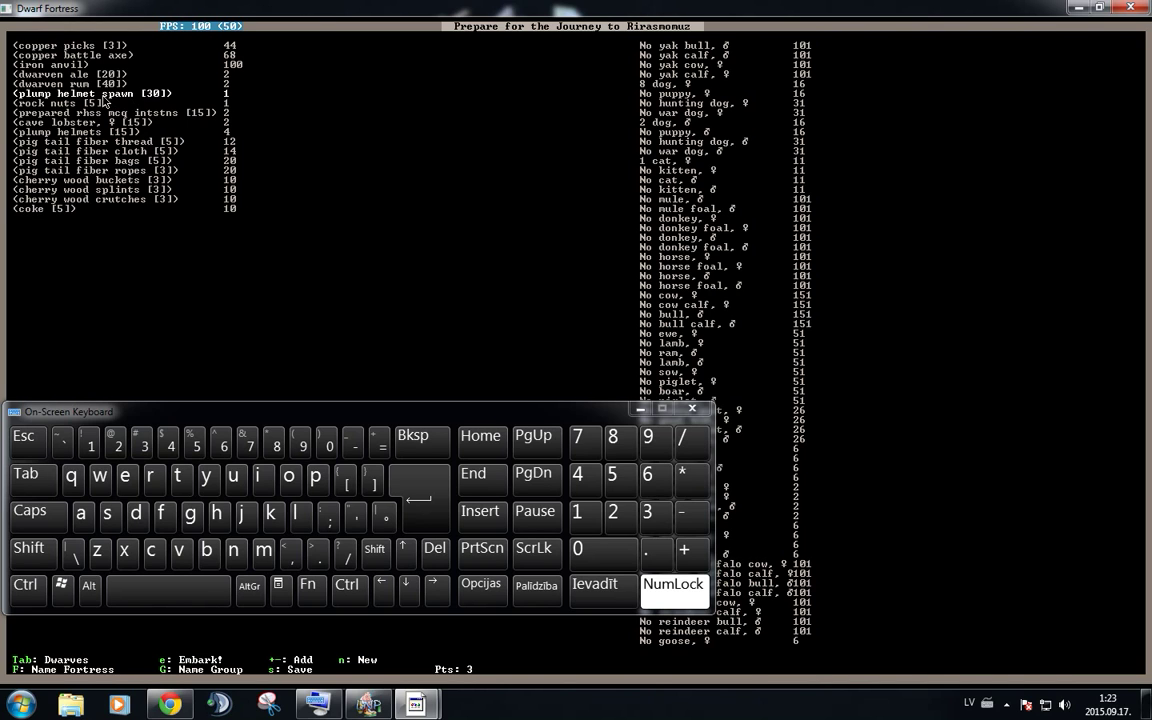
click(688, 552)
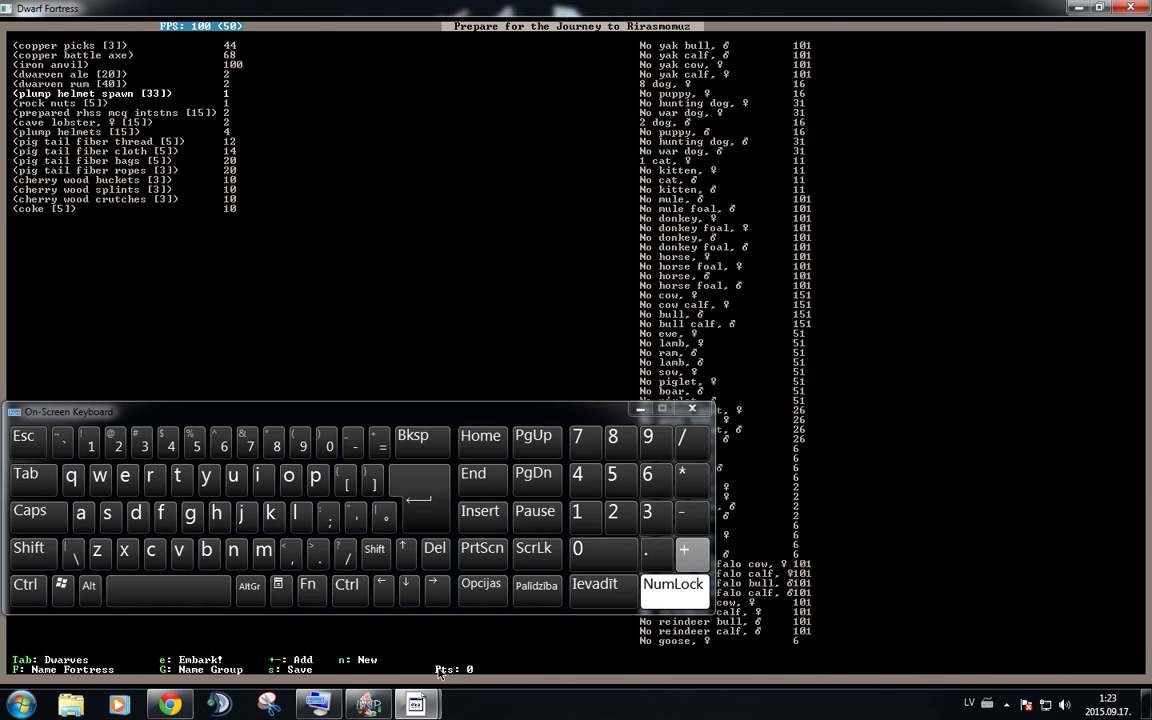